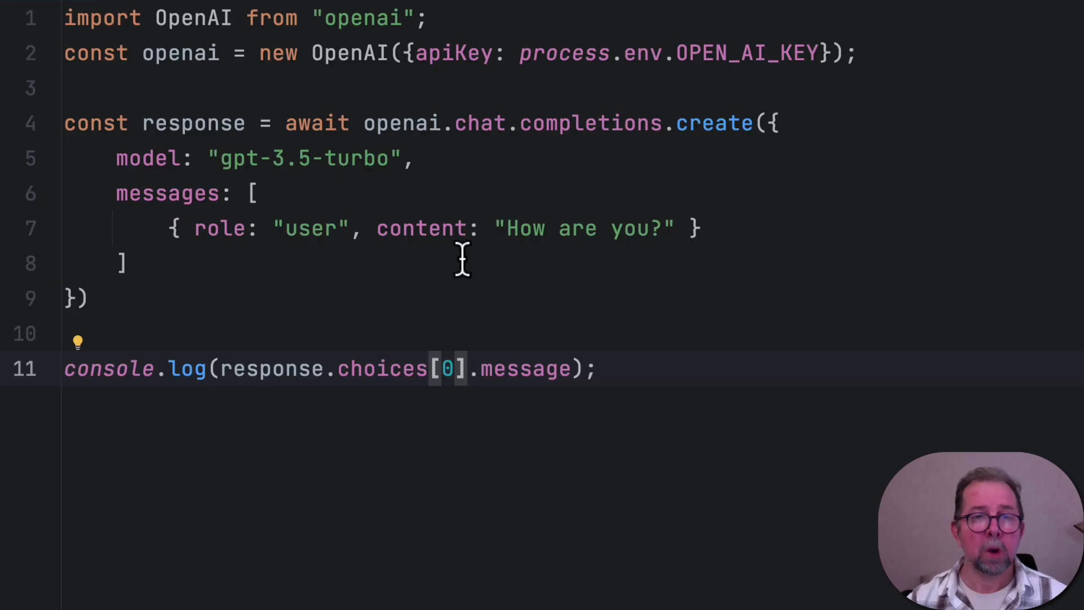
mouse_move(625, 53)
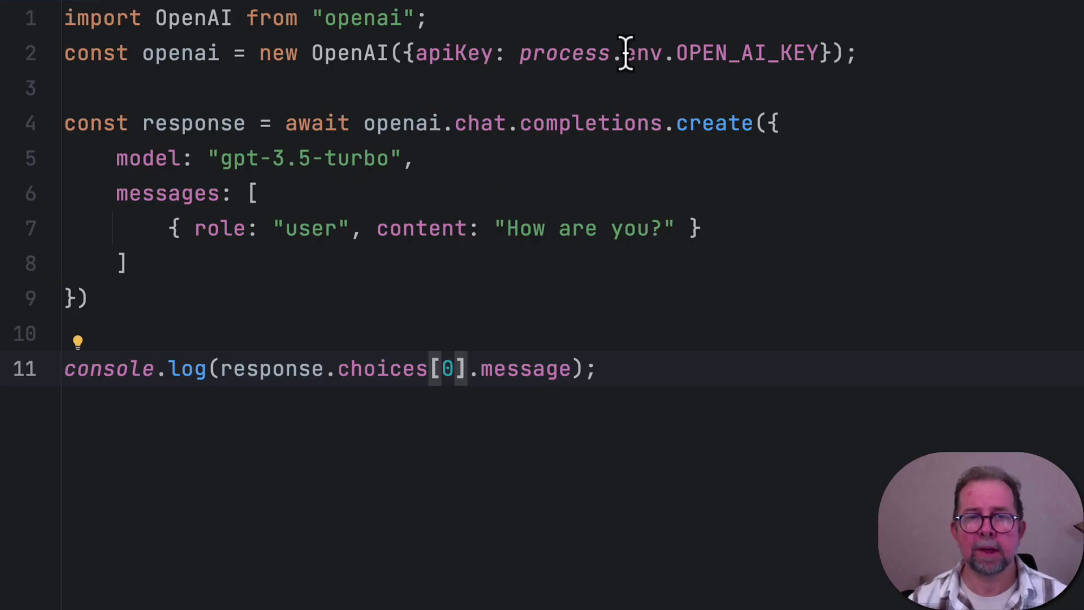
Replace the user message "How are you?" with "Is it raining in Stockholm?" in main.js
double_click(181, 53)
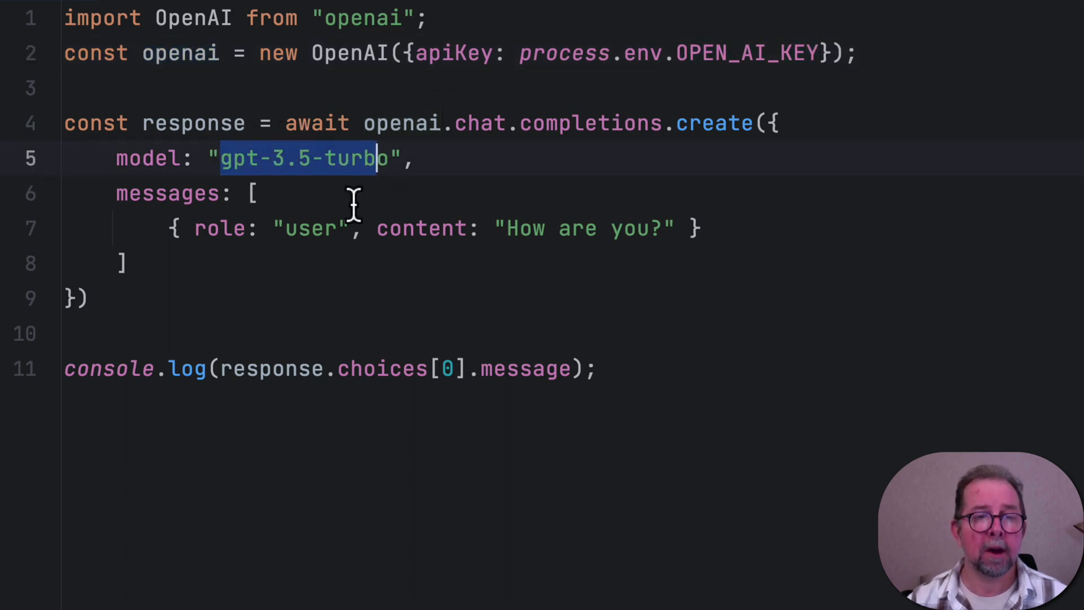
double_click(582, 228)
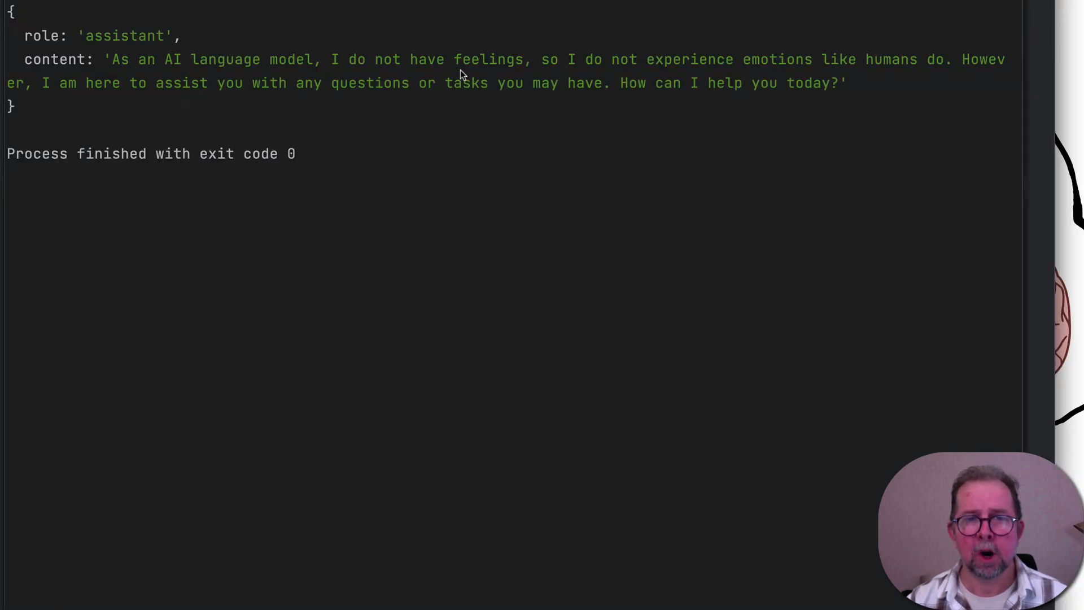
mouse_move(166, 65)
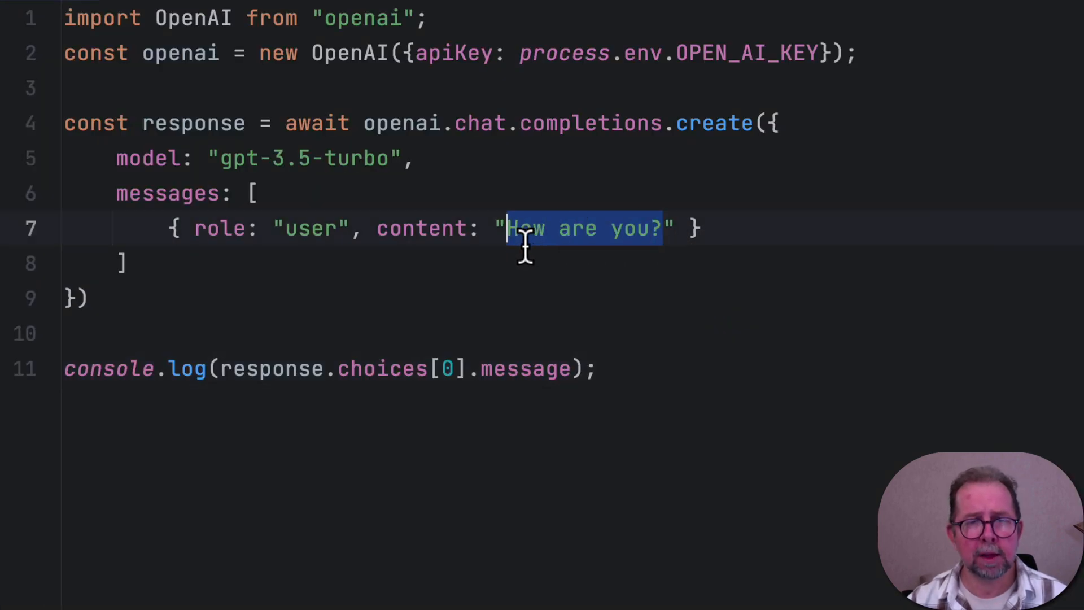
text(Is it raining)
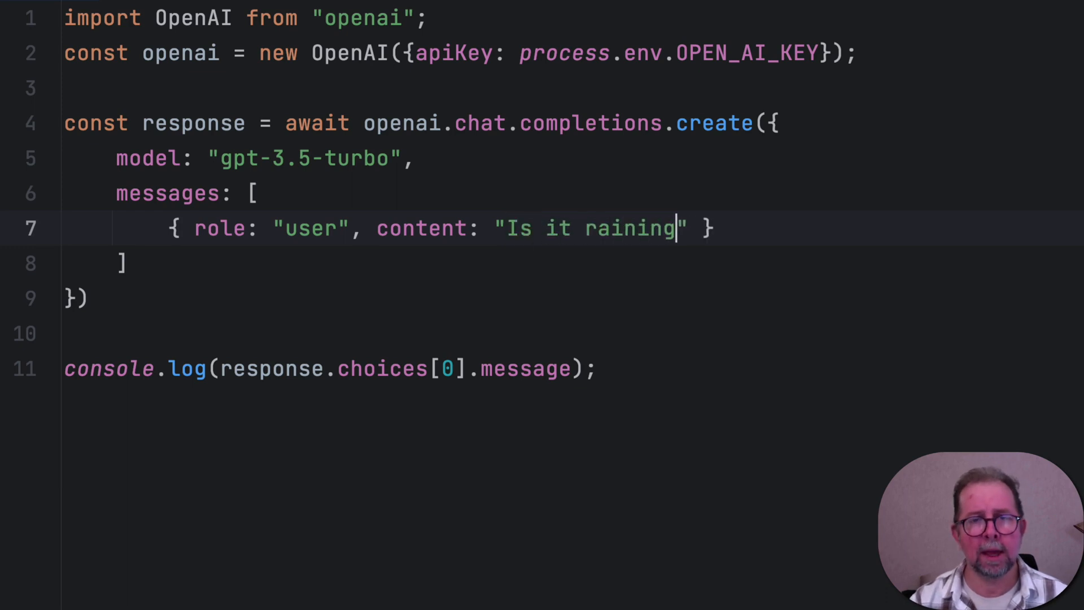
text(in Stockholm?)
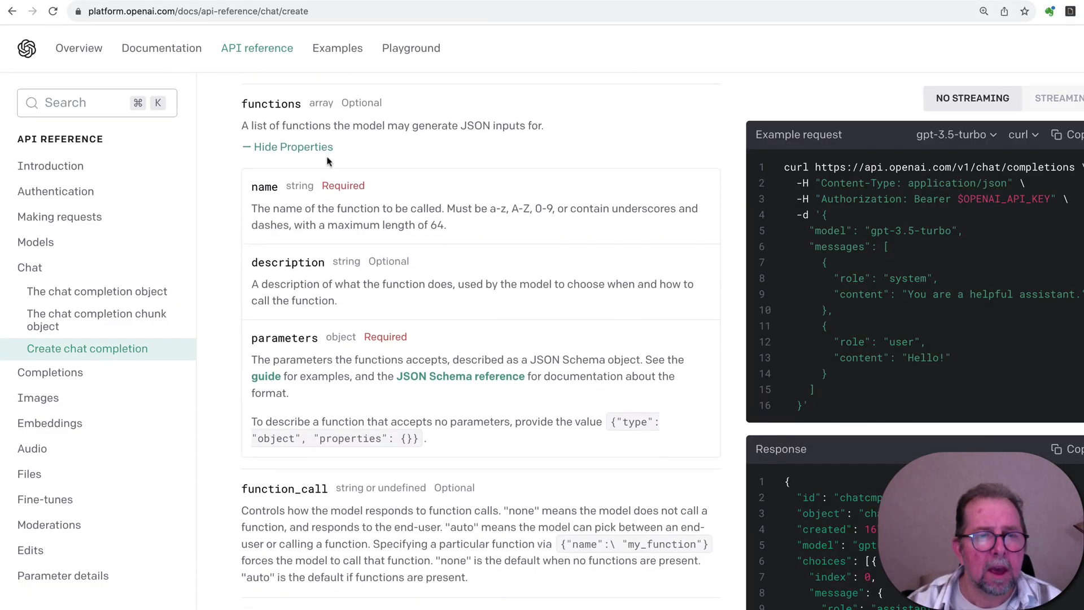
Scroll the Create chat completion reference to the expanded functions parameter properties
scroll(up, 3)
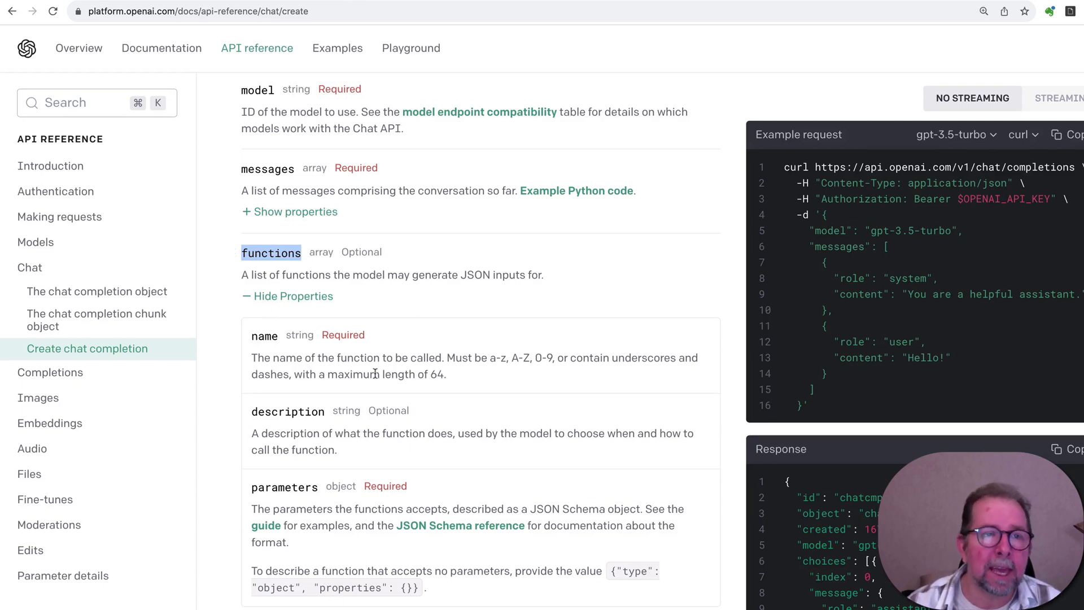
click(208, 12)
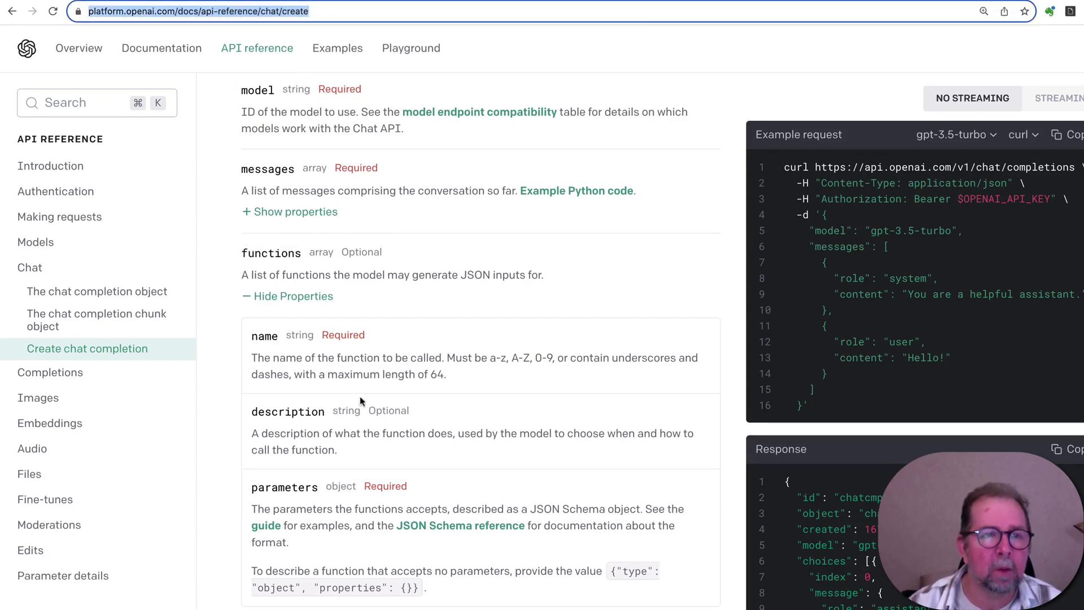
mouse_move(327, 438)
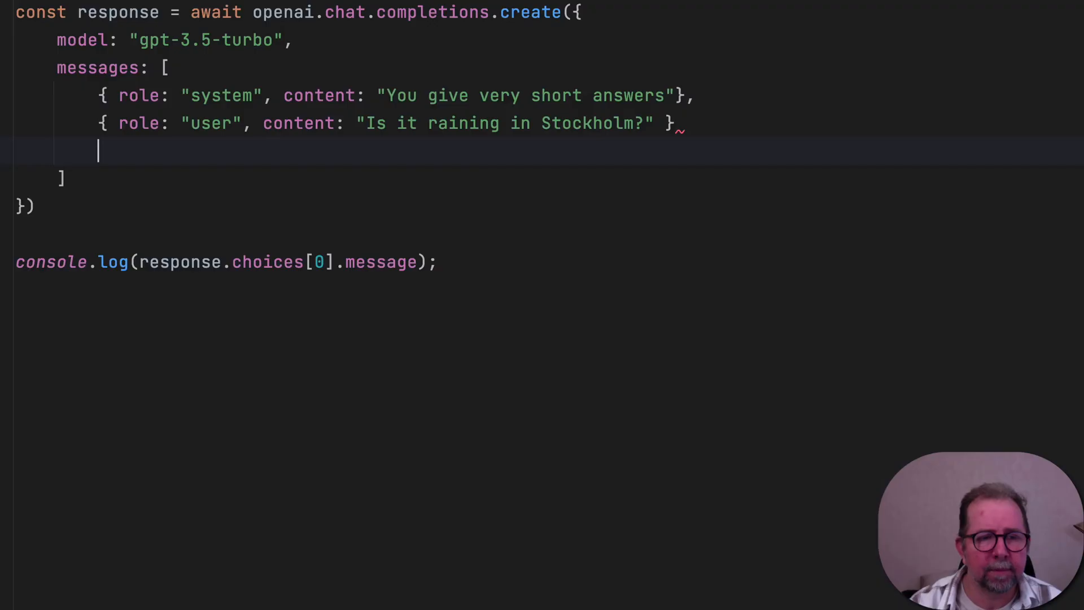
Define weatherFunctionSpec with name 'weather' and a city parameter, passed via functions: [weatherFunctionSpec]
text(function)
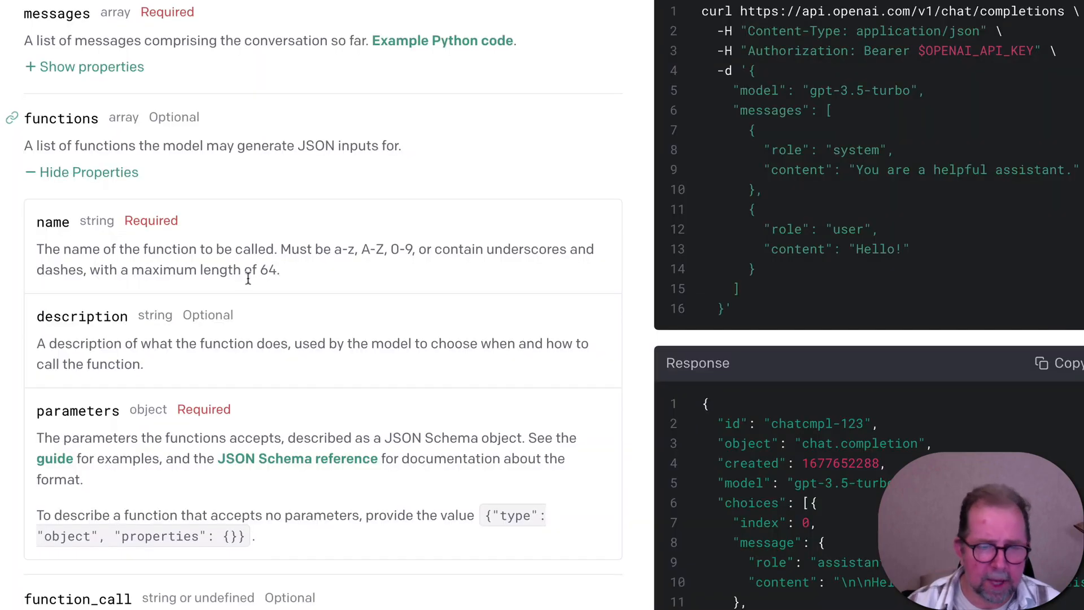
mouse_move(303, 464)
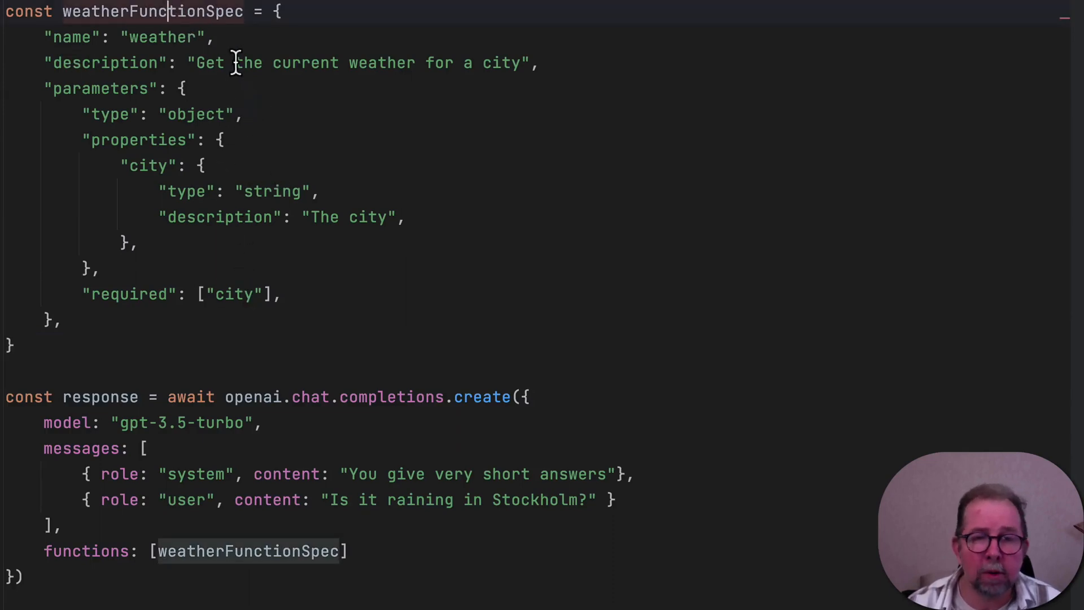
mouse_move(200, 81)
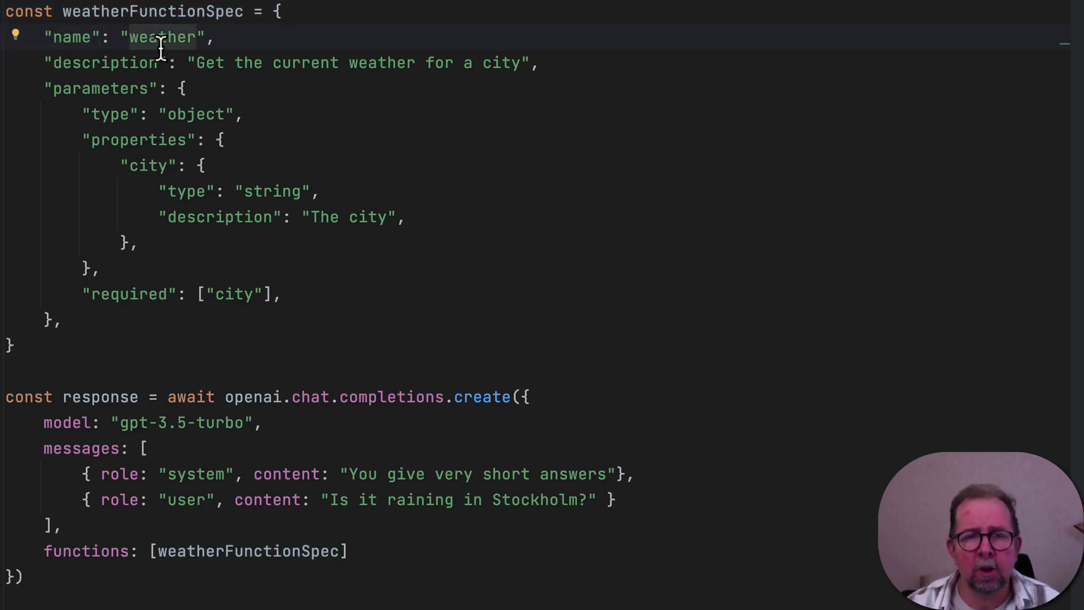
double_click(100, 63)
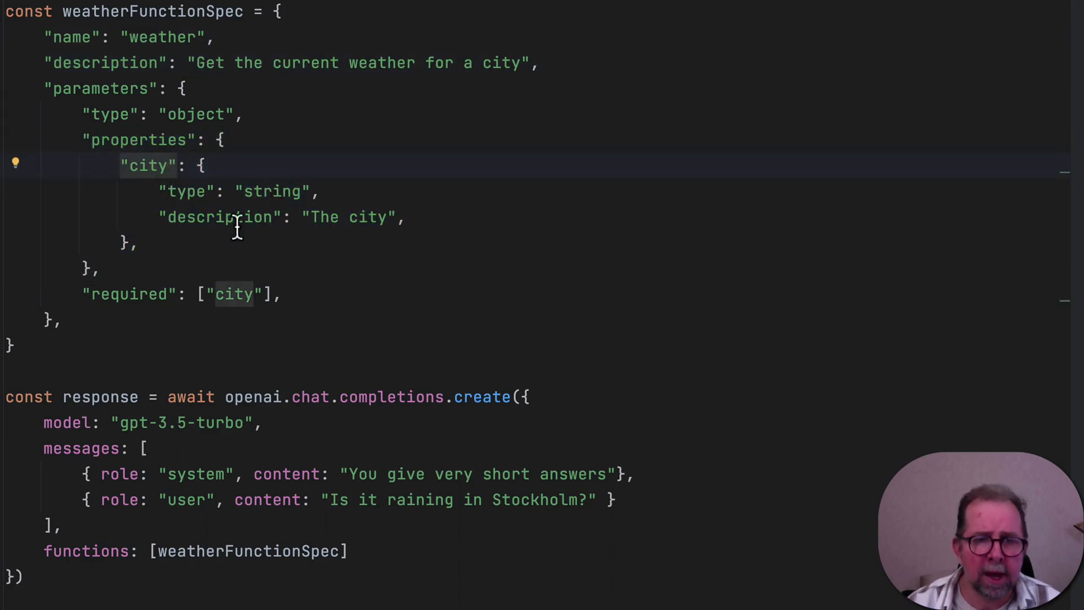
double_click(322, 217)
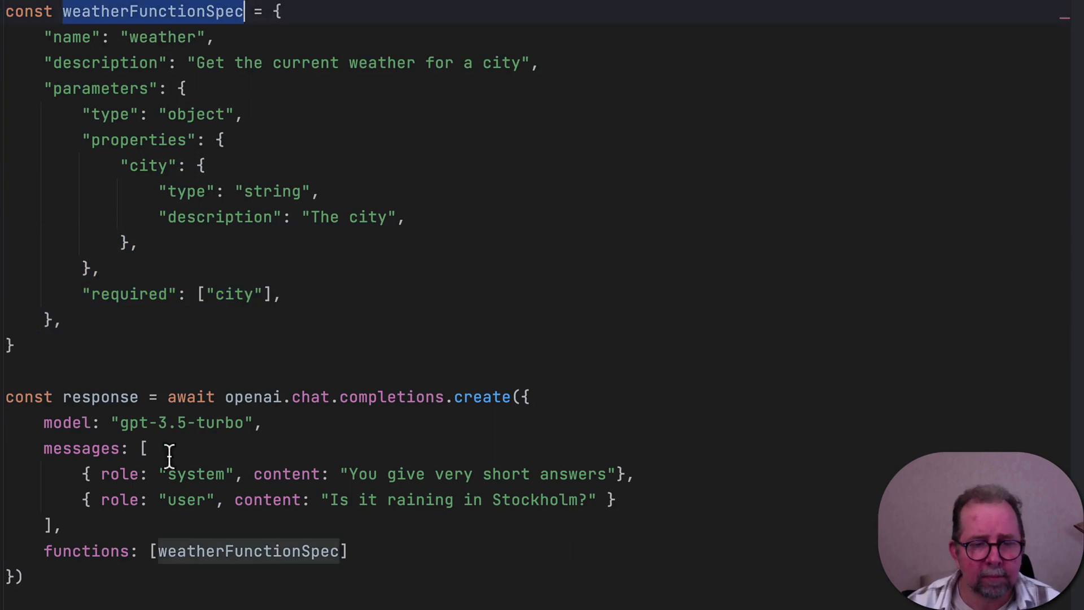
double_click(247, 551)
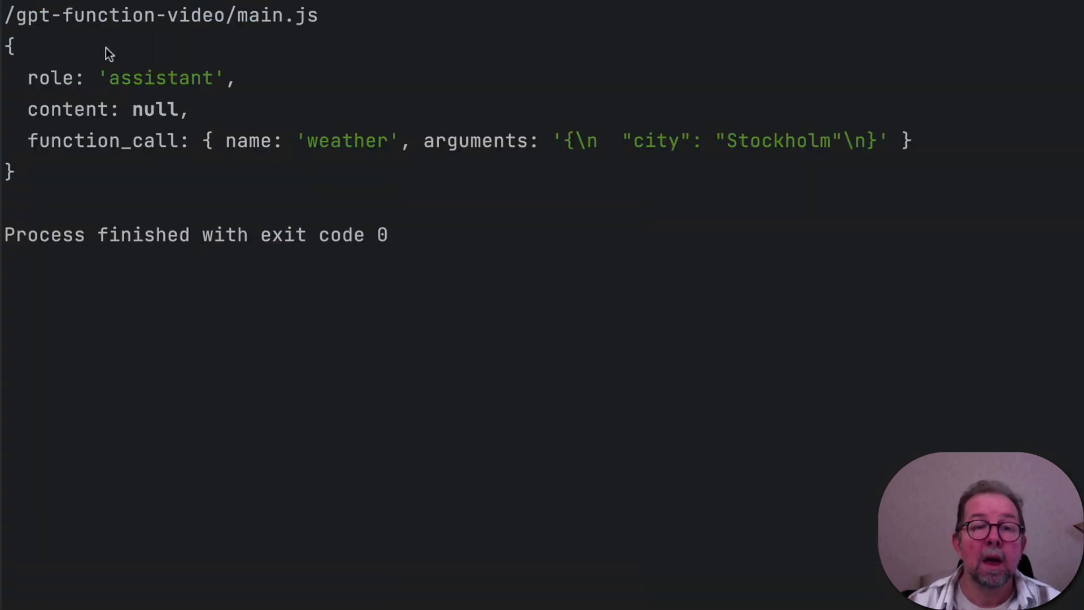
mouse_move(132, 81)
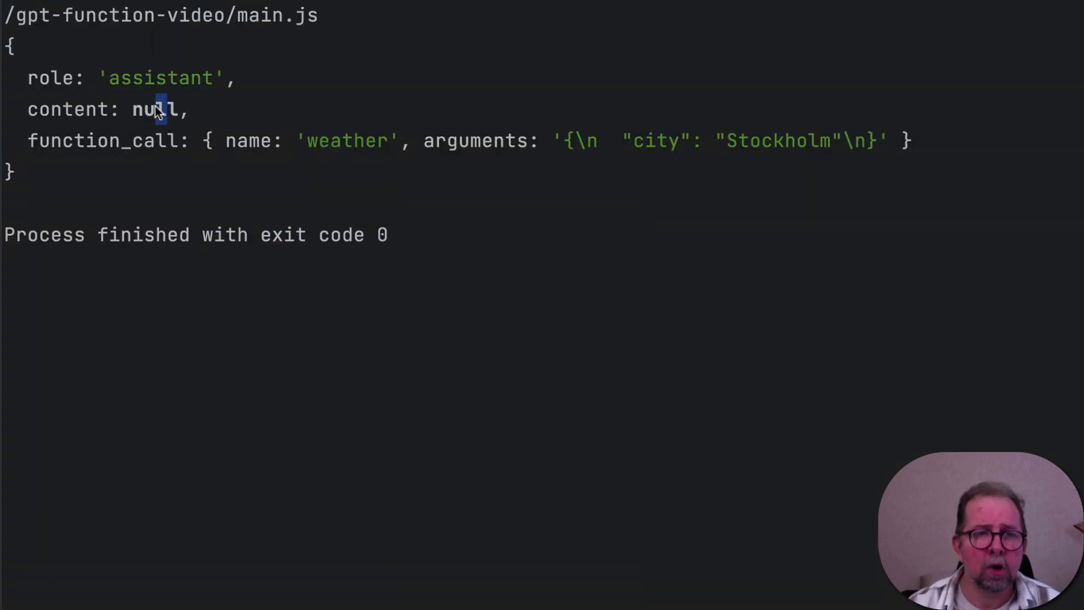
Inspect the run output: null content with a function_call to weather with city Stockholm
double_click(107, 140)
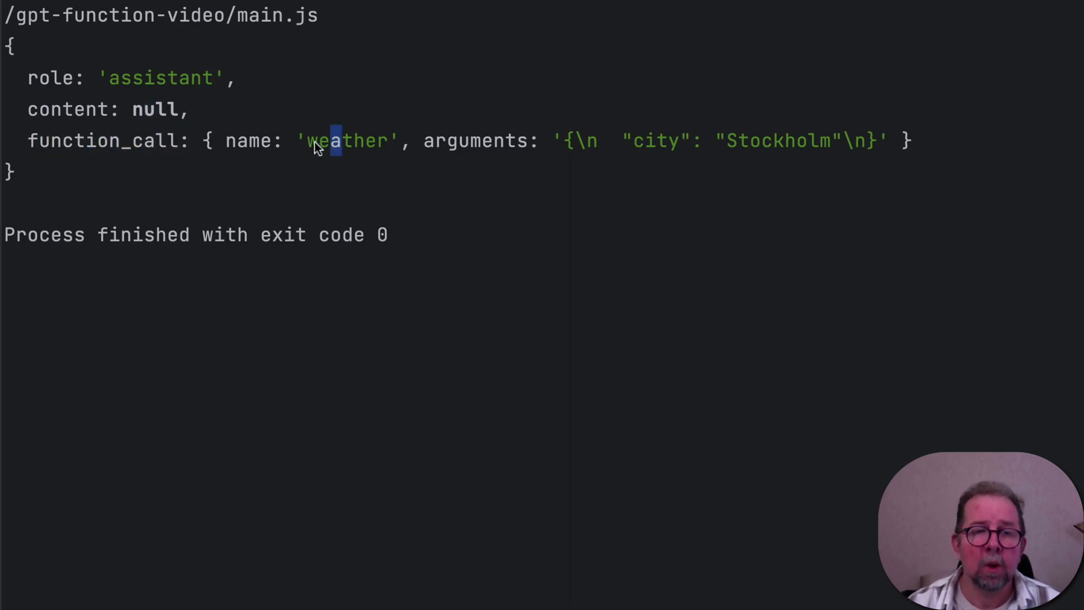
double_click(345, 140)
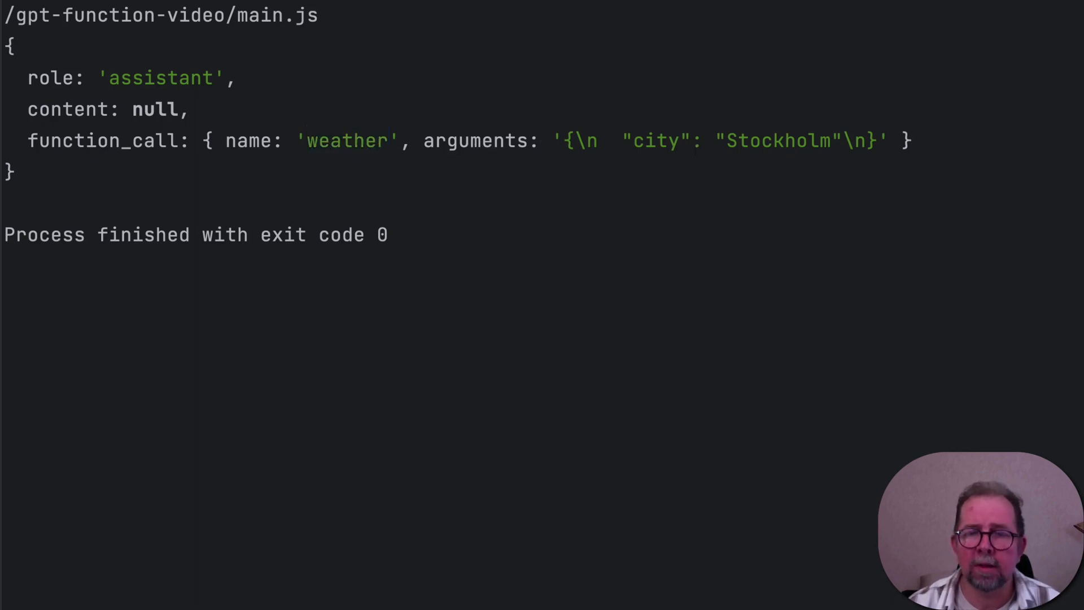
double_click(778, 141)
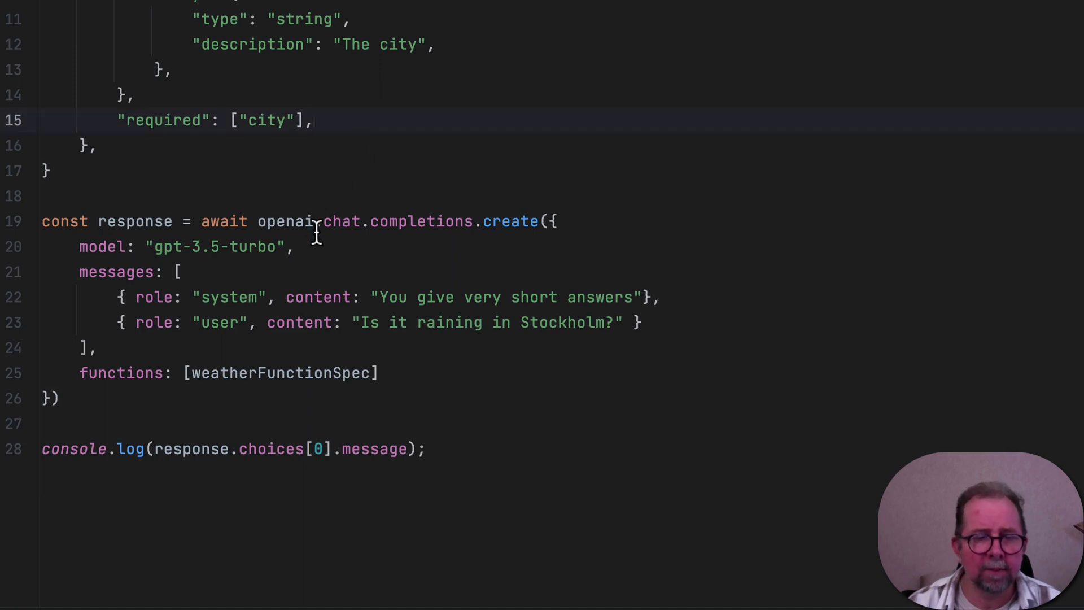
mouse_move(290, 221)
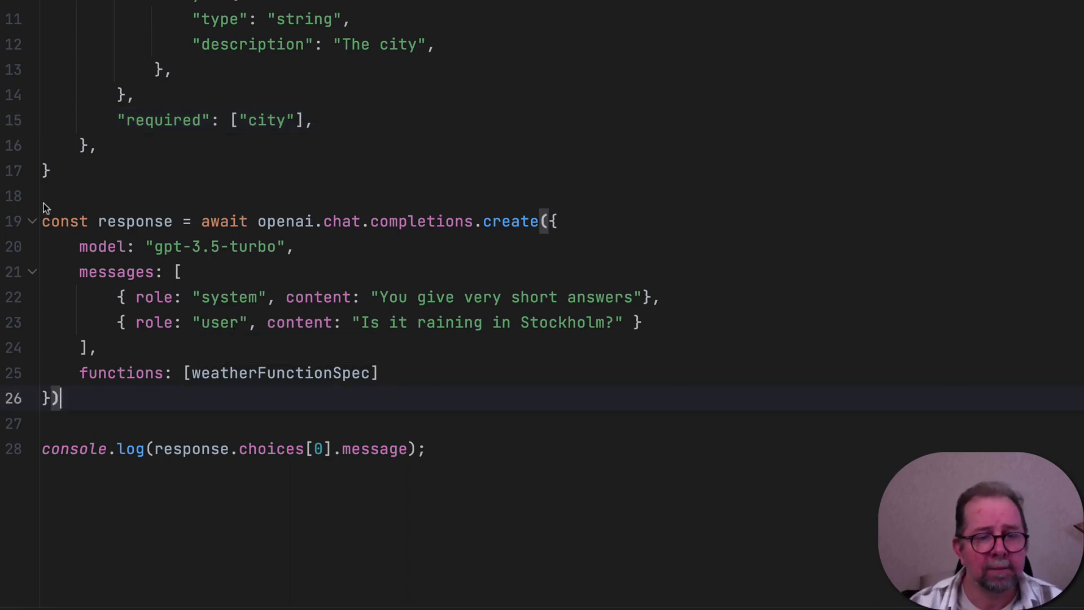
Run weather.js to print getWeather('London') result, then return to main.js
click(110, 10)
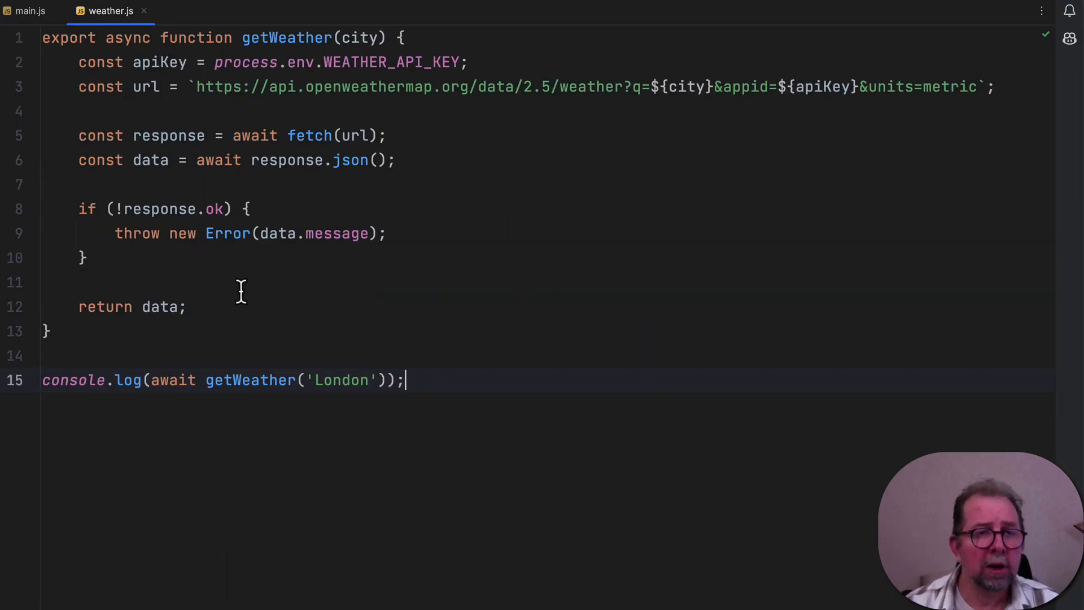
mouse_move(310, 233)
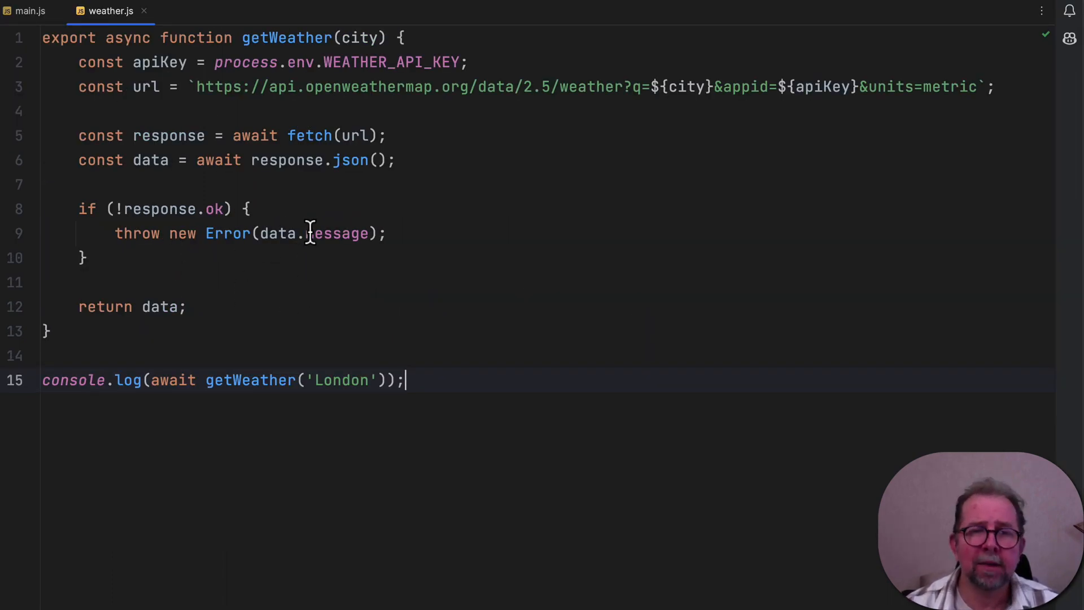
double_click(286, 38)
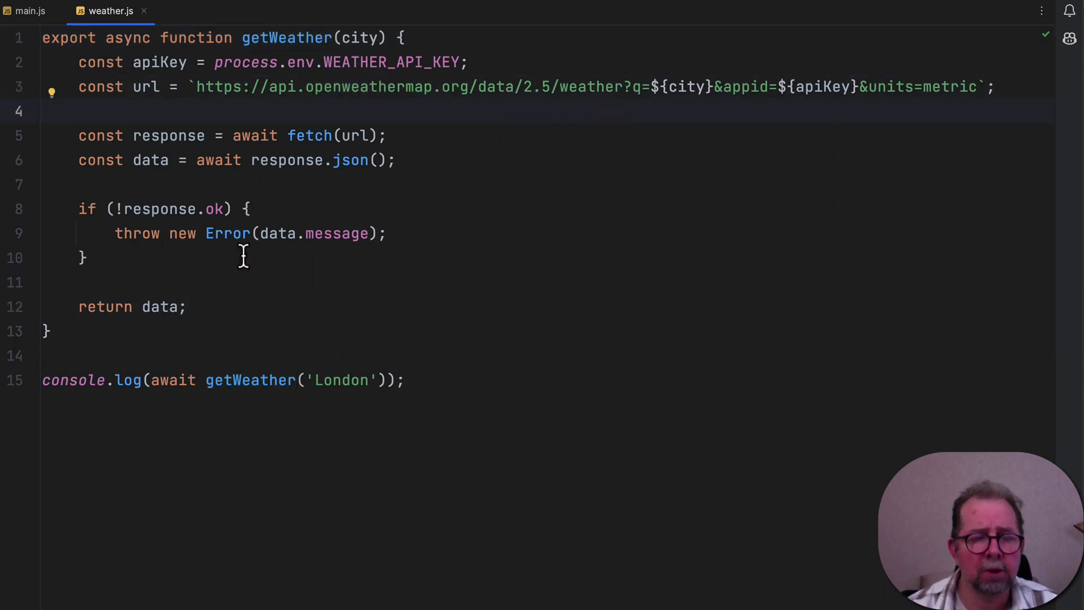
click(406, 380)
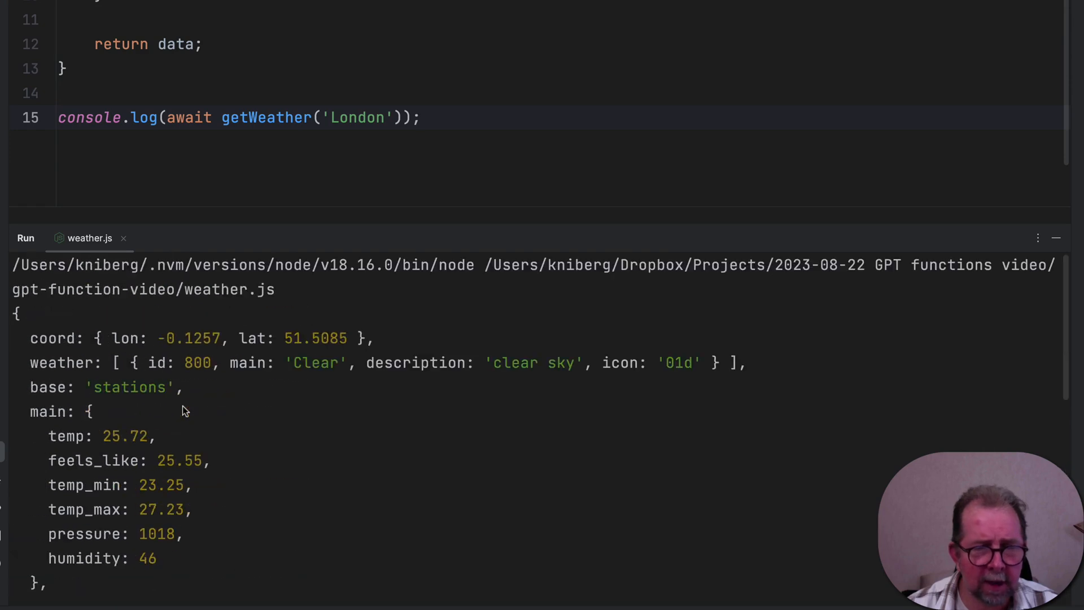
click(46, 14)
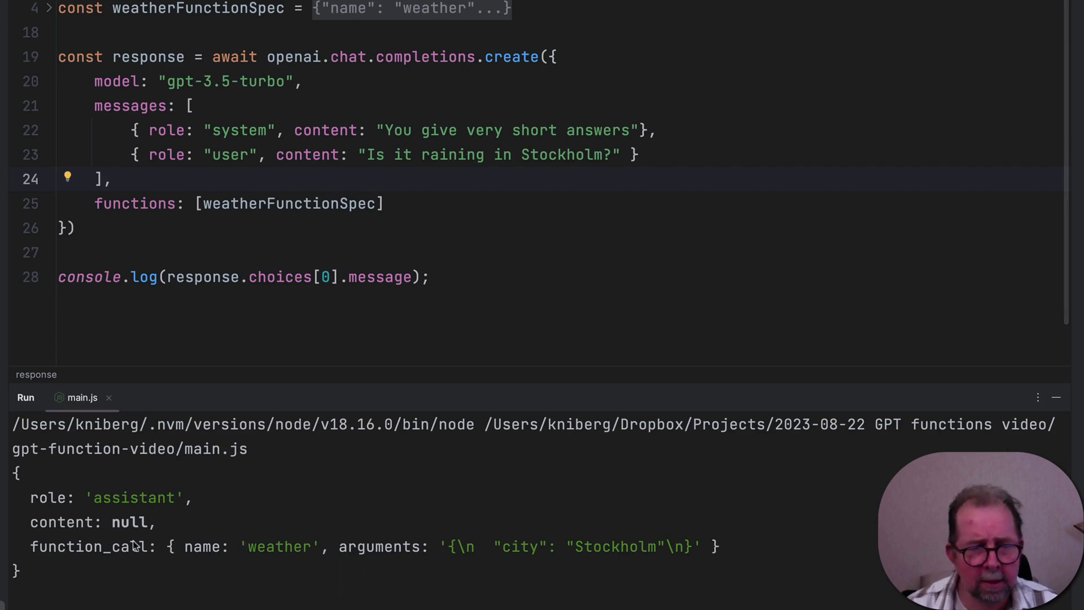
Inside the weather if-block, call await getWeather(city) and log the result
double_click(280, 547)
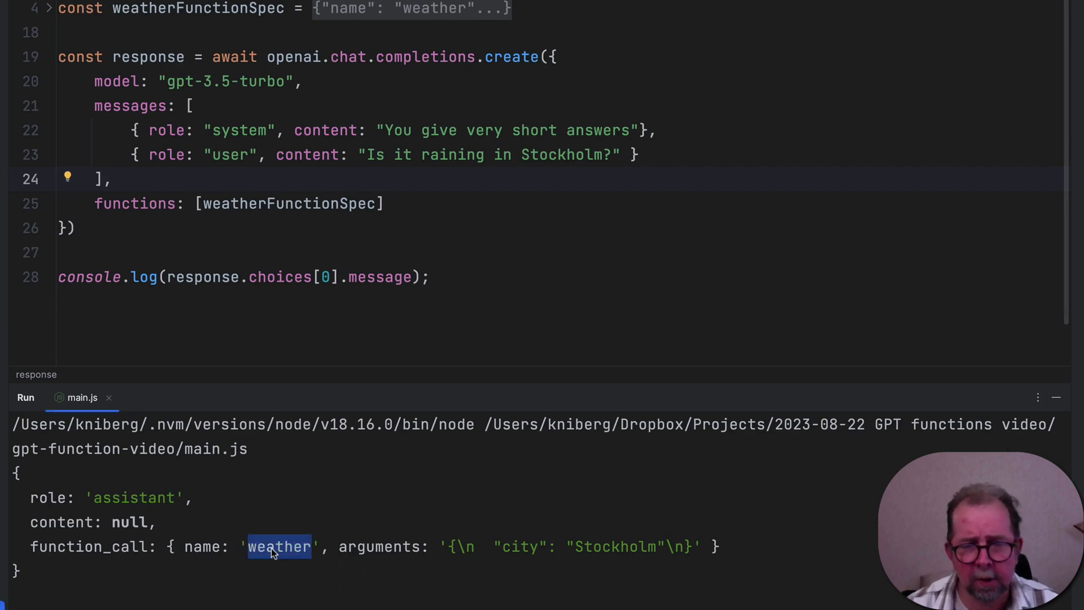
scroll(down, 3)
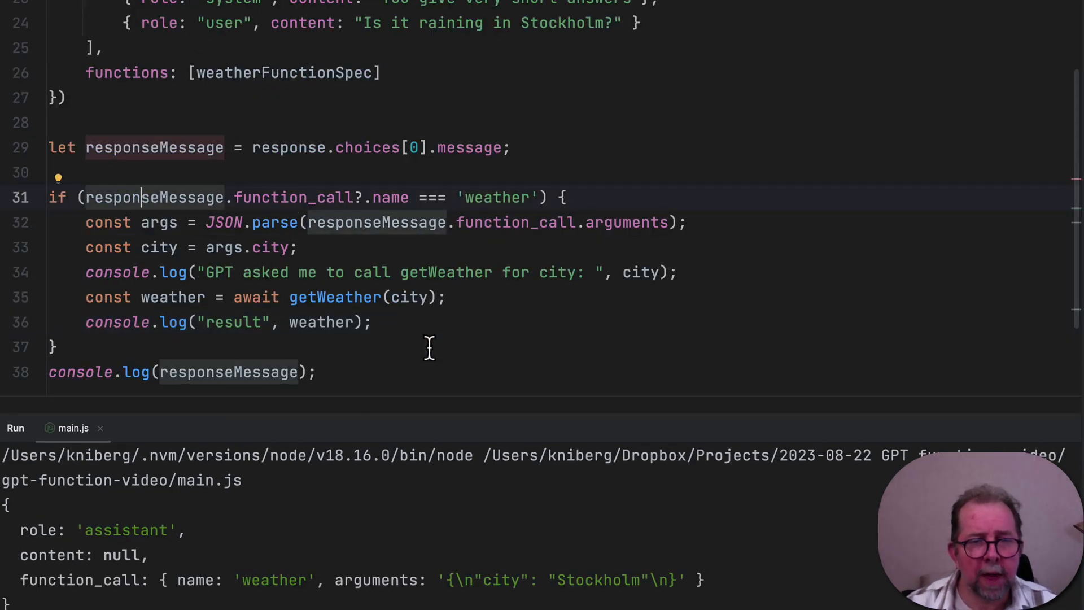
double_click(293, 197)
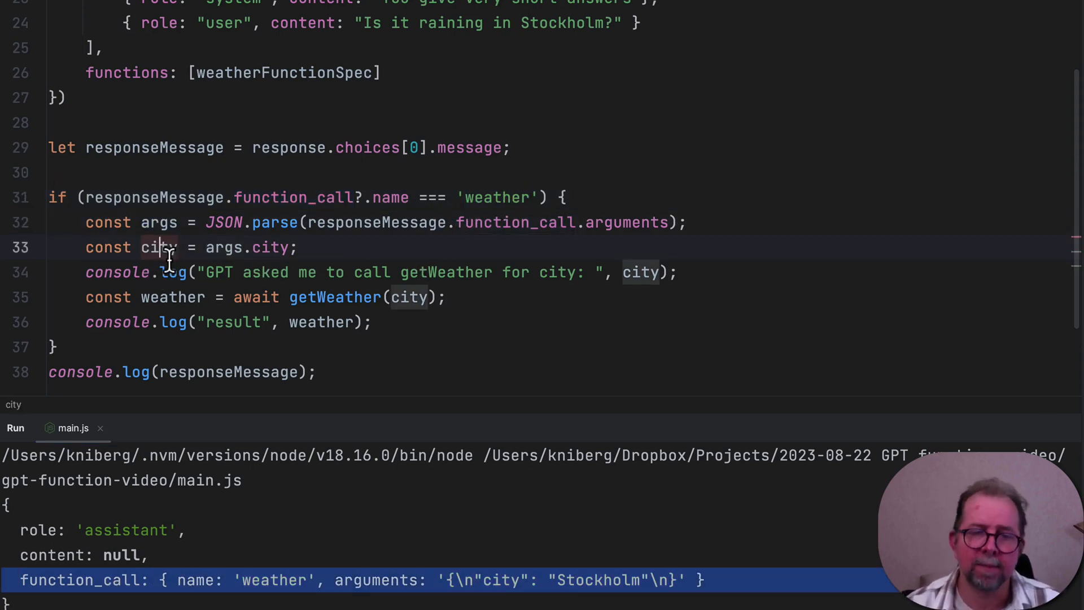
click(372, 323)
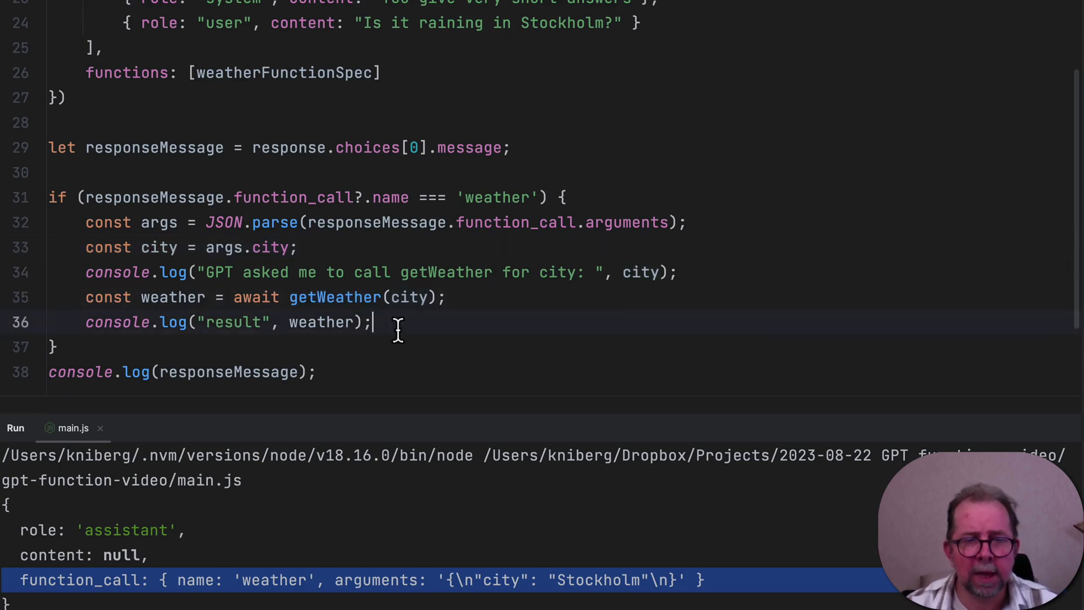
scroll(down, 3)
text(// call GPT)
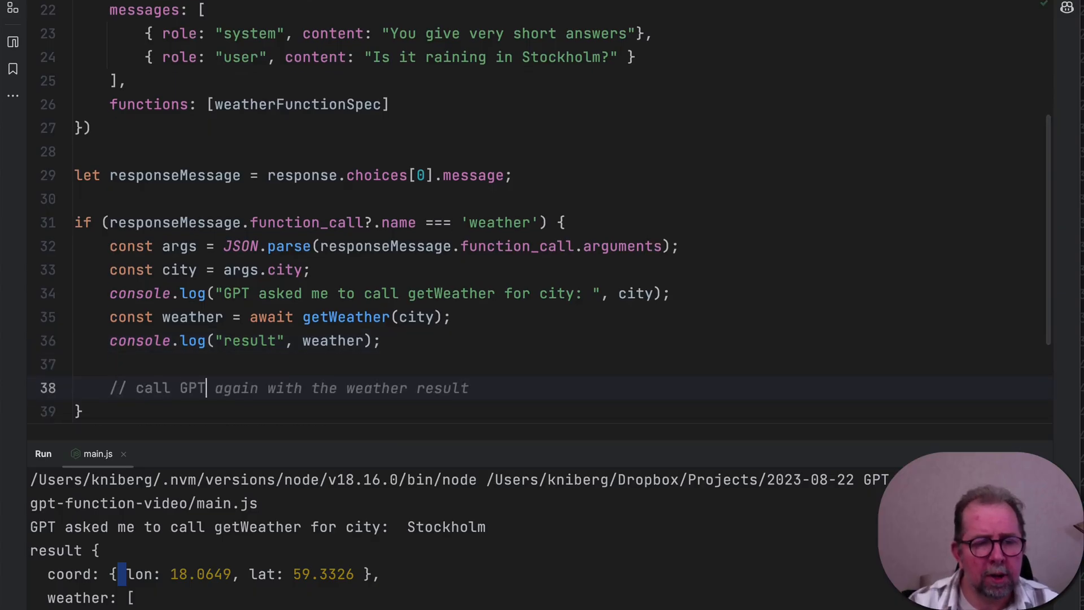
Push responseMessage and a function-role 'getWeather' message with JSON.stringify(weather) into messages
text(and give it the waethe)
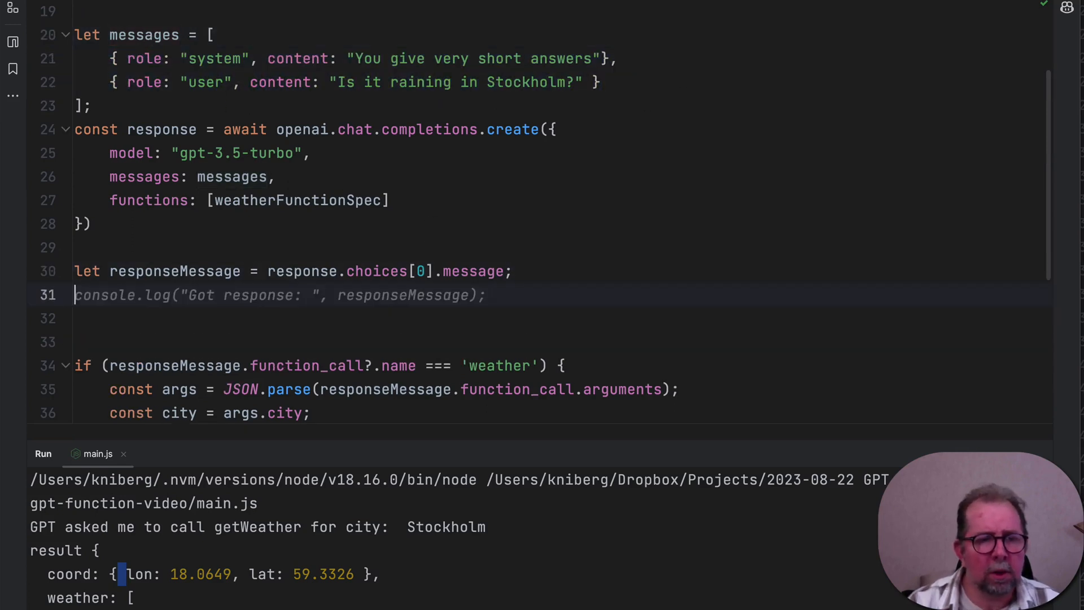
text(messages.push(responseMessage);)
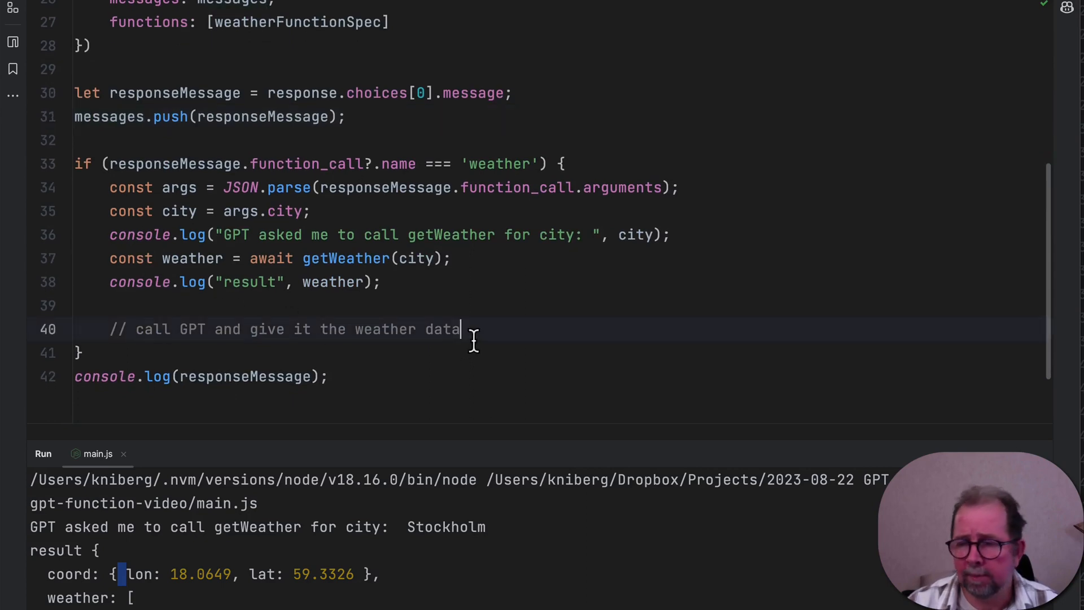
text(messages.push({ role: "function", name: 'getWeather', content: JSON.stringify(weather) });)
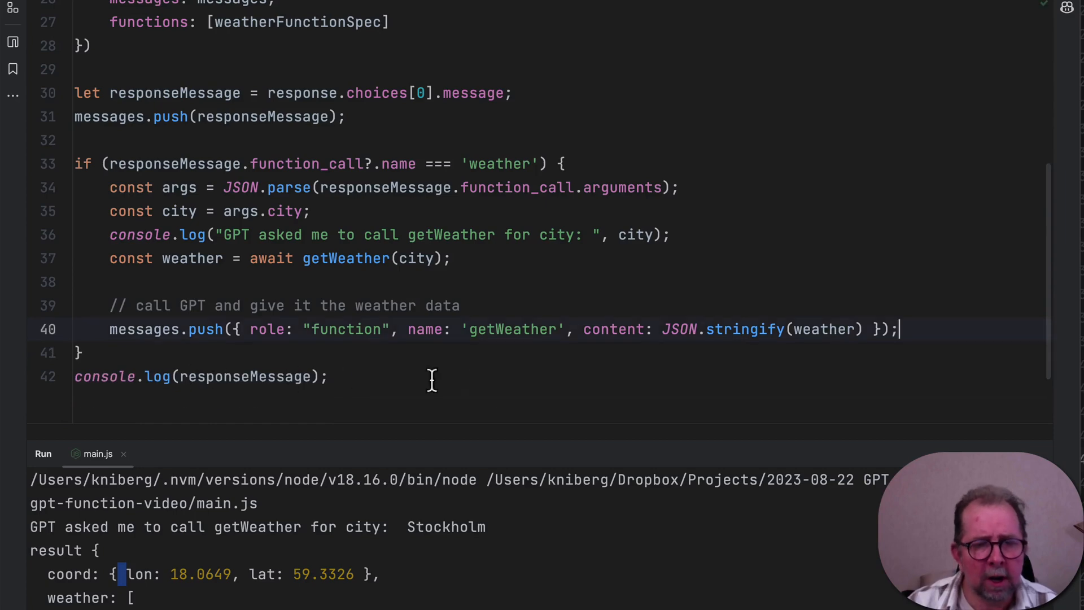
Review the messages array and highlight the function role in the pushed message
scroll(up, 3)
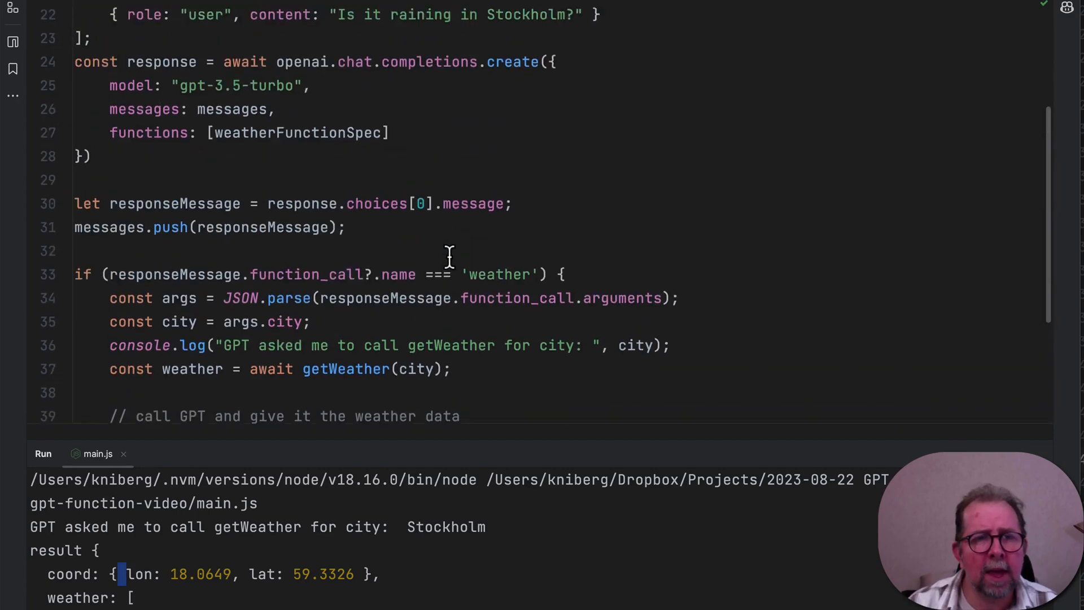
scroll(up, 3)
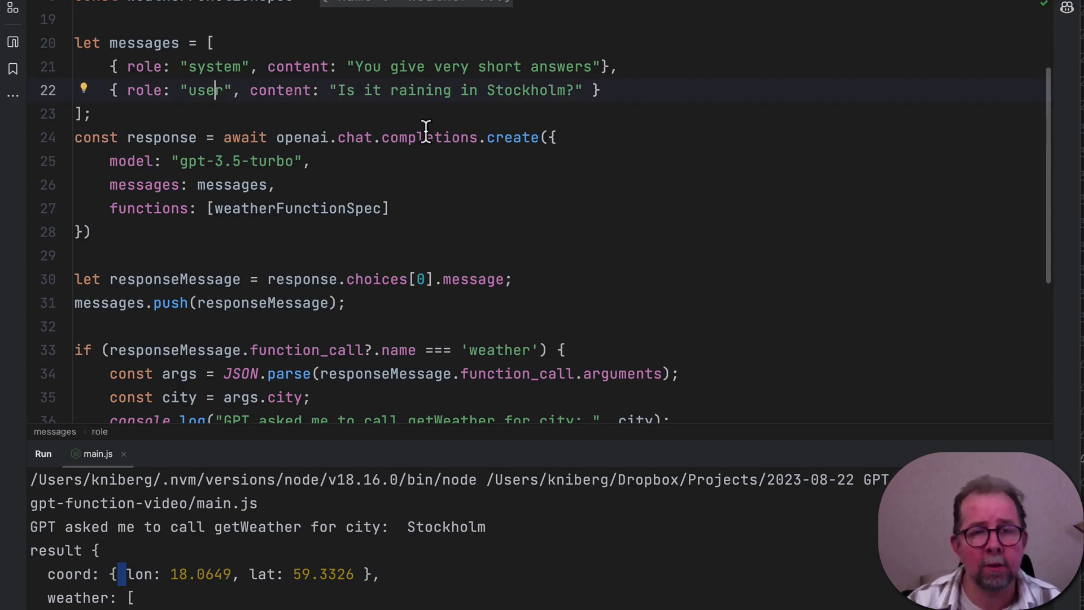
mouse_move(365, 365)
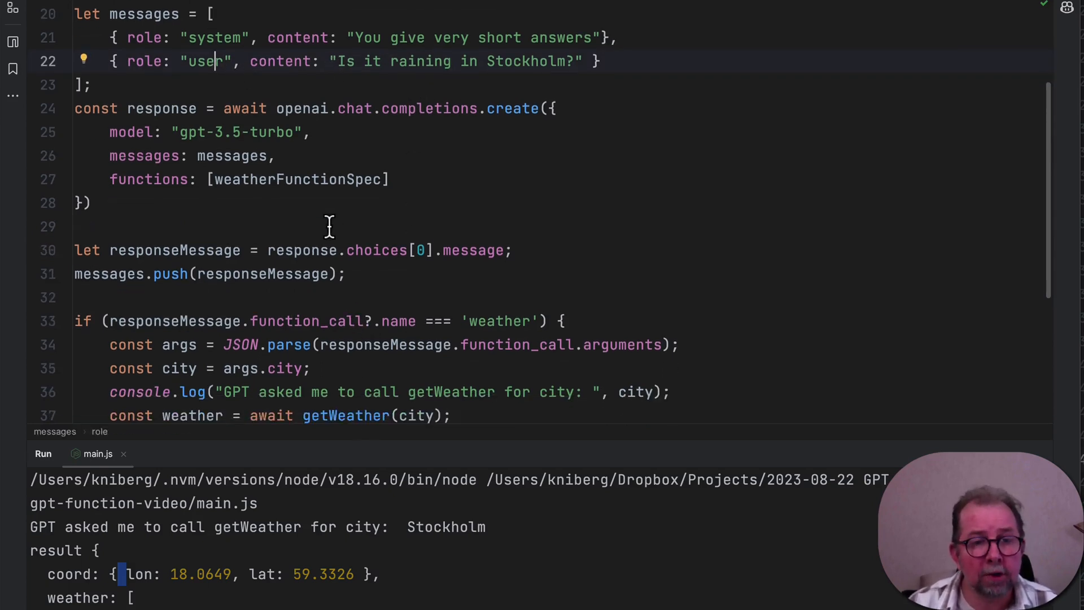
scroll(down, 3)
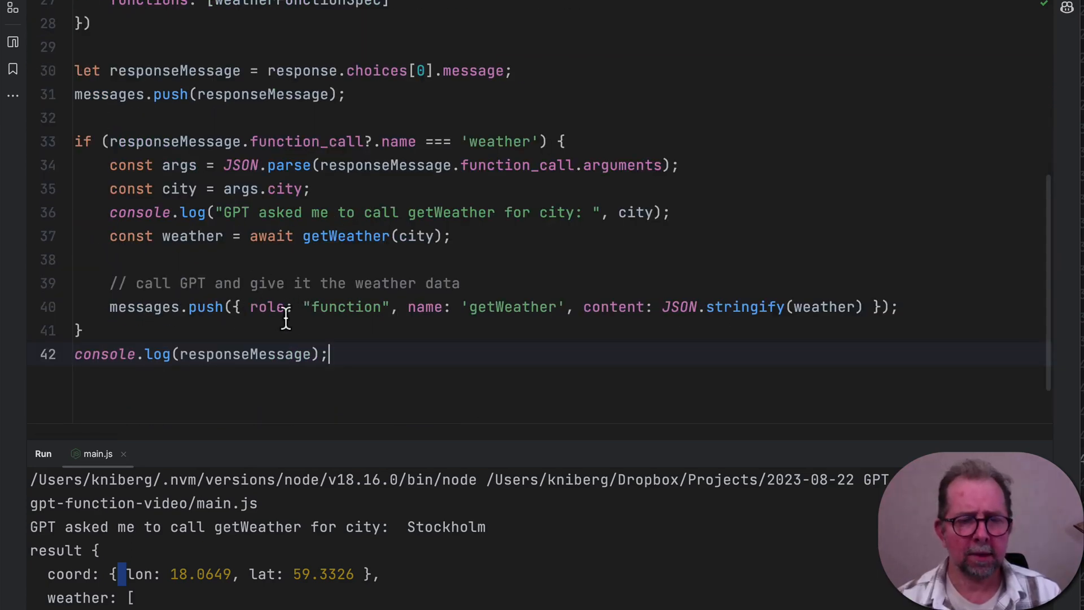
double_click(346, 307)
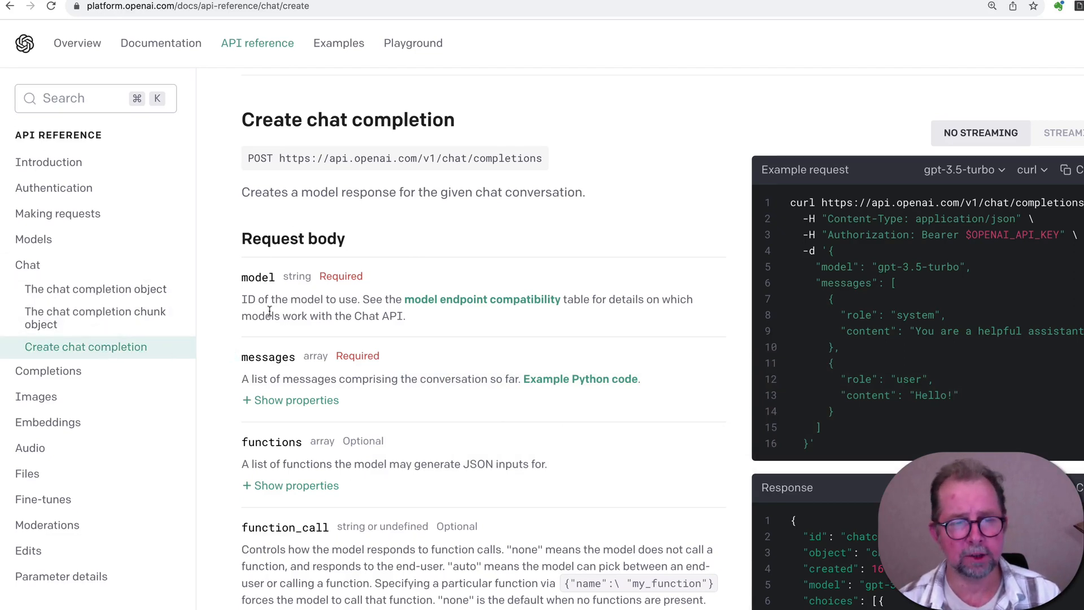
Expand the messages properties in the docs and confirm 'function' is an allowed role
click(290, 400)
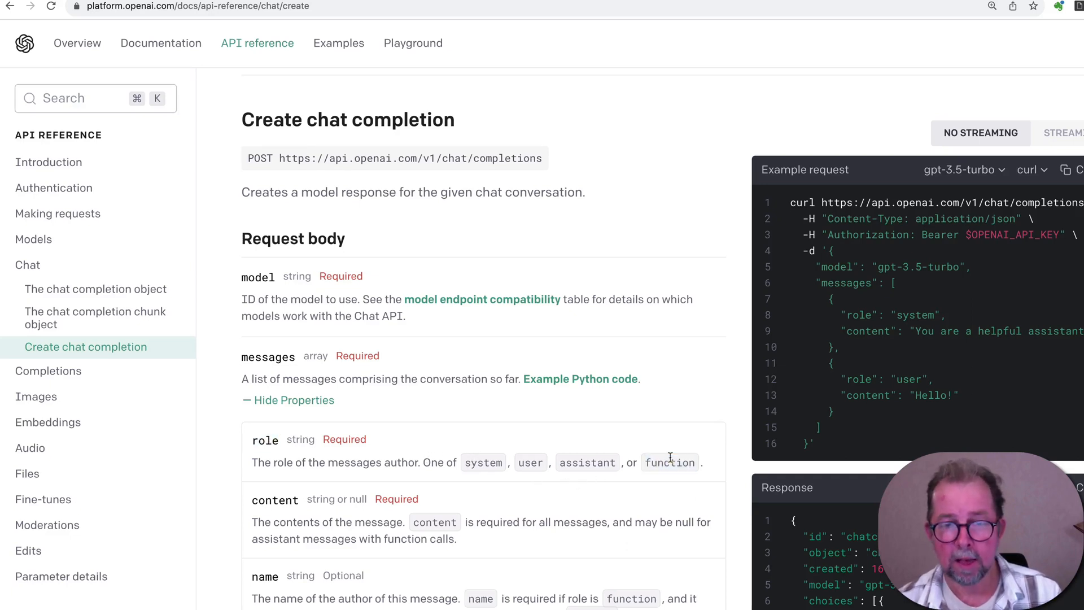
double_click(669, 462)
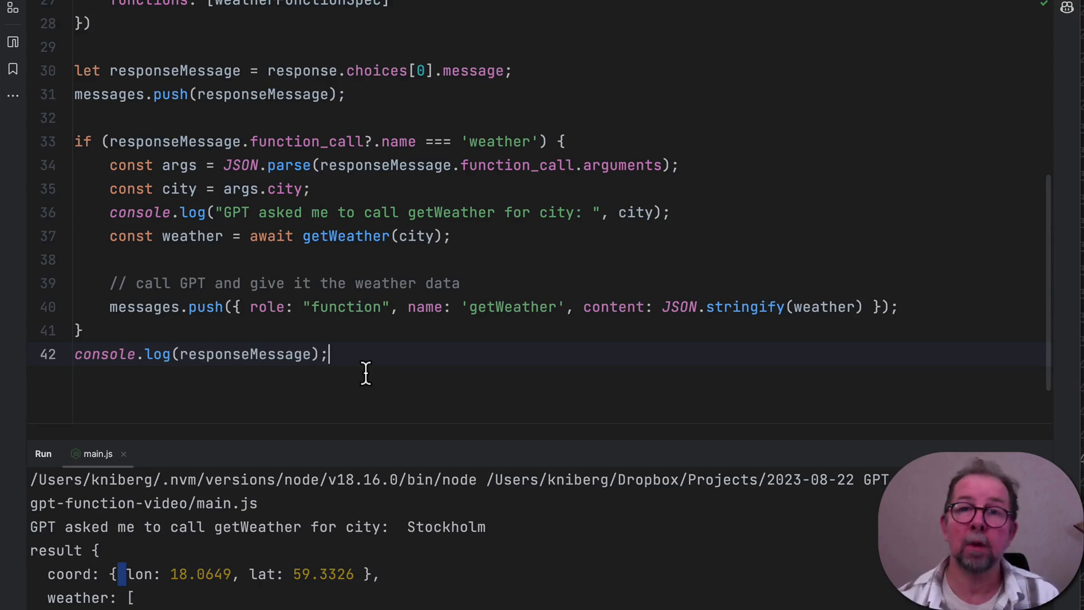
Review the pushed function message's role and stringified weather content
double_click(346, 308)
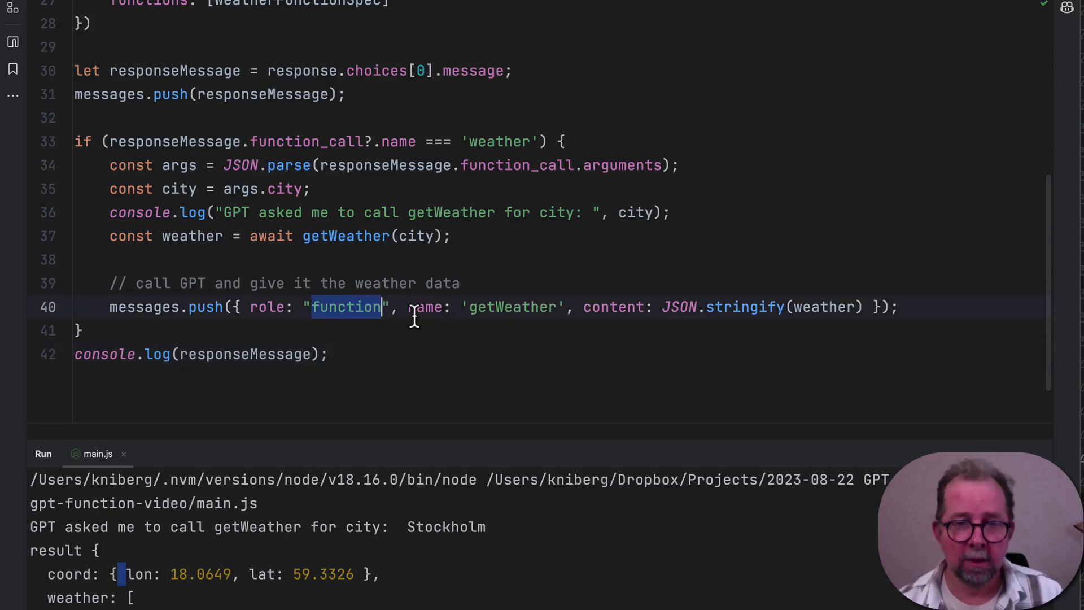
double_click(512, 308)
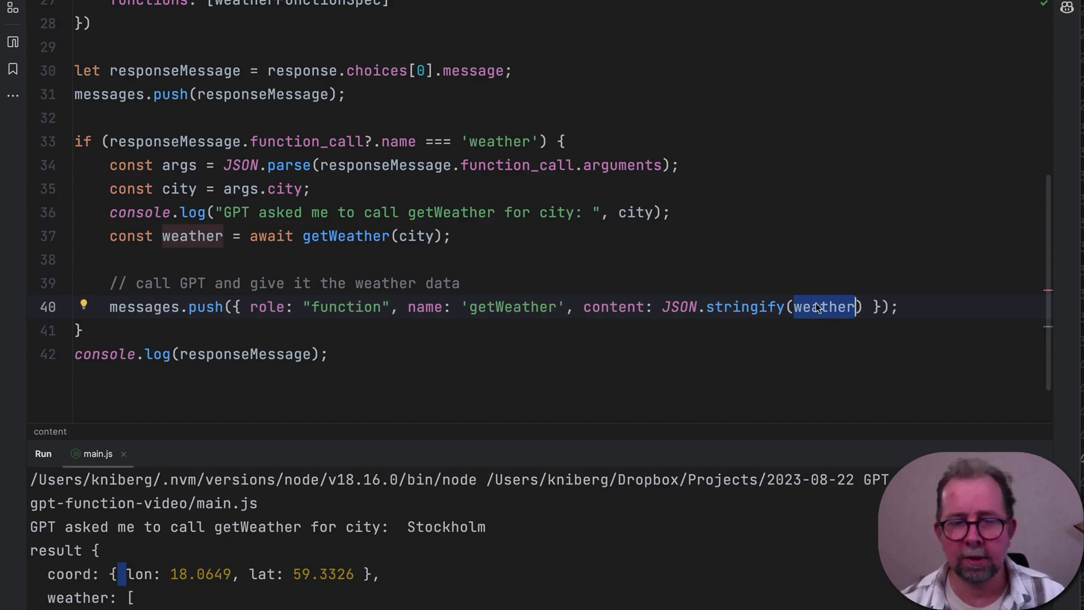
mouse_move(752, 330)
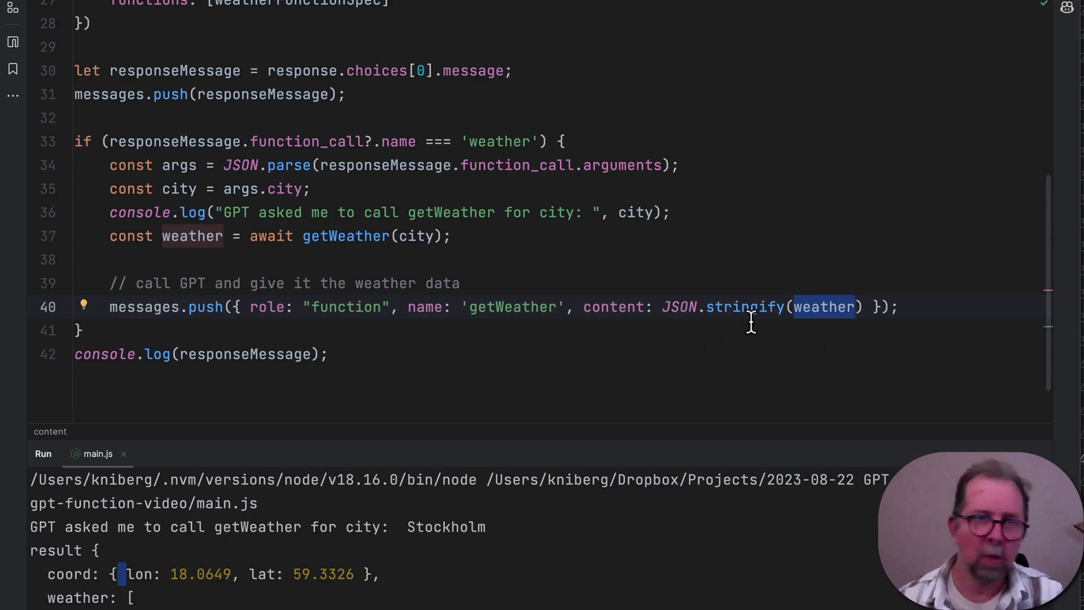
mouse_move(407, 369)
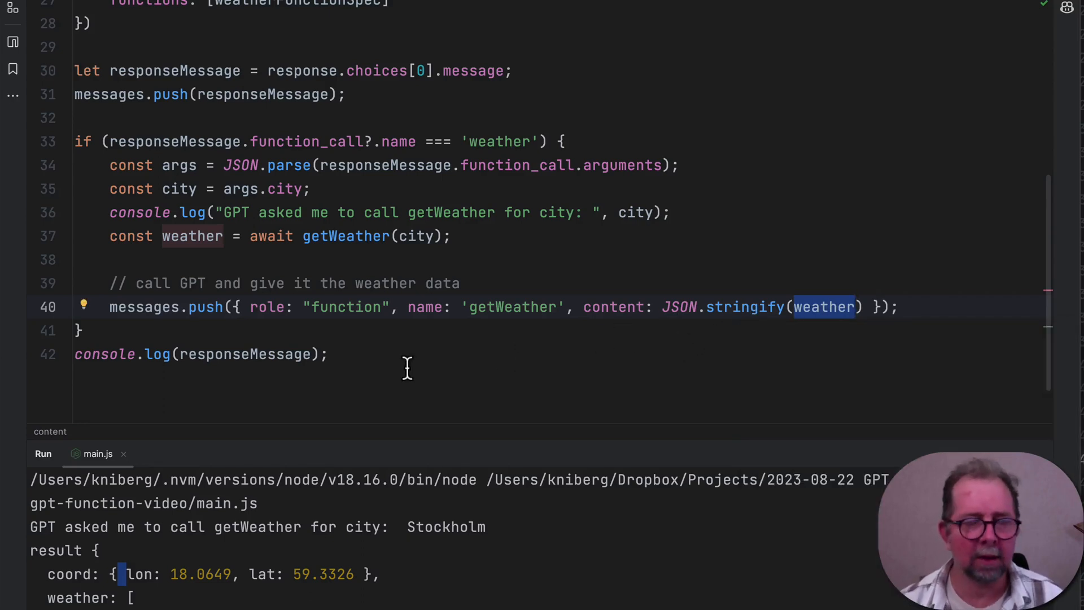
scroll(up, 3)
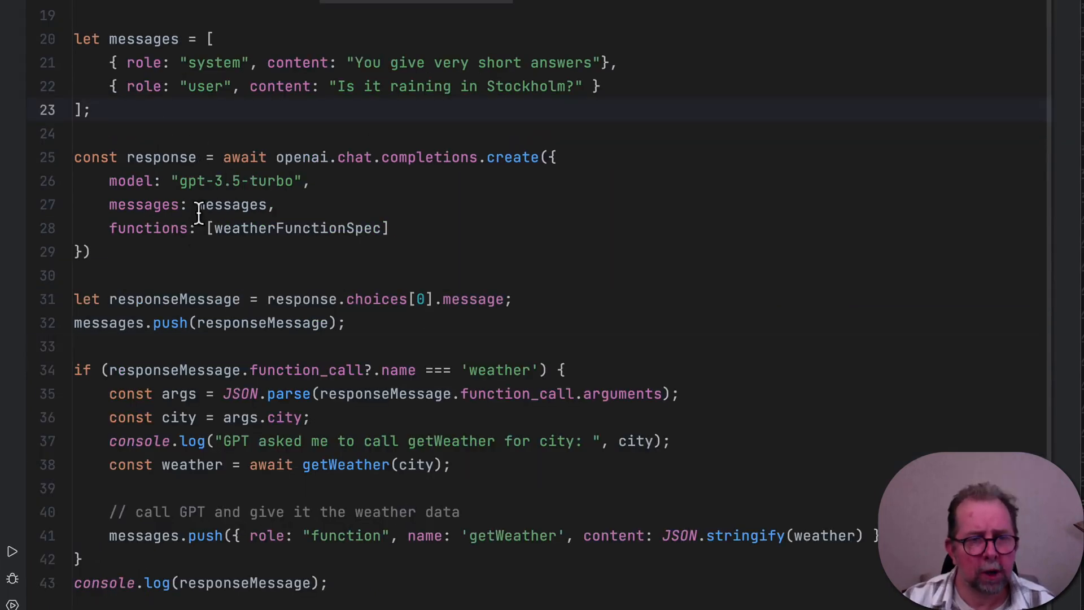
scroll(down, 3)
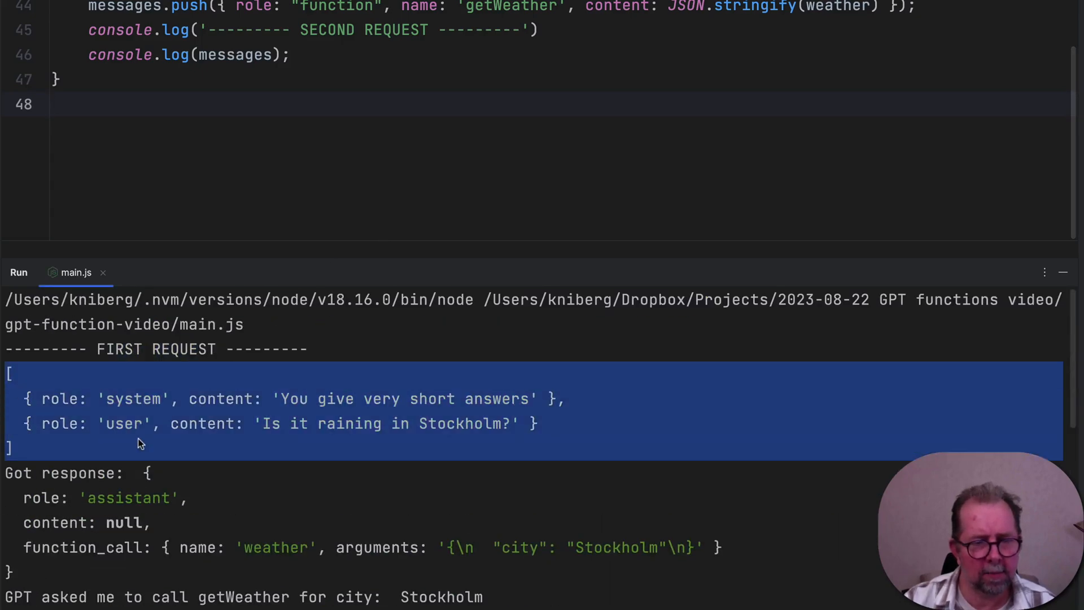
Send a second request as response2 and log response2.choices[0].message, answering it is not raining in Stockholm
scroll(down, 3)
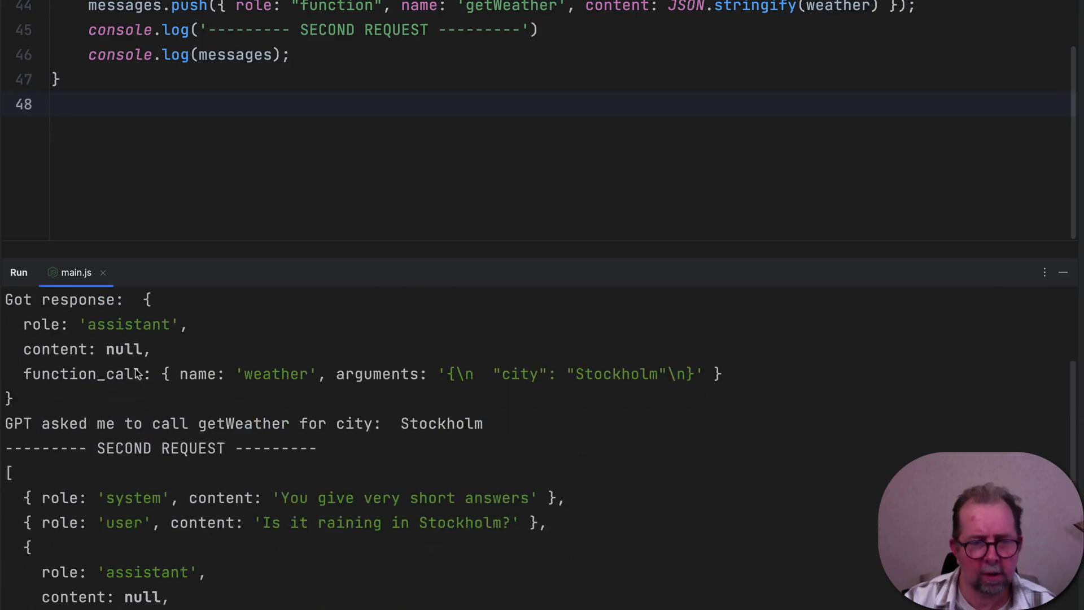
scroll(down, 3)
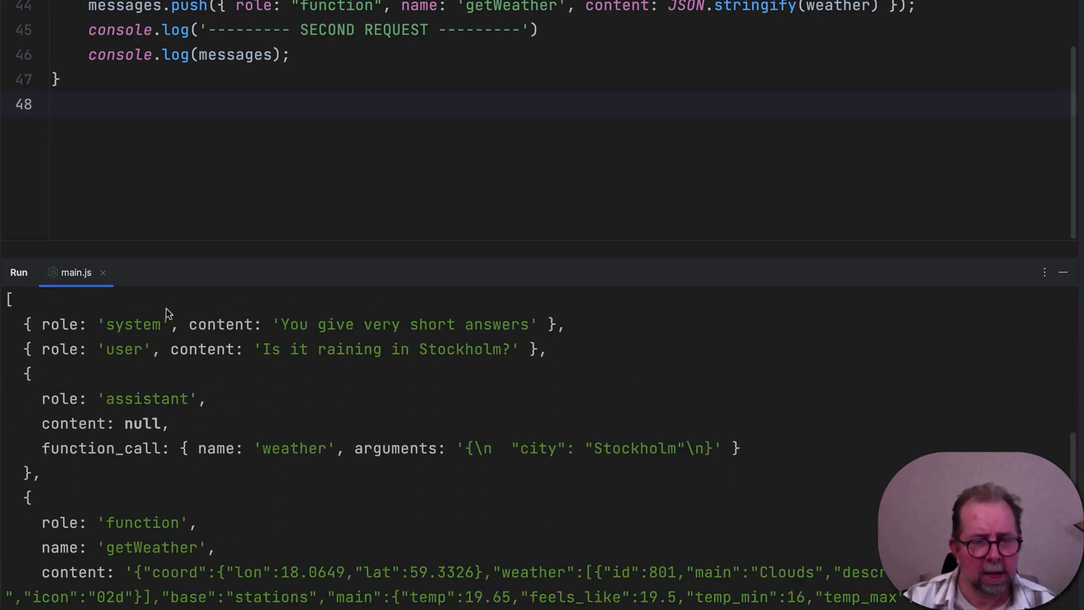
scroll(down, 3)
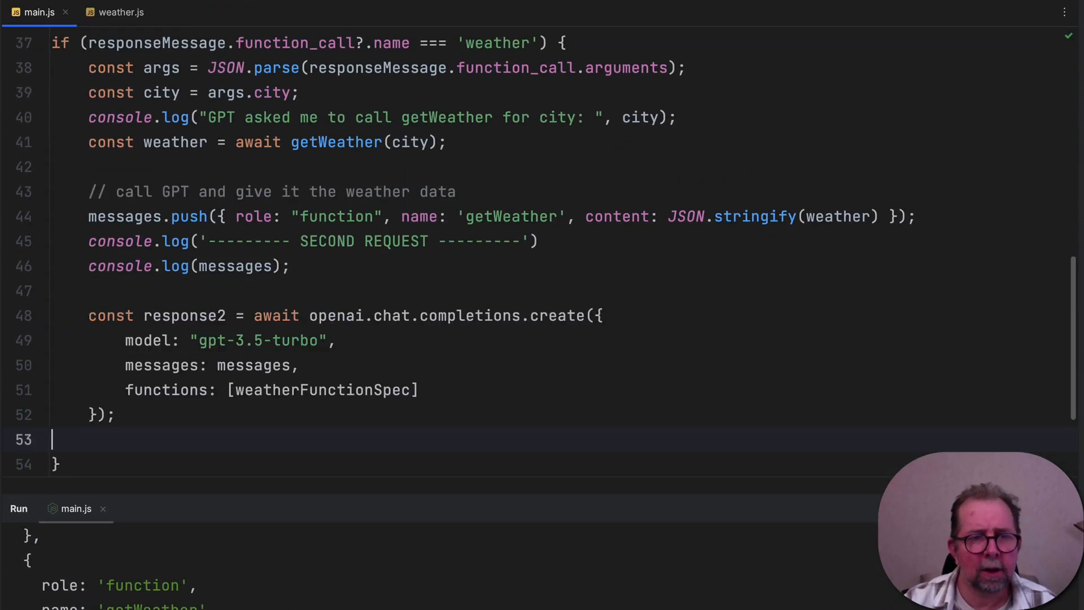
text(console.log(response2.choices[0].message);)
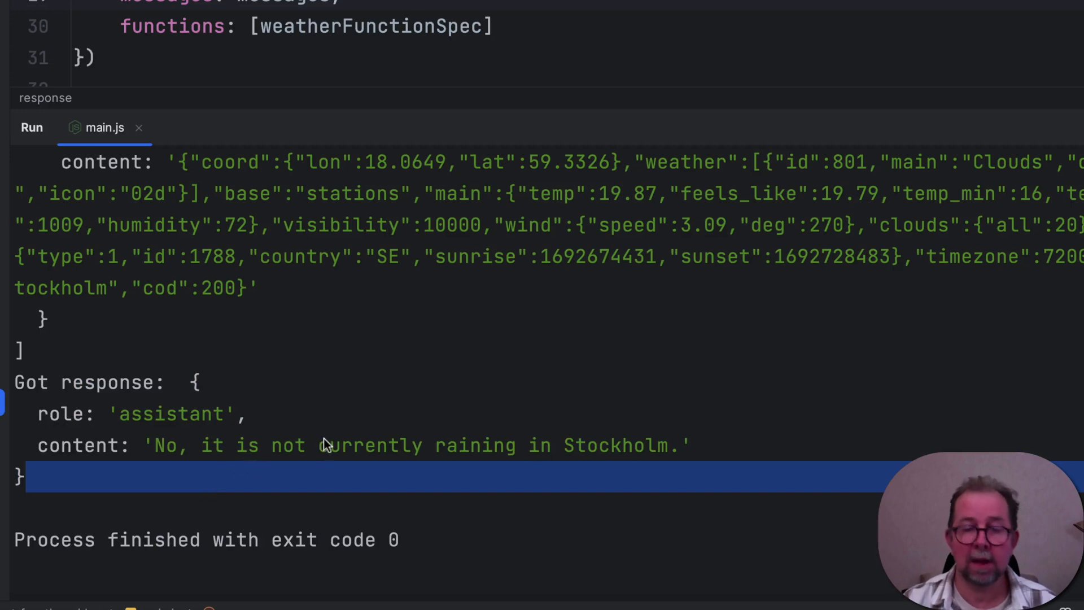
mouse_move(409, 404)
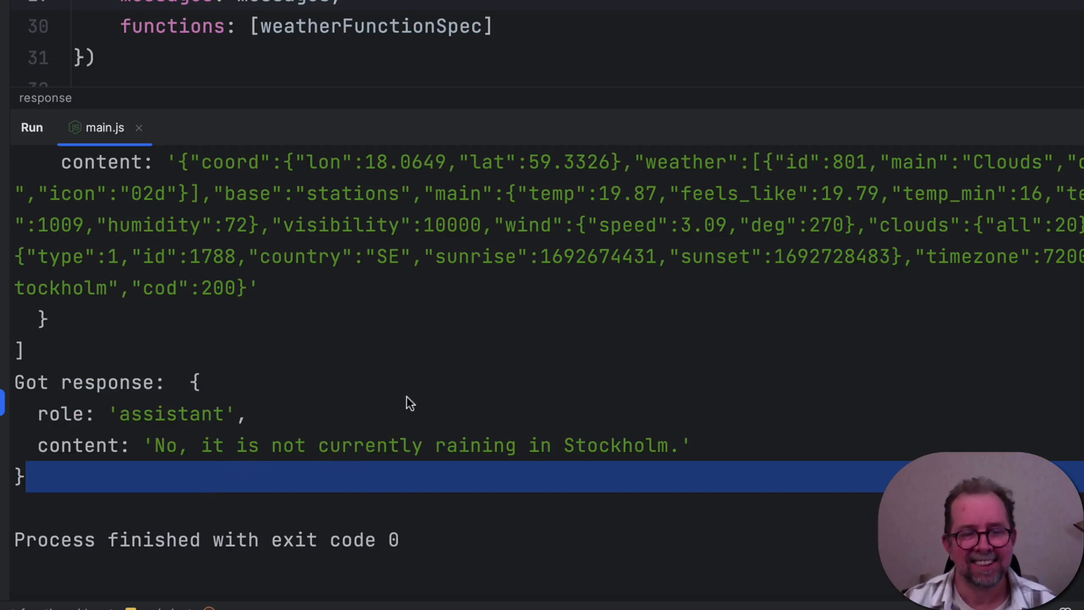
scroll(up, 3)
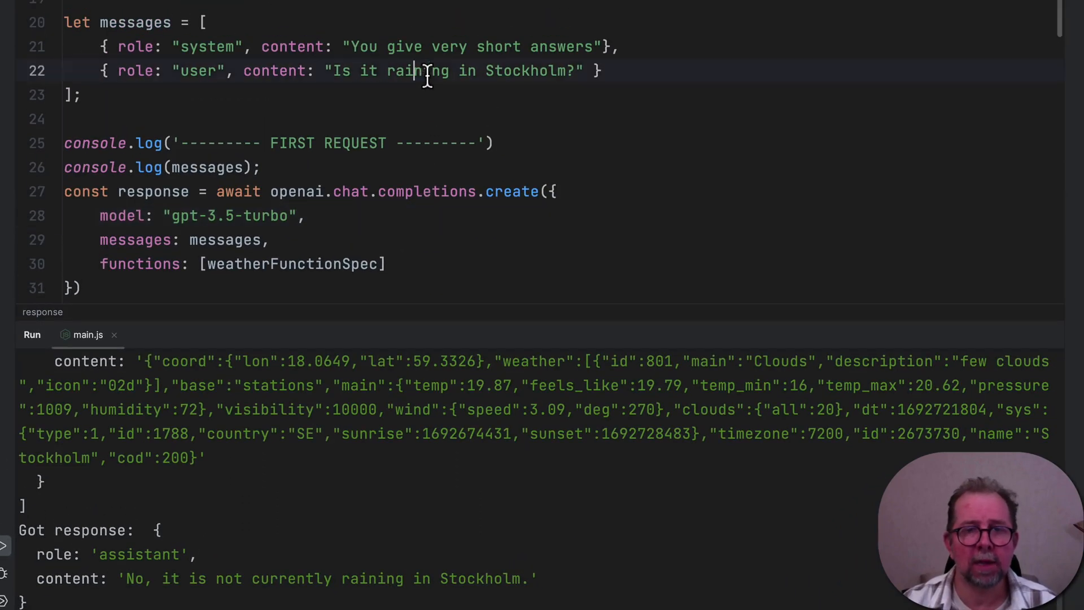
Change the user question to "What's the wind in Paris" and run main.js for the wind speed answer
text(What's the wind in Paris)
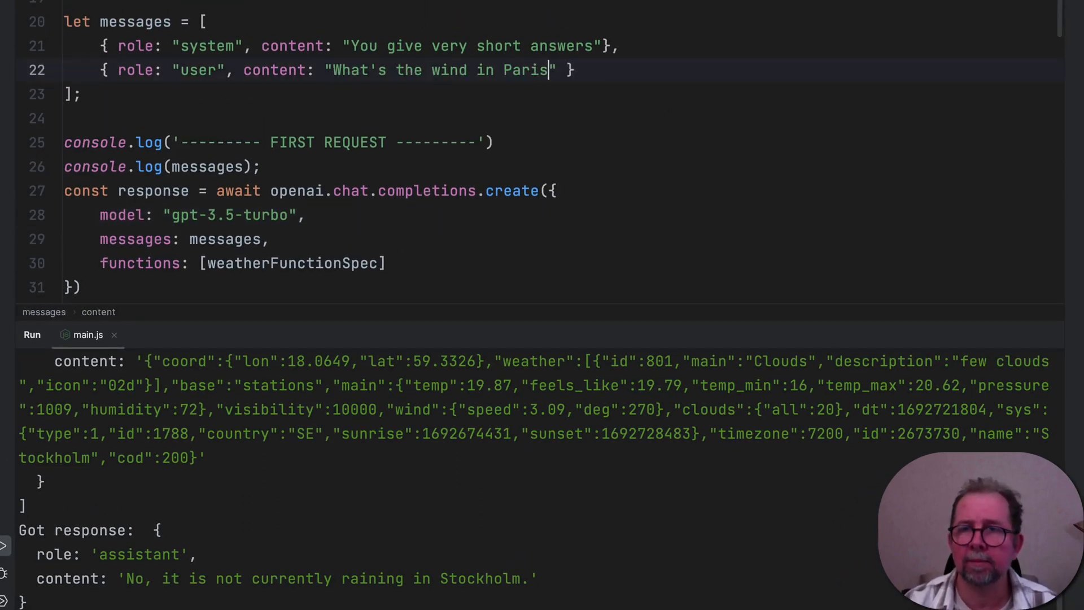
click(31, 335)
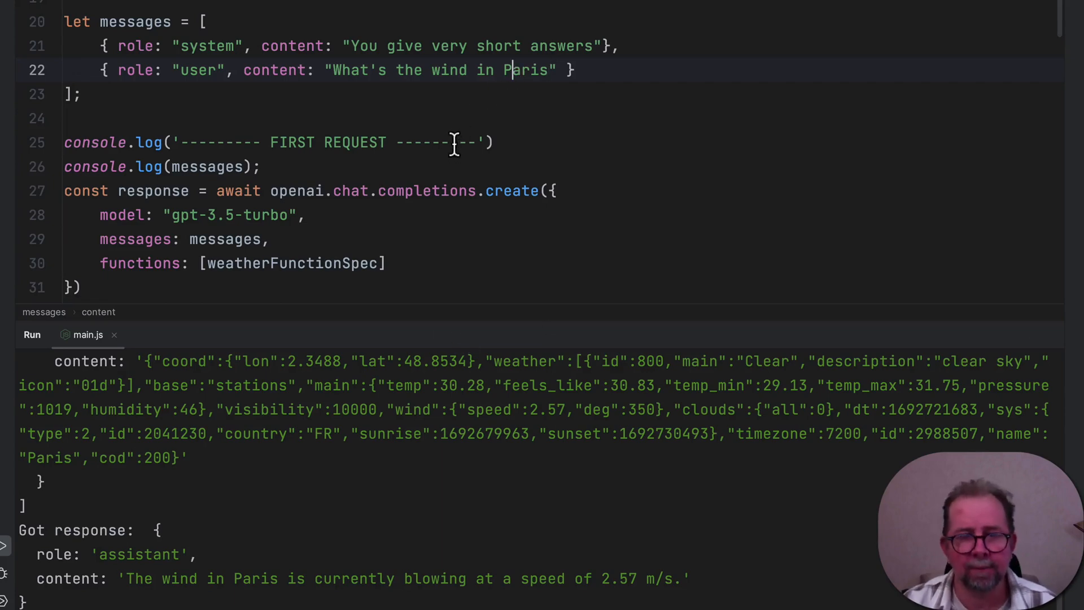
mouse_move(470, 132)
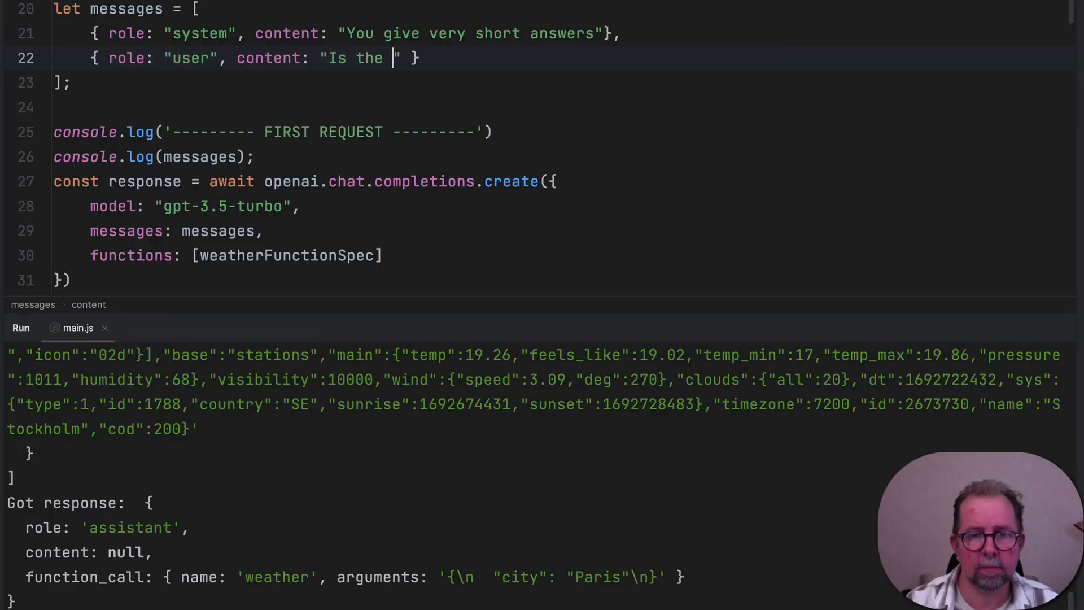
Ask whether the weather is sunnier in Stockholm than in Paris and run main.js
text(weather sunnier in Stockholm than in Paris)
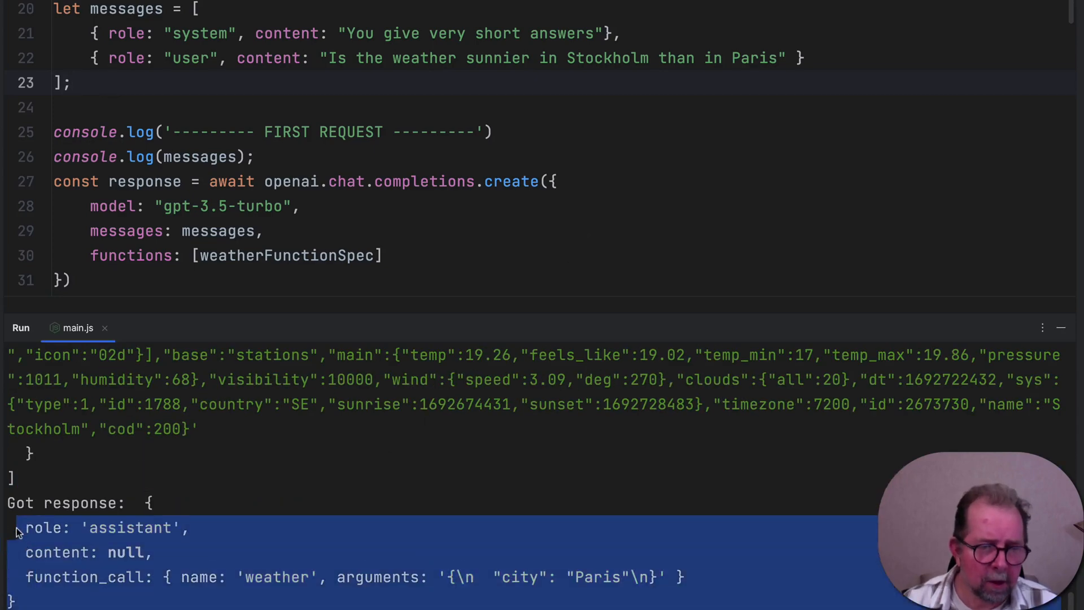
click(210, 589)
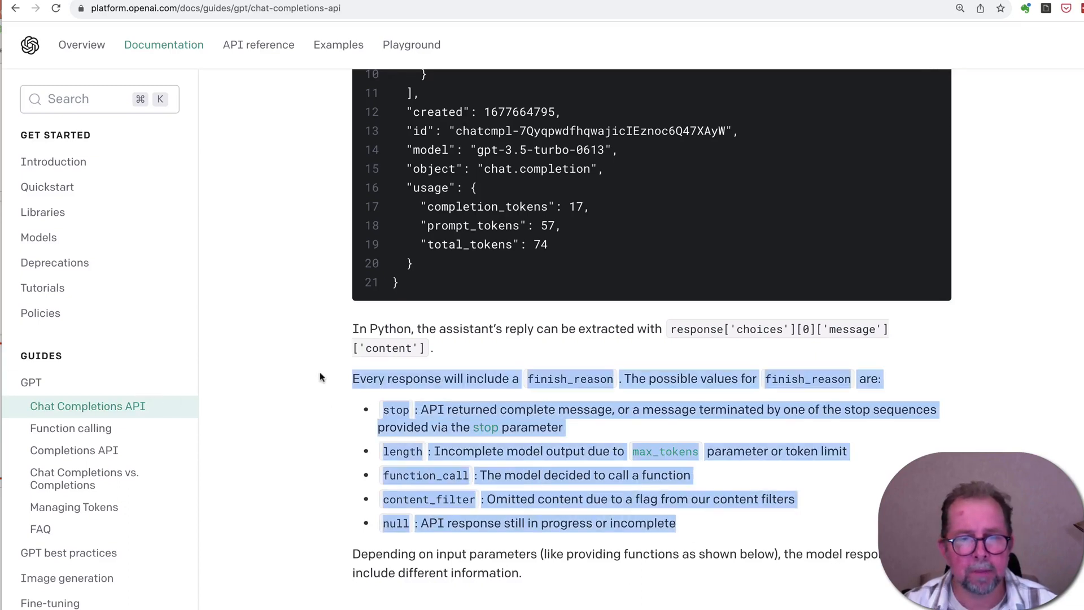
click(550, 379)
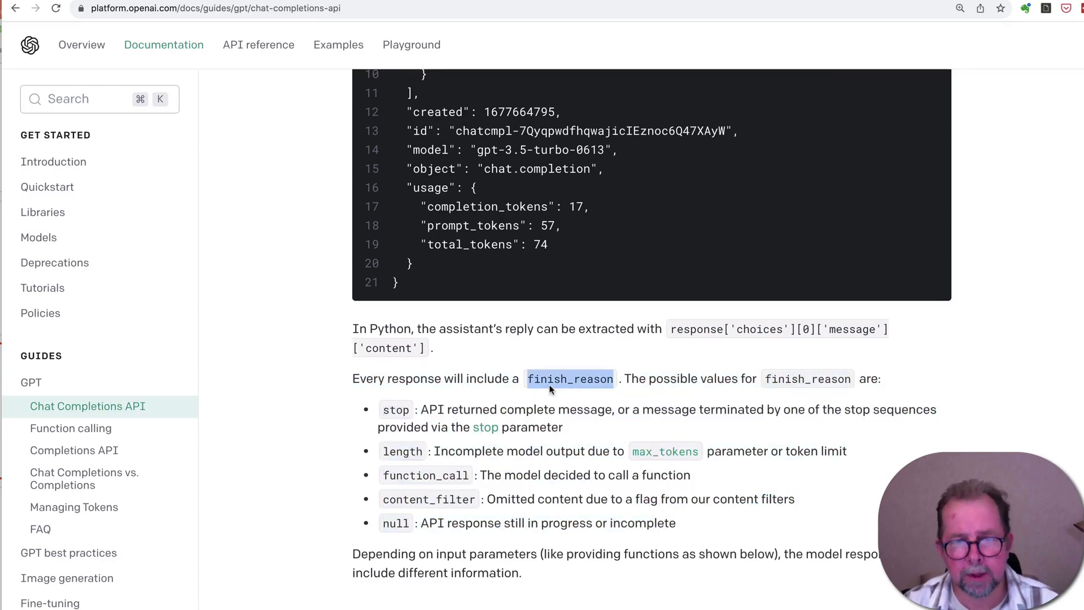
mouse_move(400, 409)
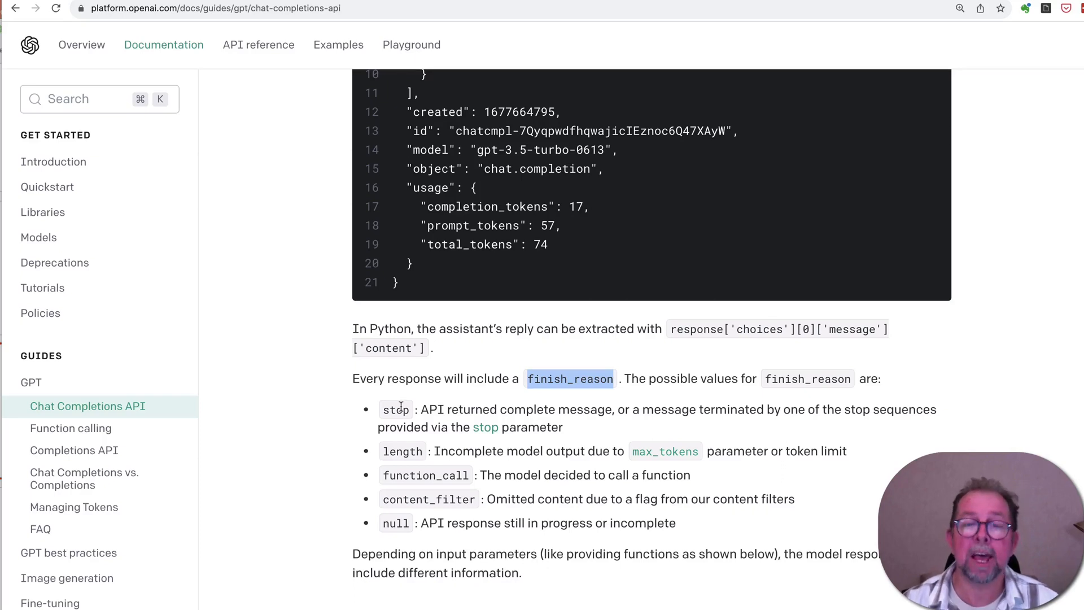
mouse_move(543, 429)
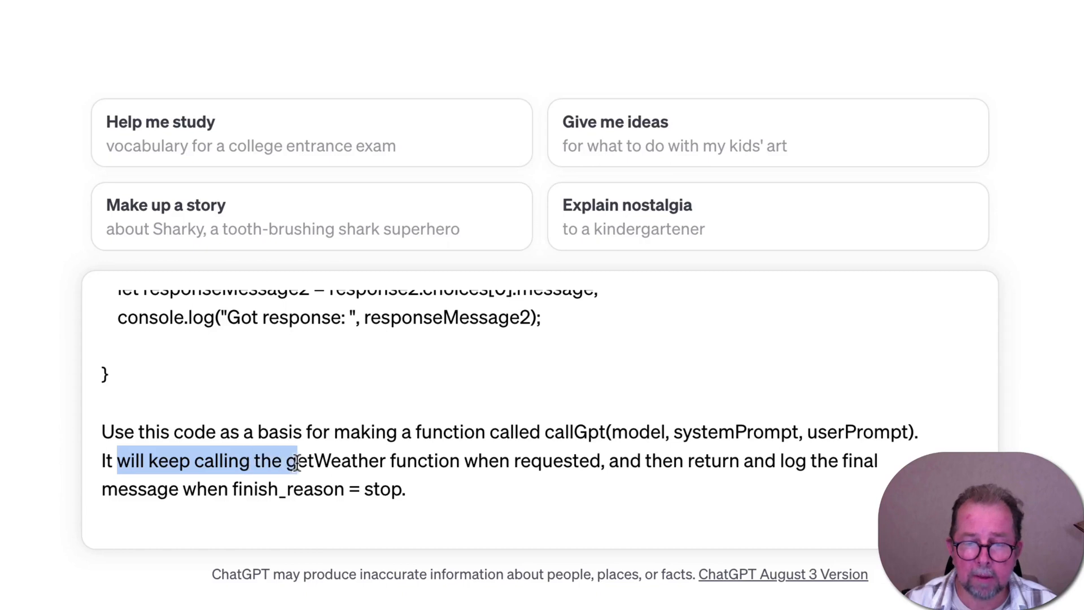
Highlight 'requested' in the callGpt prompt and move to the generated callGpt loop code
double_click(557, 461)
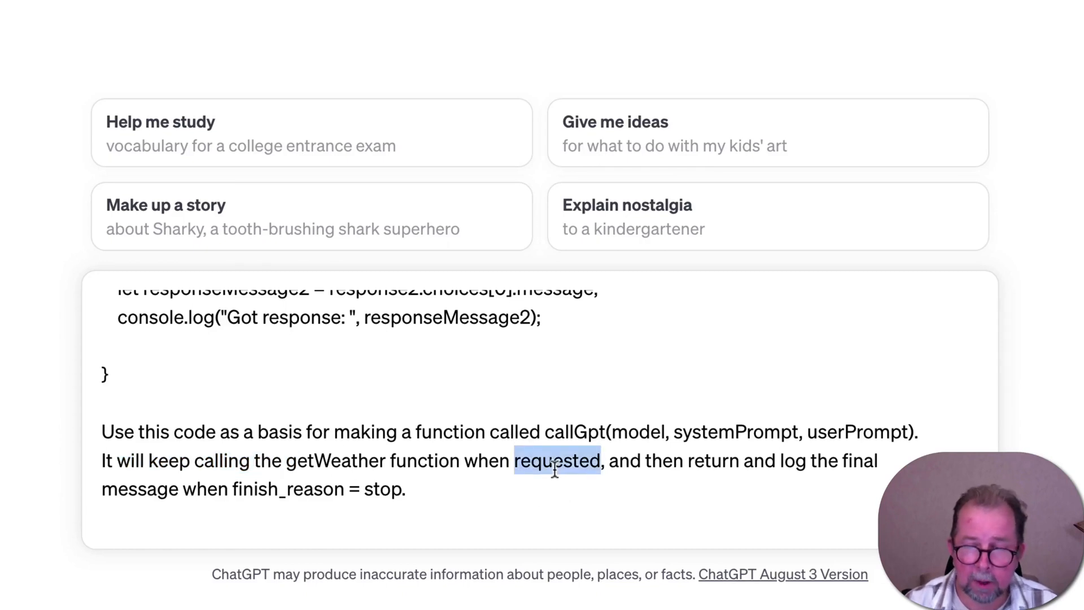
scroll(up, 3)
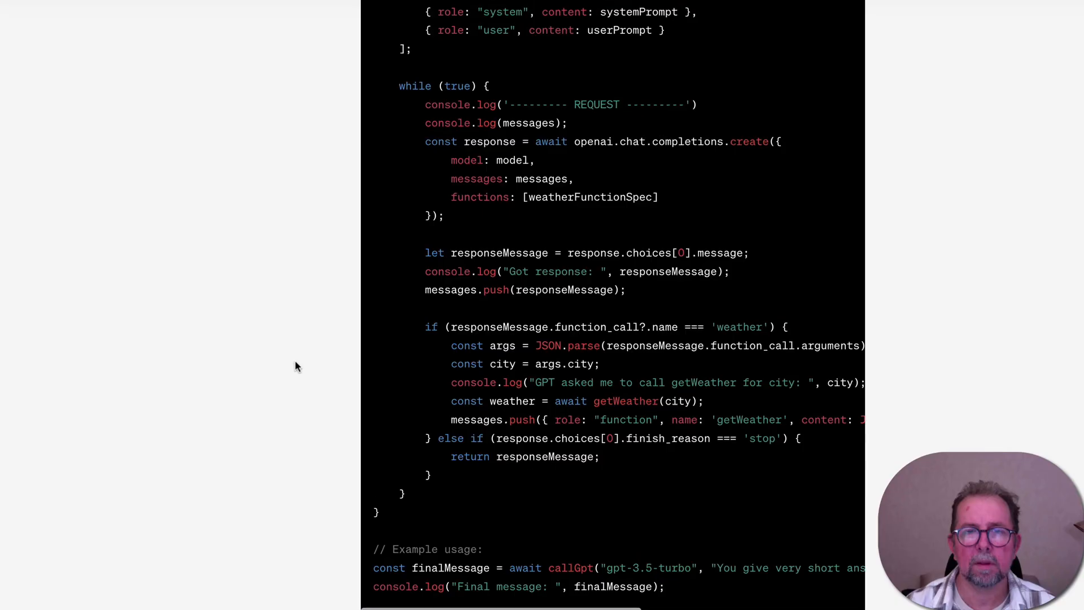
scroll(up, 3)
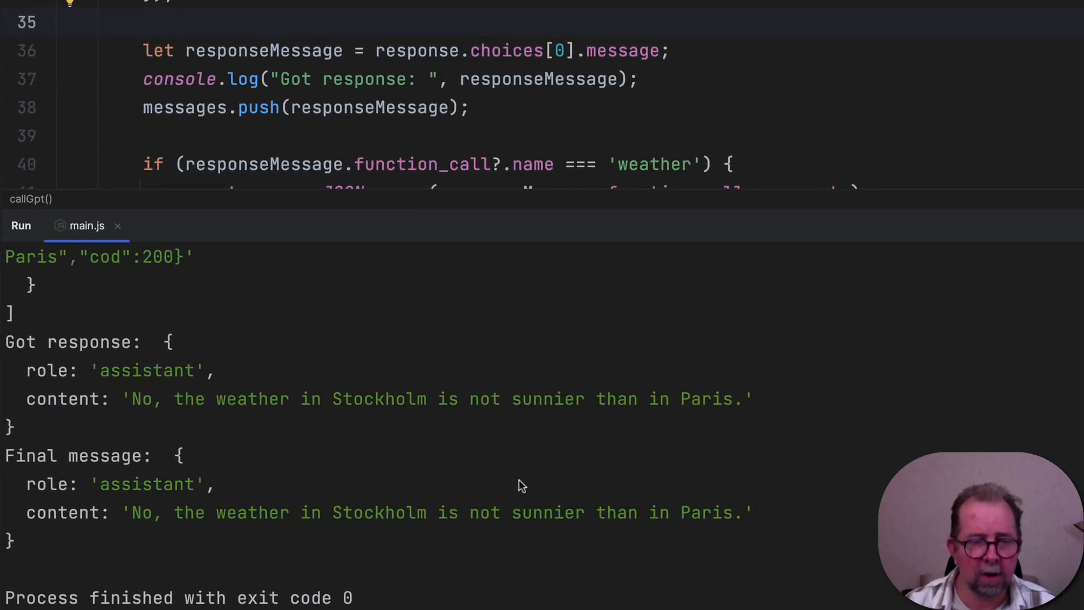
scroll(up, 3)
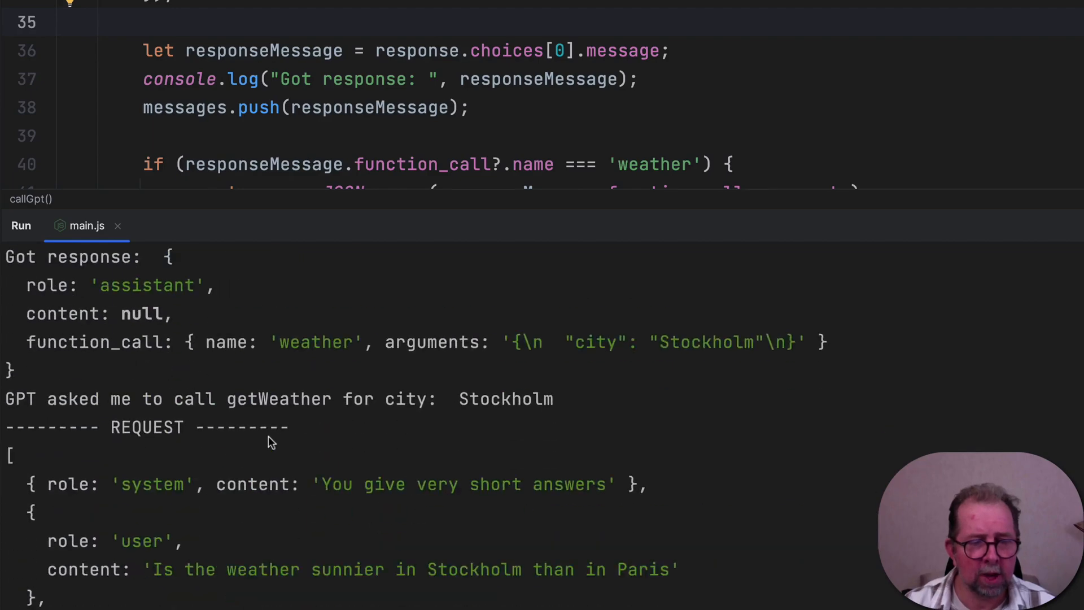
scroll(down, 3)
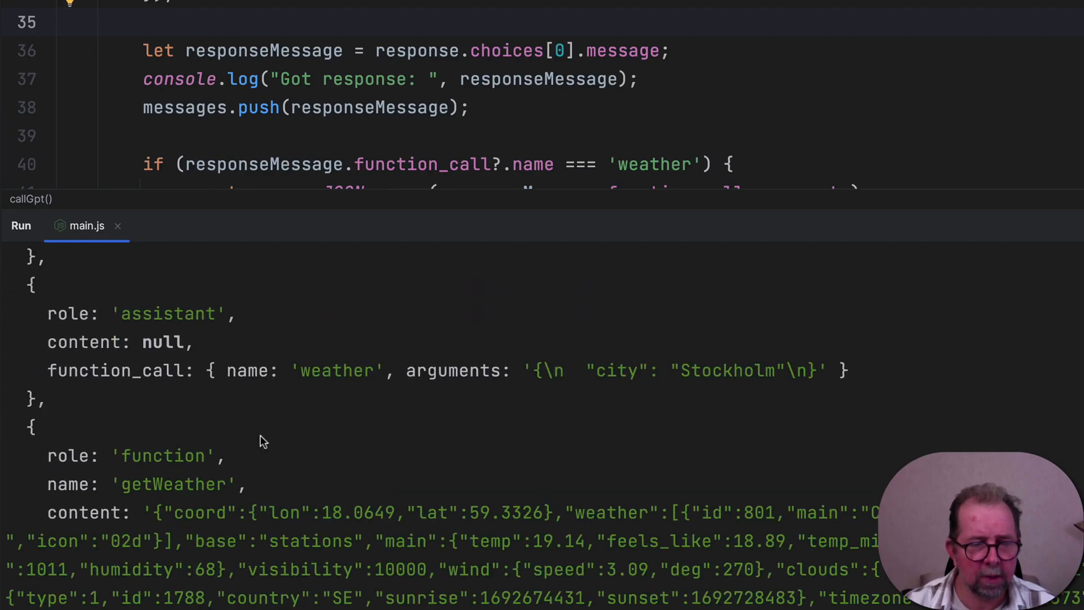
scroll(down, 3)
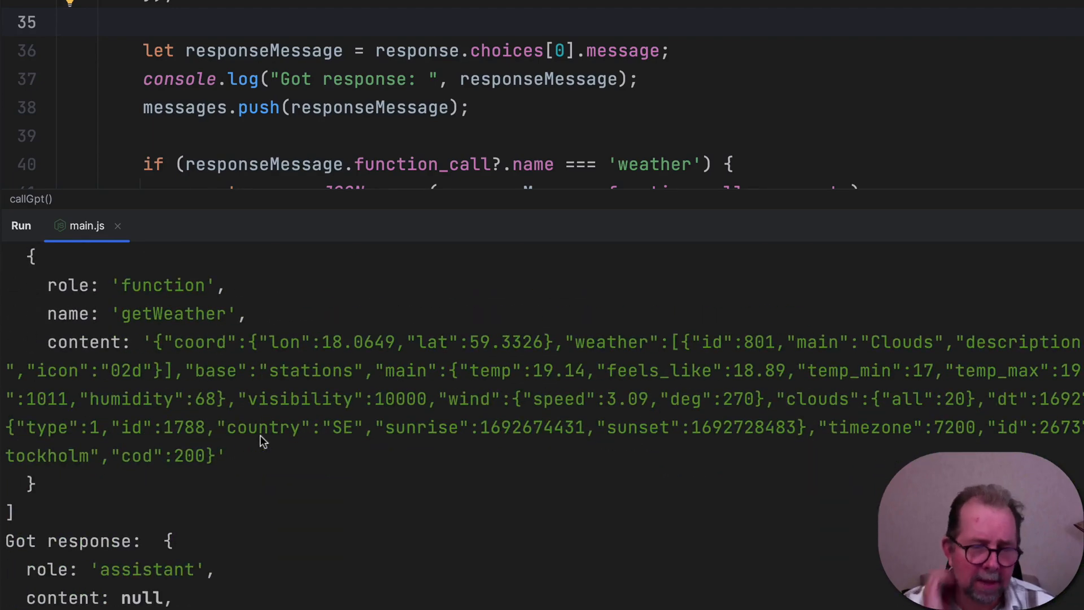
mouse_move(255, 451)
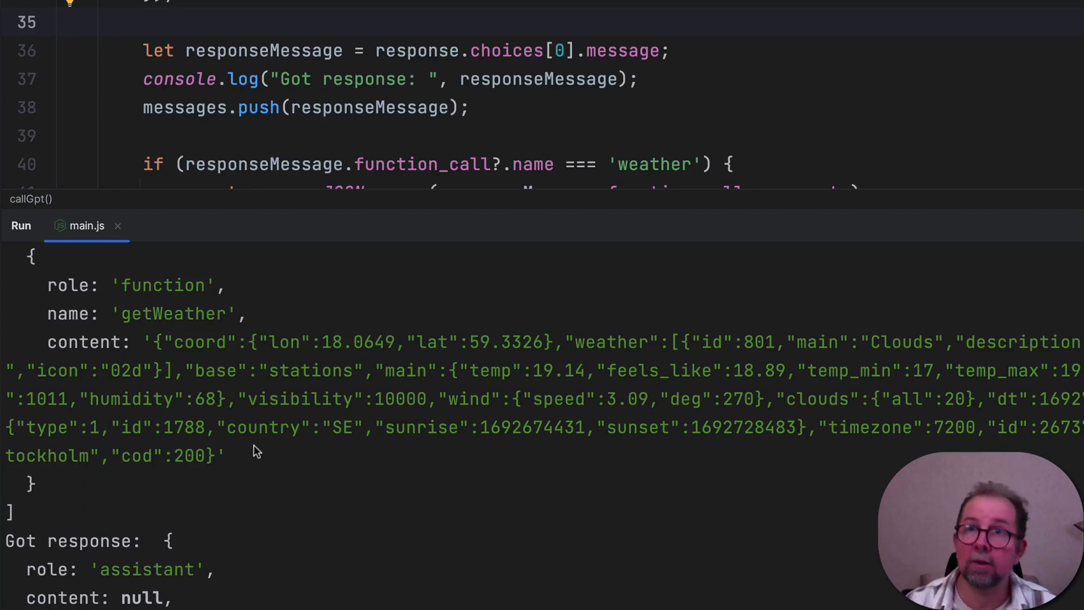
scroll(down, 3)
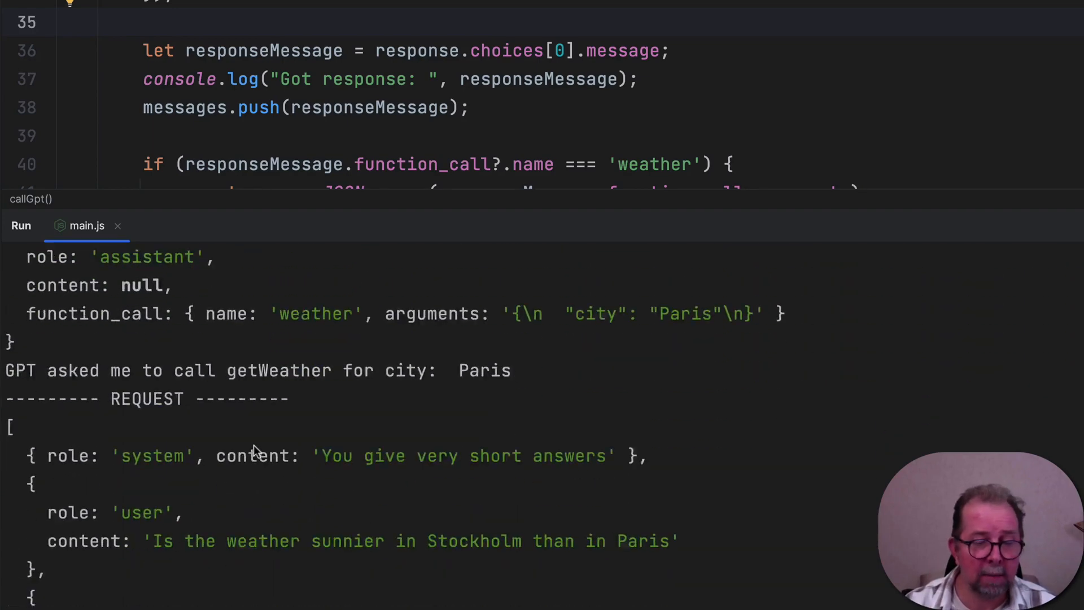
scroll(down, 3)
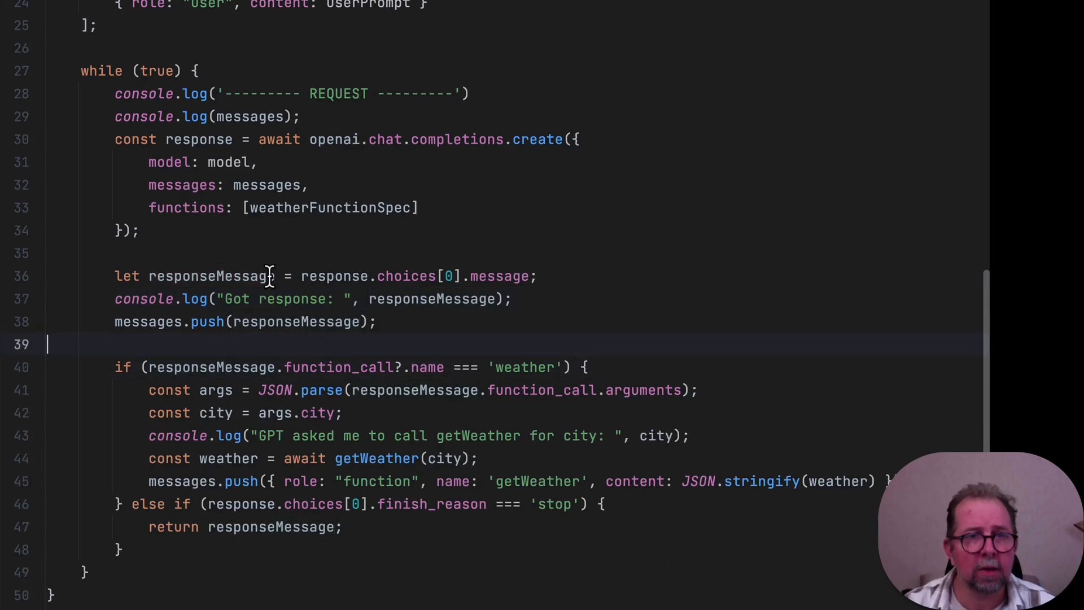
Replace the example prompt with 'Give me the weather in the 3 largest cities in Europe'
scroll(up, 3)
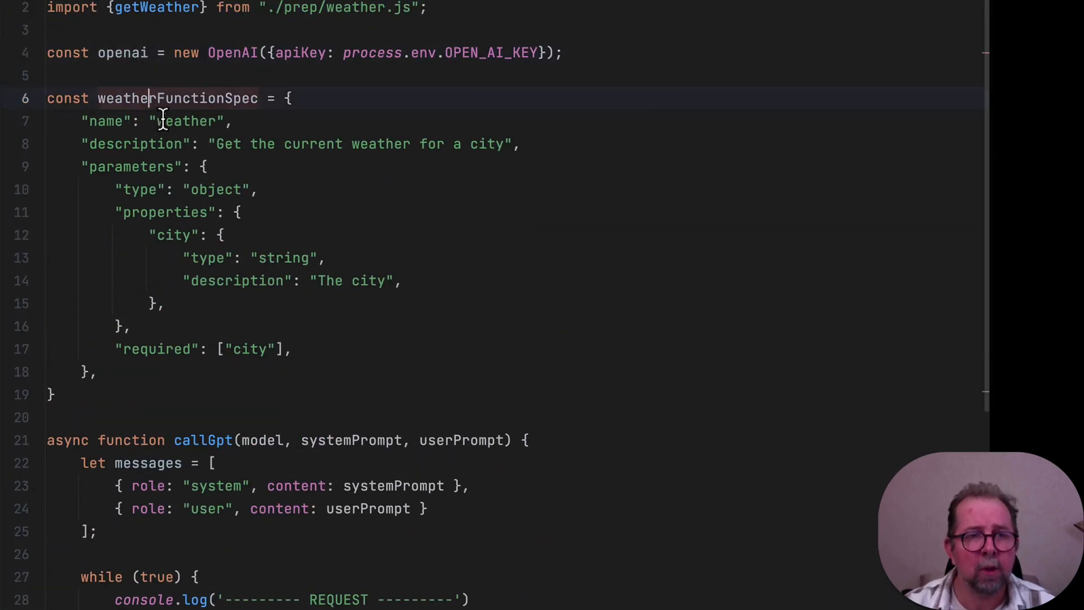
scroll(down, 3)
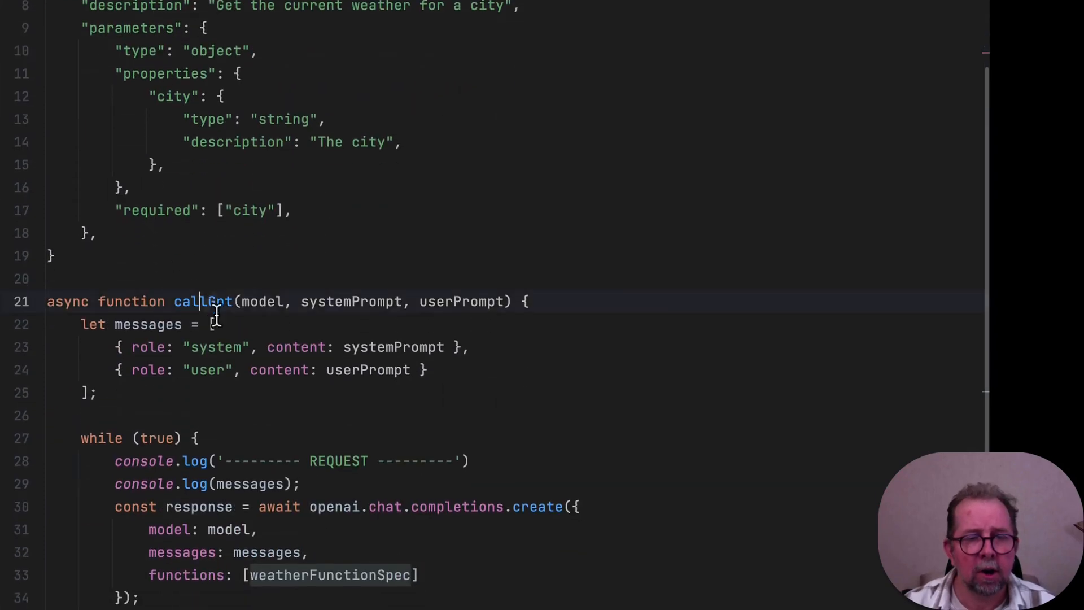
scroll(down, 3)
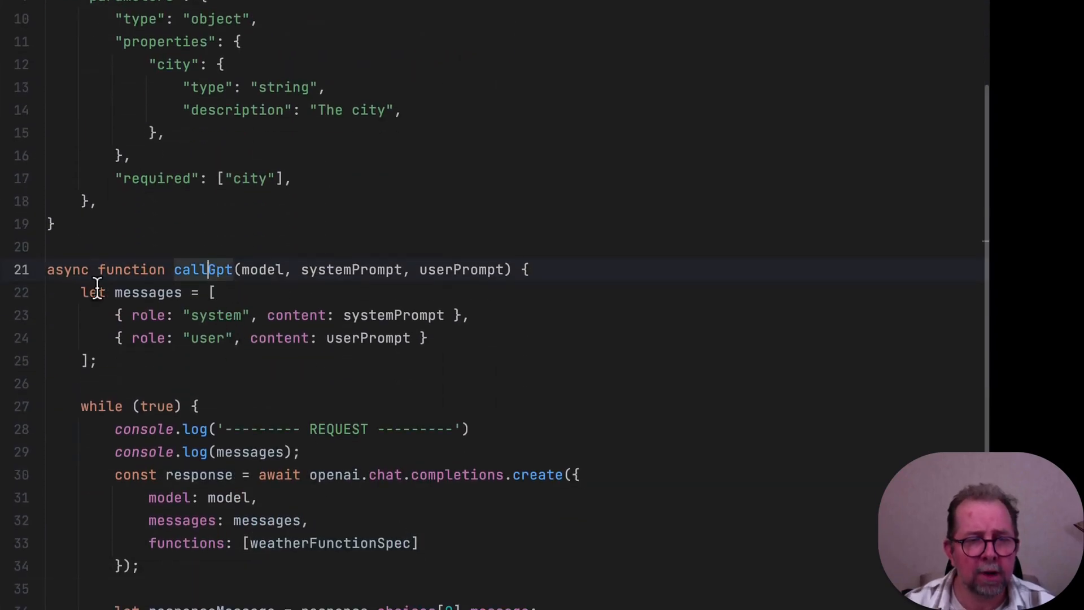
scroll(down, 3)
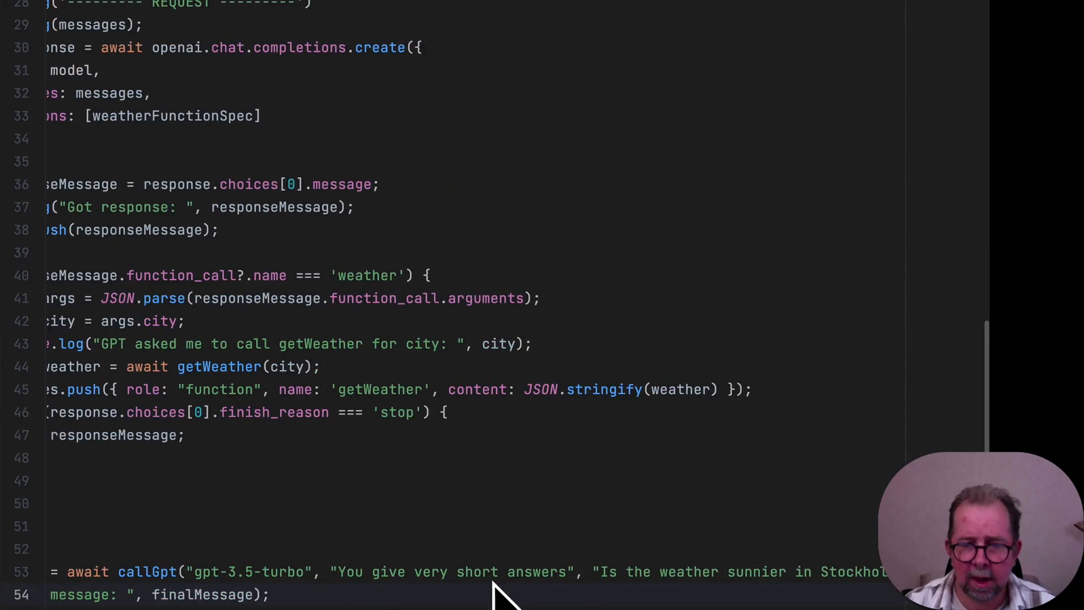
scroll(down, 3)
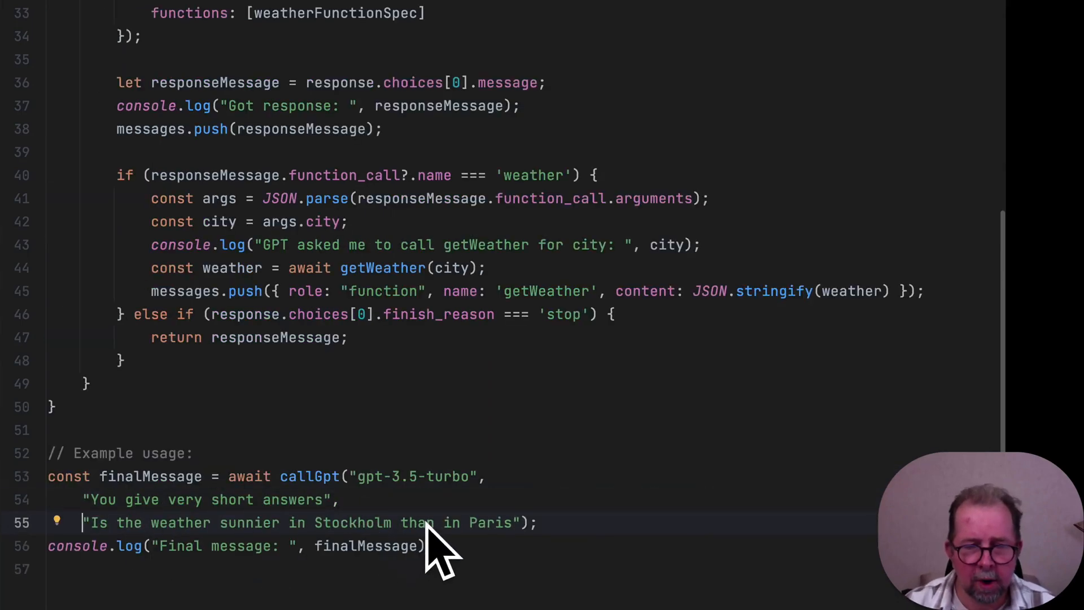
scroll(up, 3)
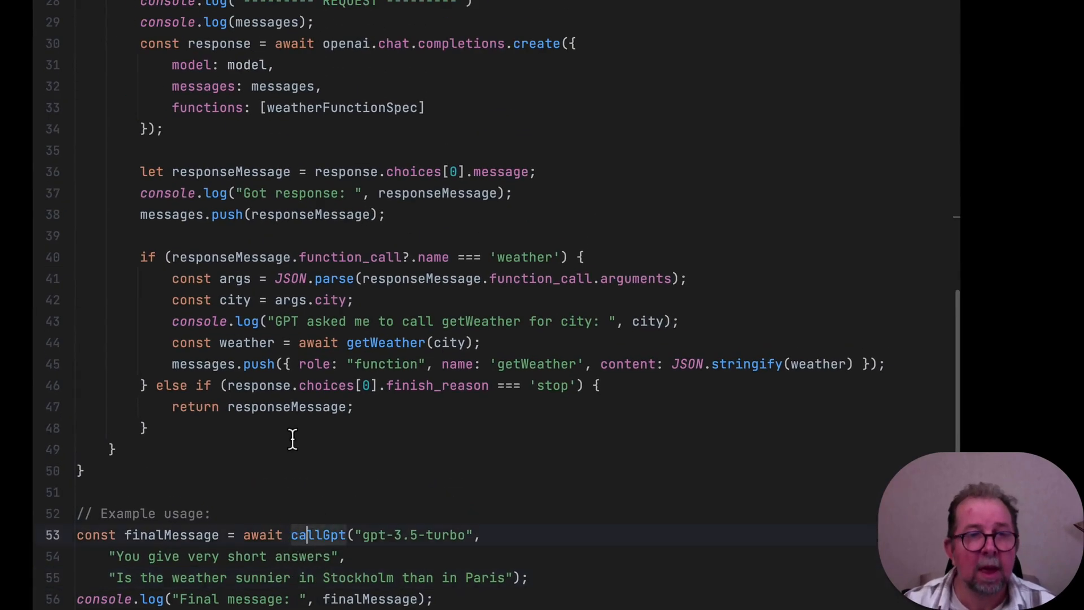
scroll(up, 3)
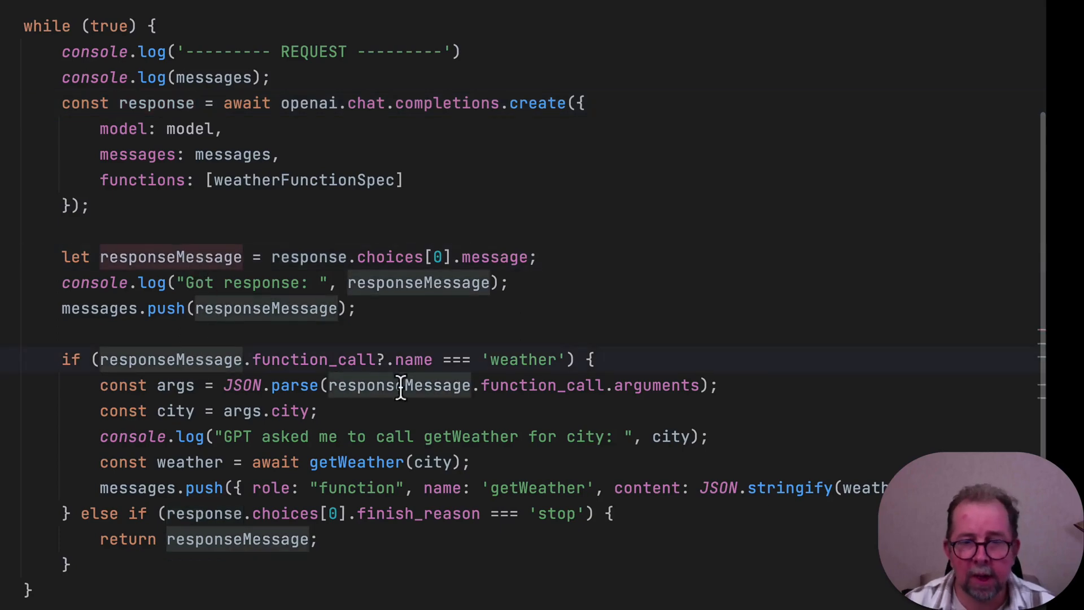
mouse_move(511, 374)
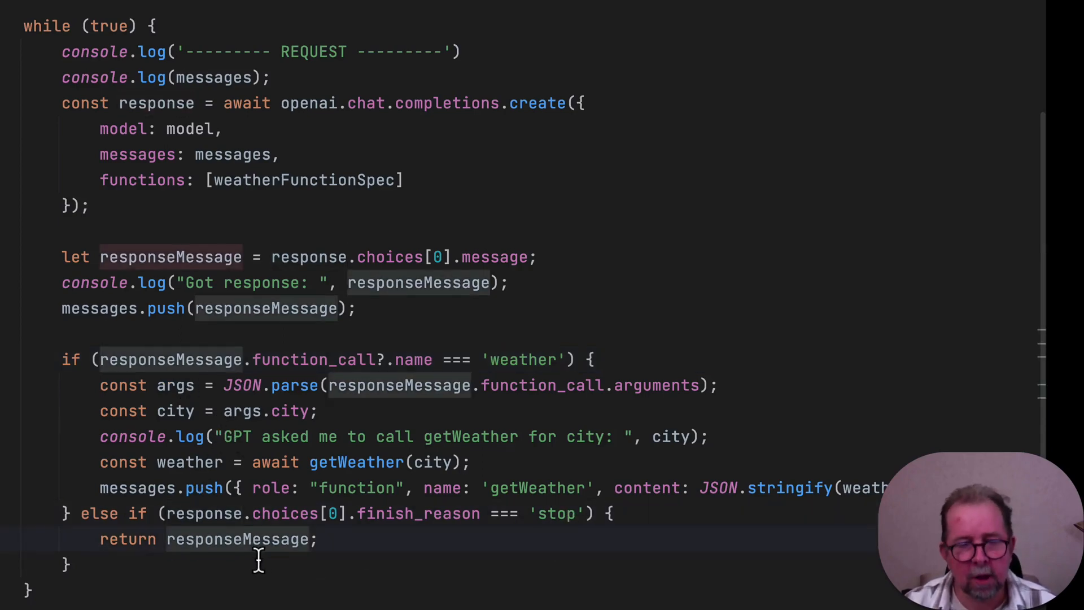
scroll(down, 3)
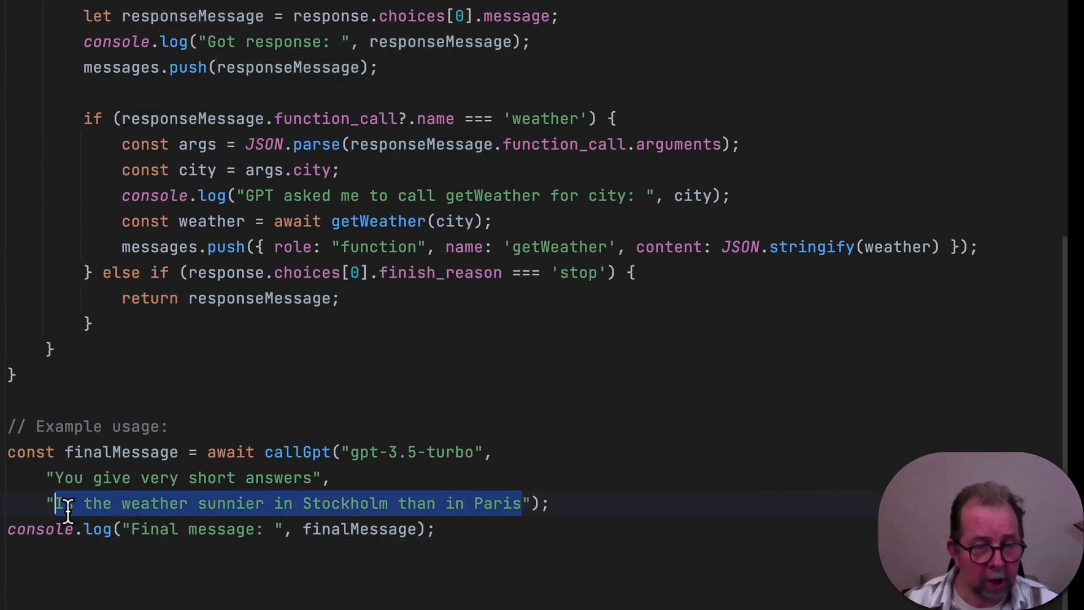
text(Give me the weather in the 3 largest cities in Europe");)
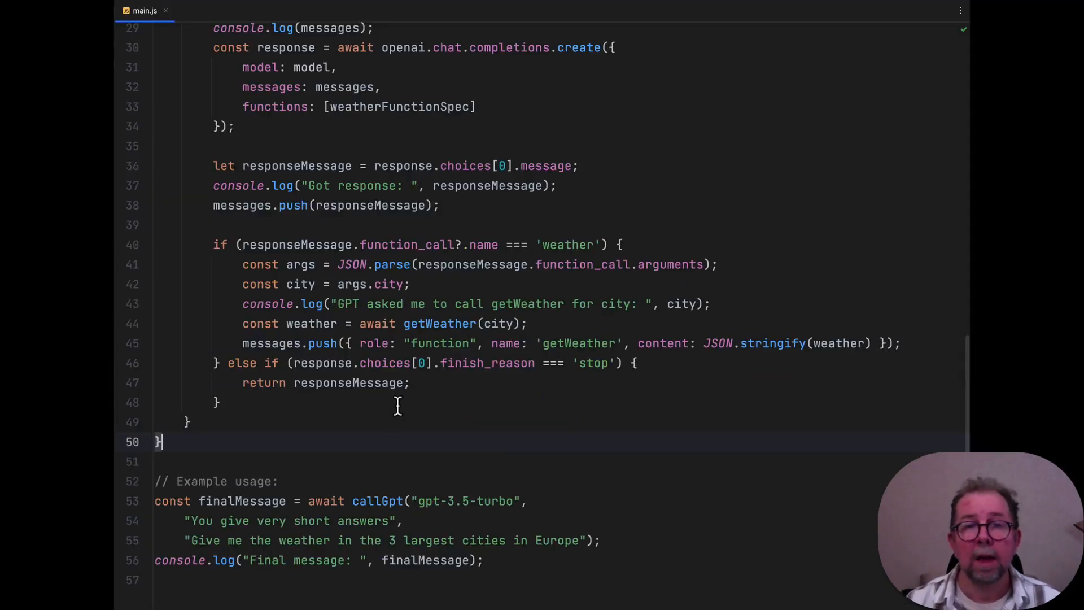
Bring up ChatGPT's answer to the saveToFile(name, content) request with its fs-importing code
click(412, 382)
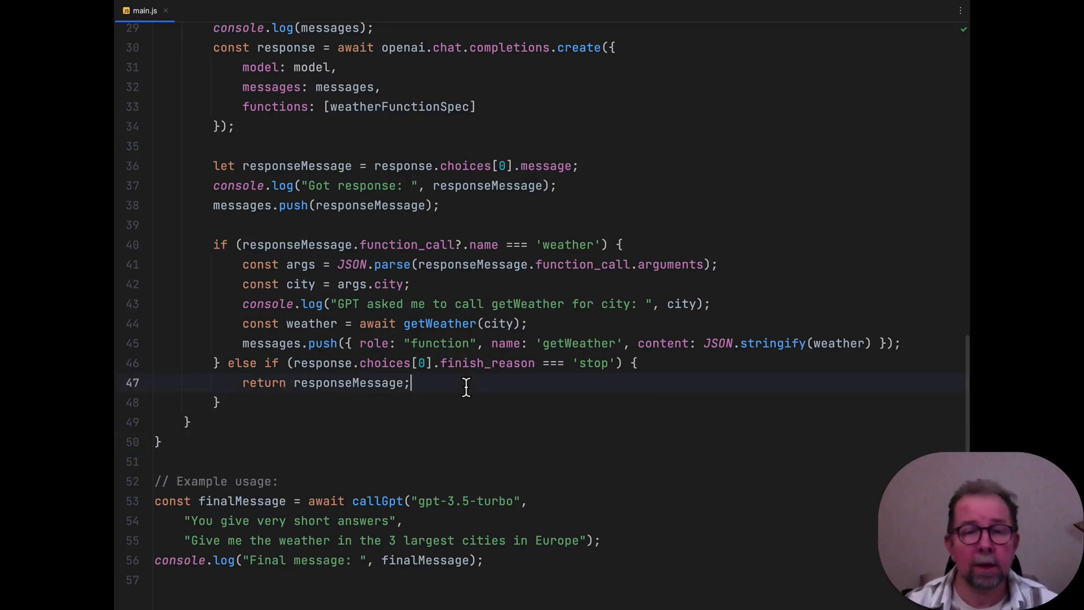
scroll(up, 3)
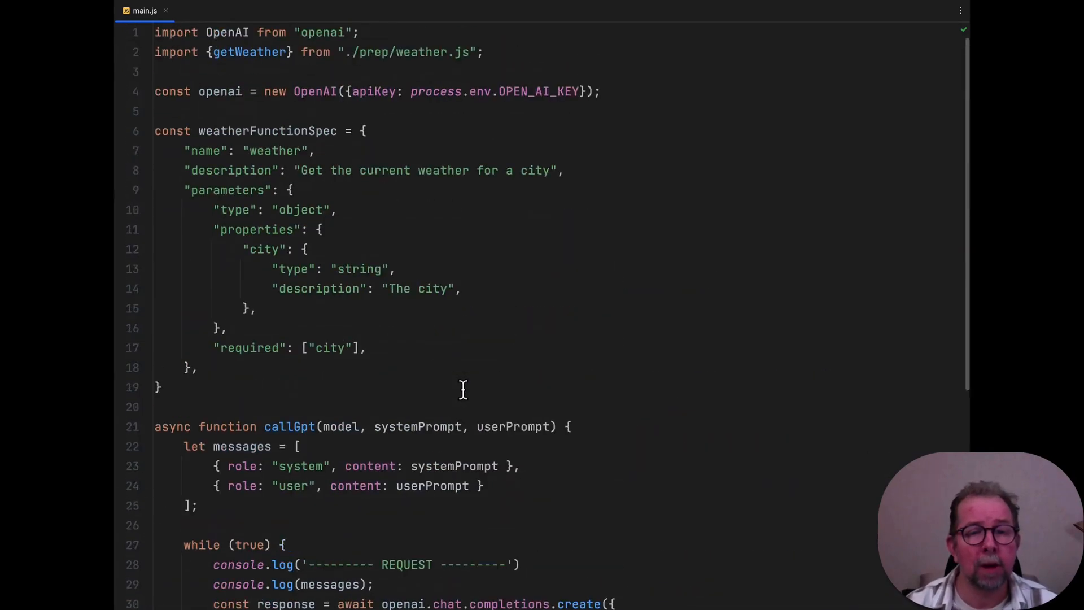
mouse_move(450, 364)
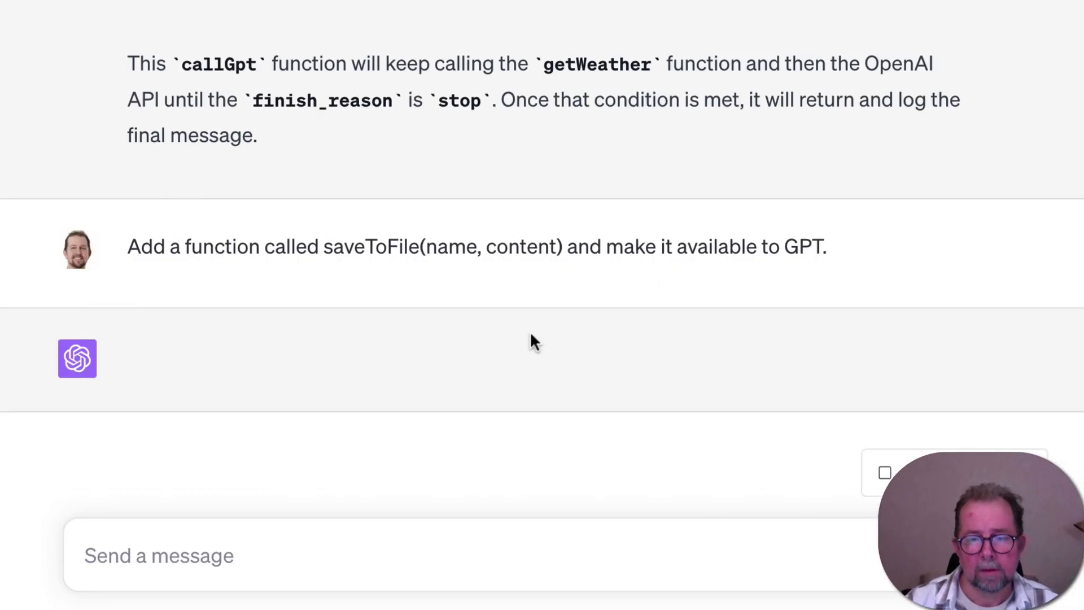
scroll(down, 3)
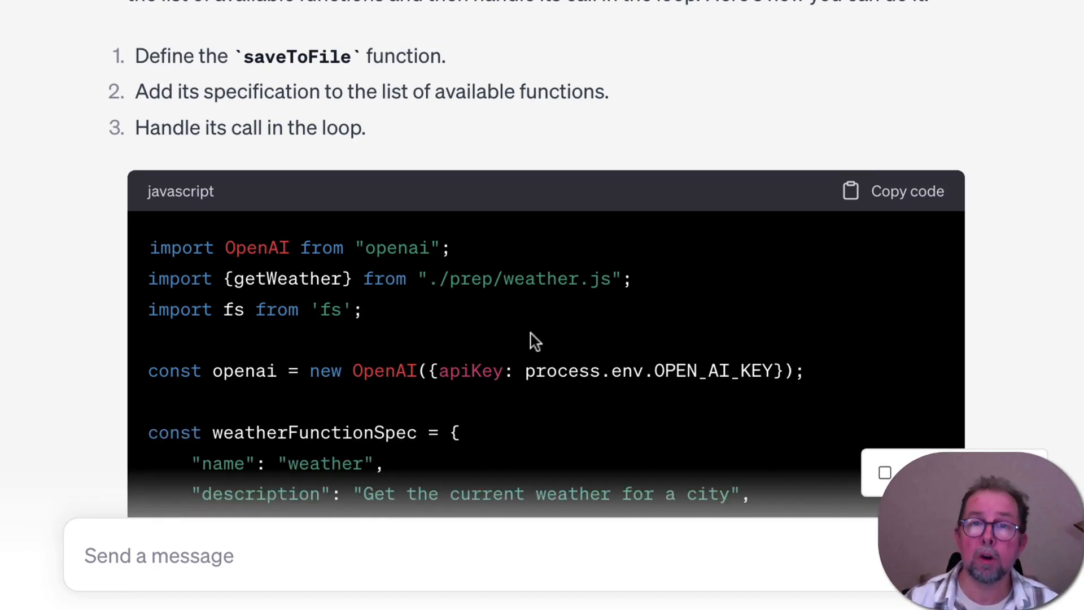
mouse_move(636, 340)
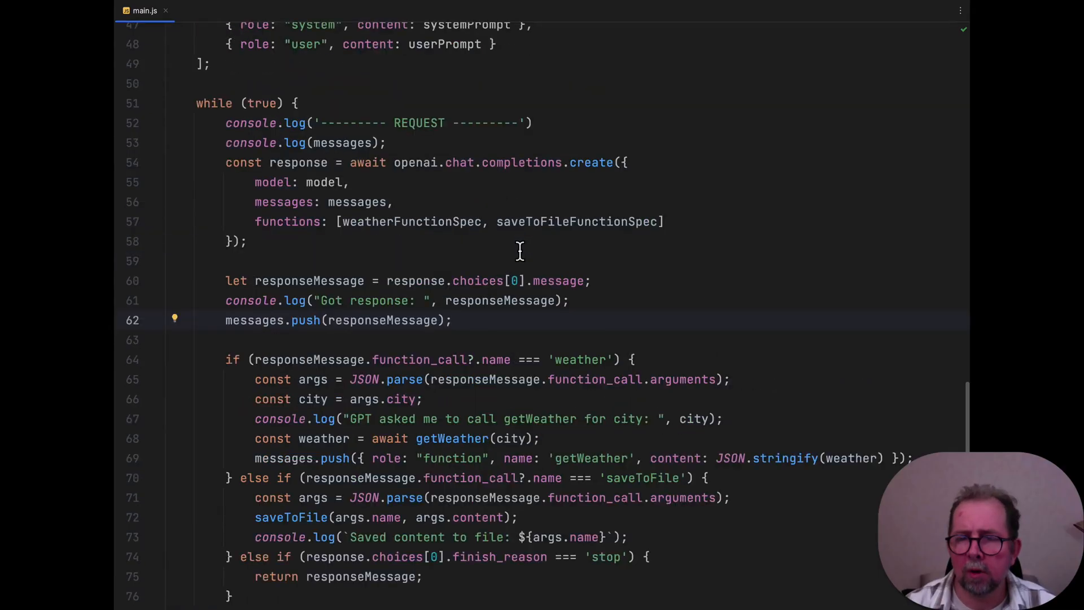
scroll(up, 3)
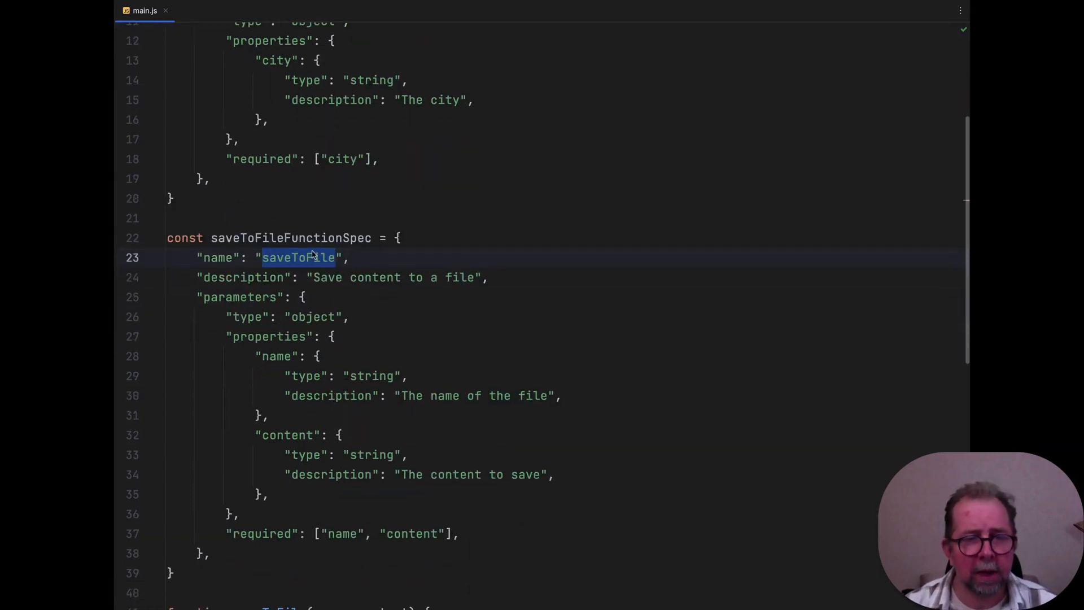
double_click(287, 435)
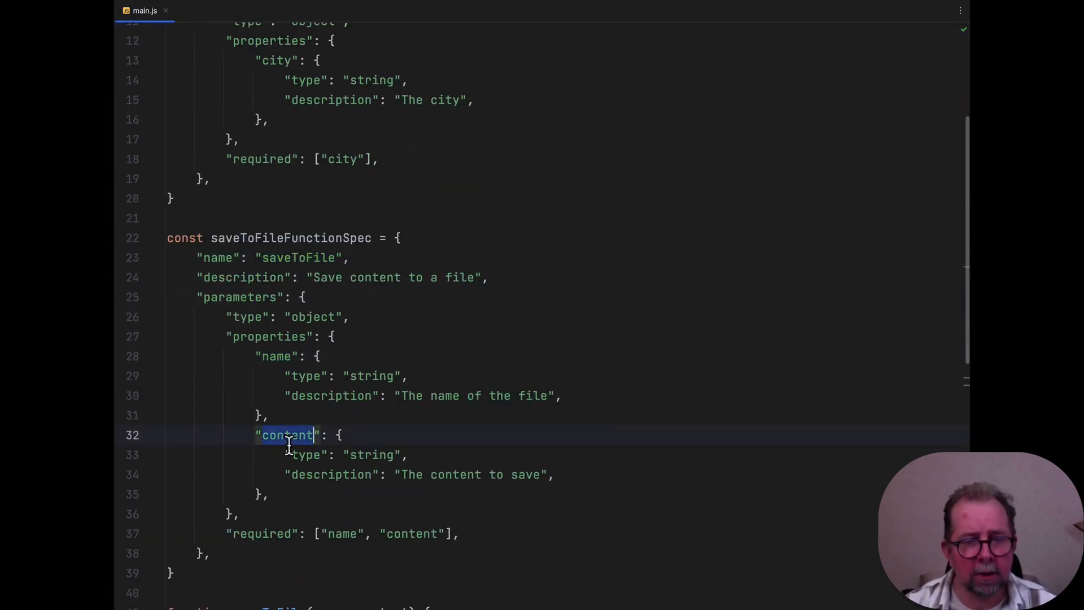
scroll(down, 3)
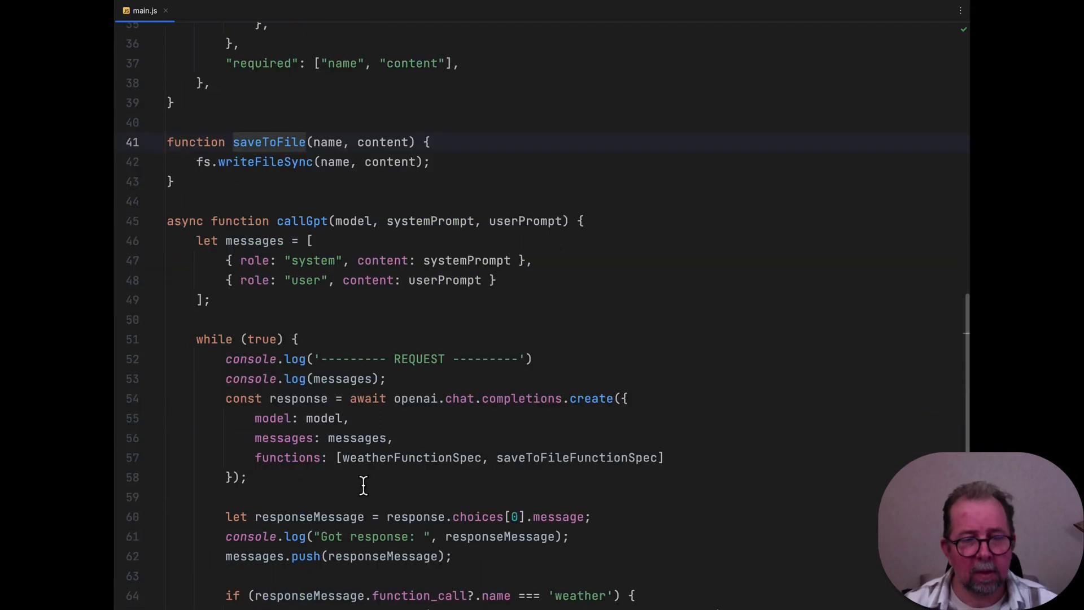
double_click(577, 457)
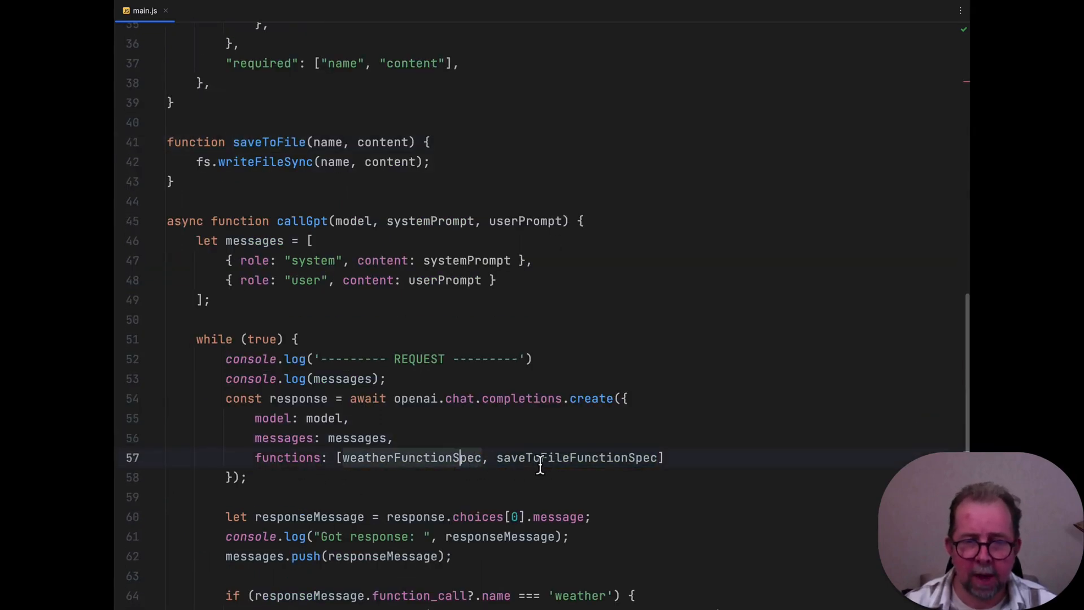
double_click(577, 457)
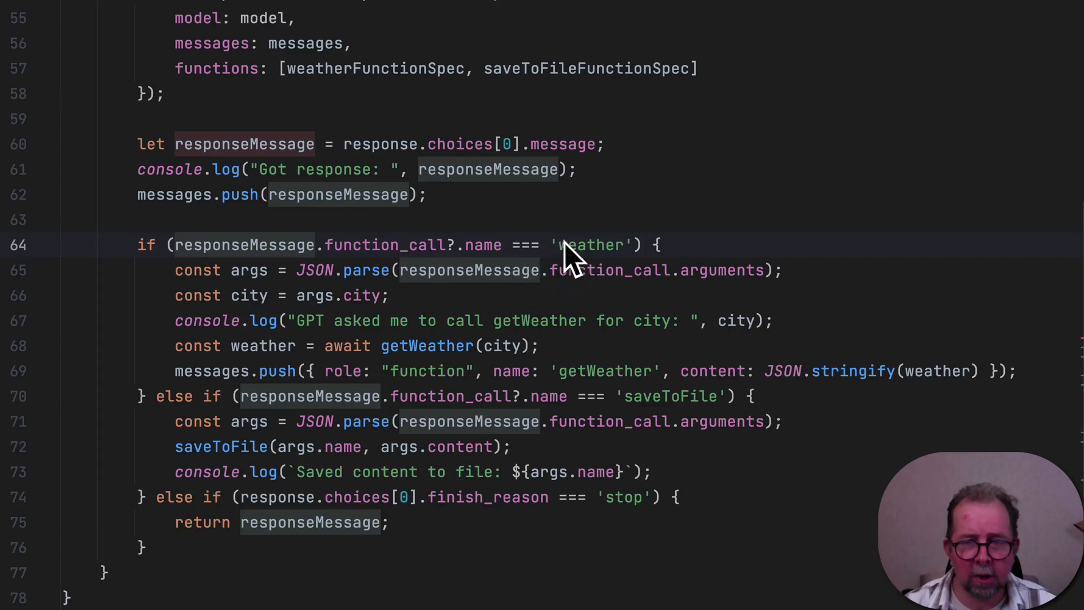
double_click(669, 395)
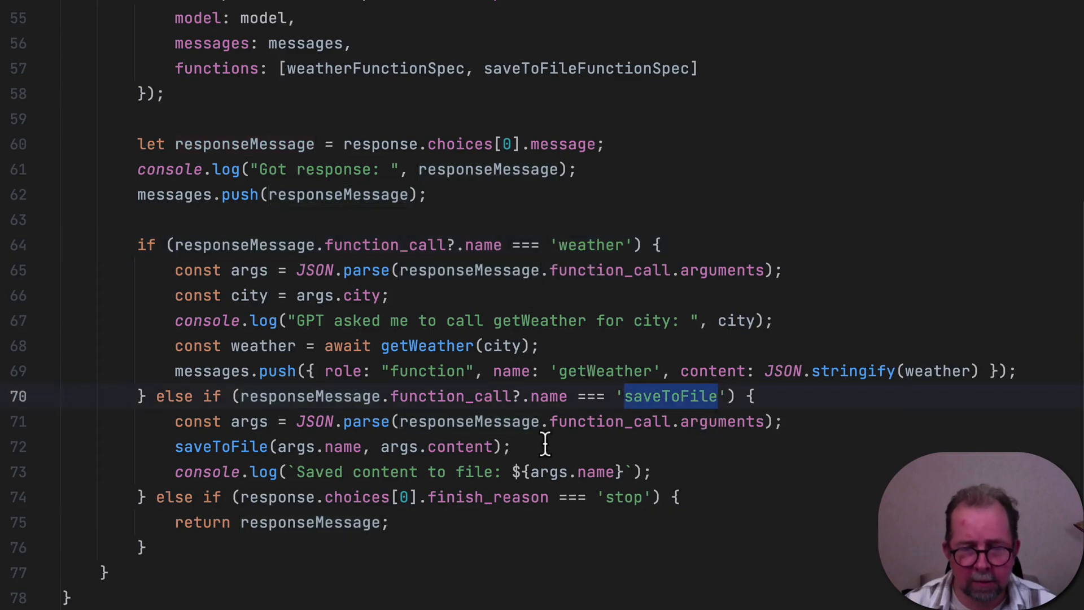
scroll(down, 3)
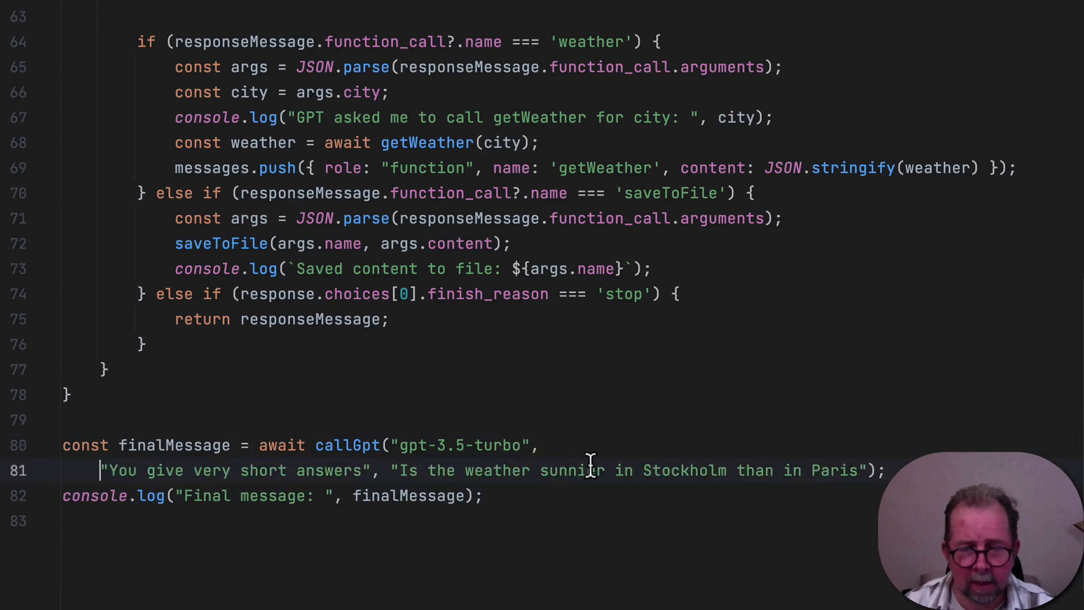
Switch the model to gpt-4 and prompt for song.txt containing a limerick about the current Paris weather, then run
key(Enter)
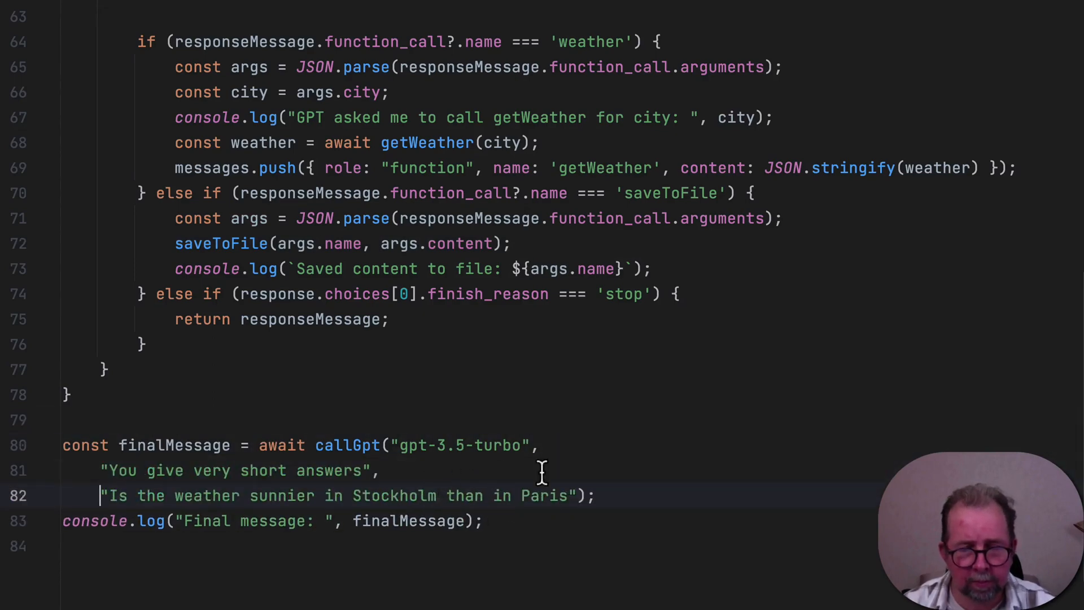
text(gpt-4)
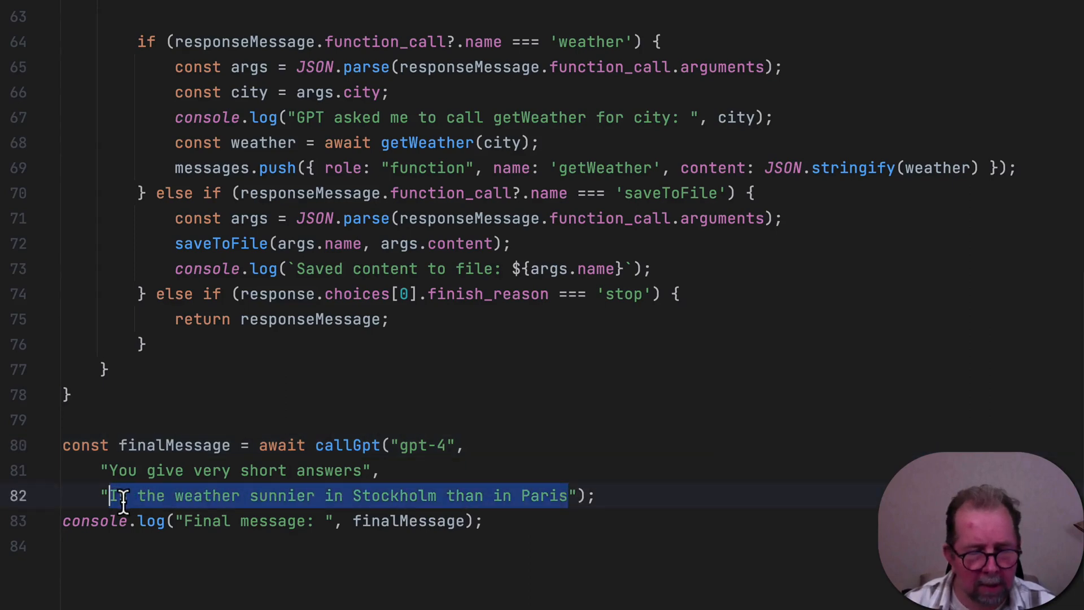
text(Make a file ");)
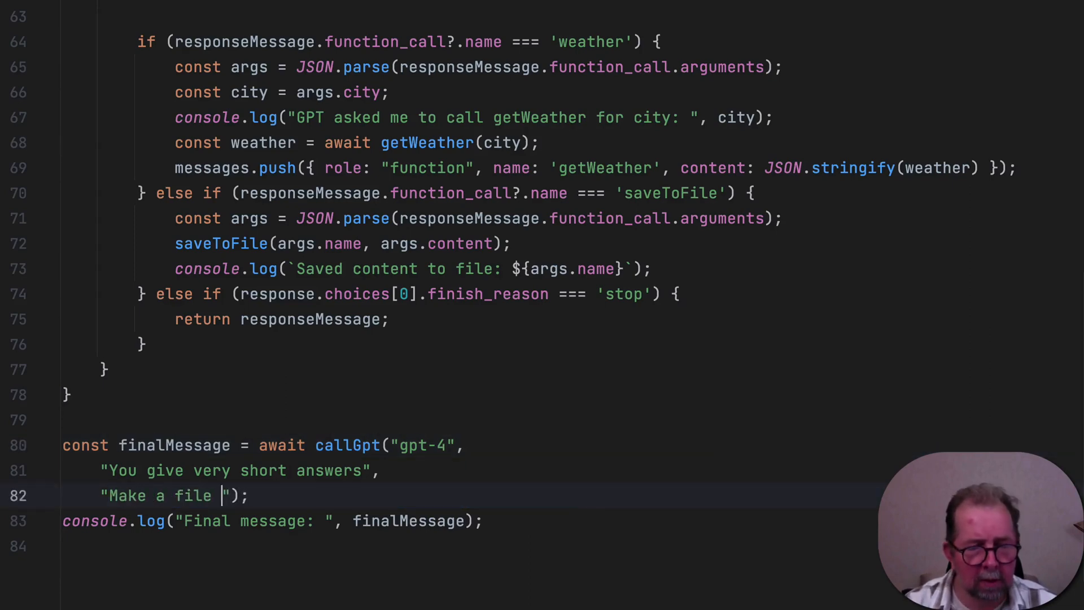
text(called song.txt)
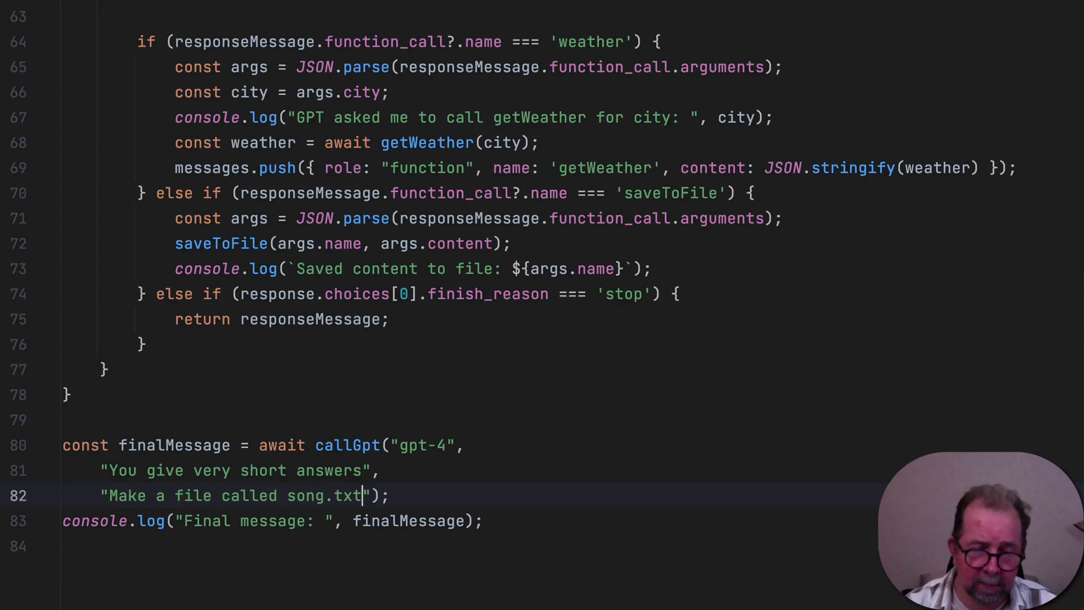
text(, which)
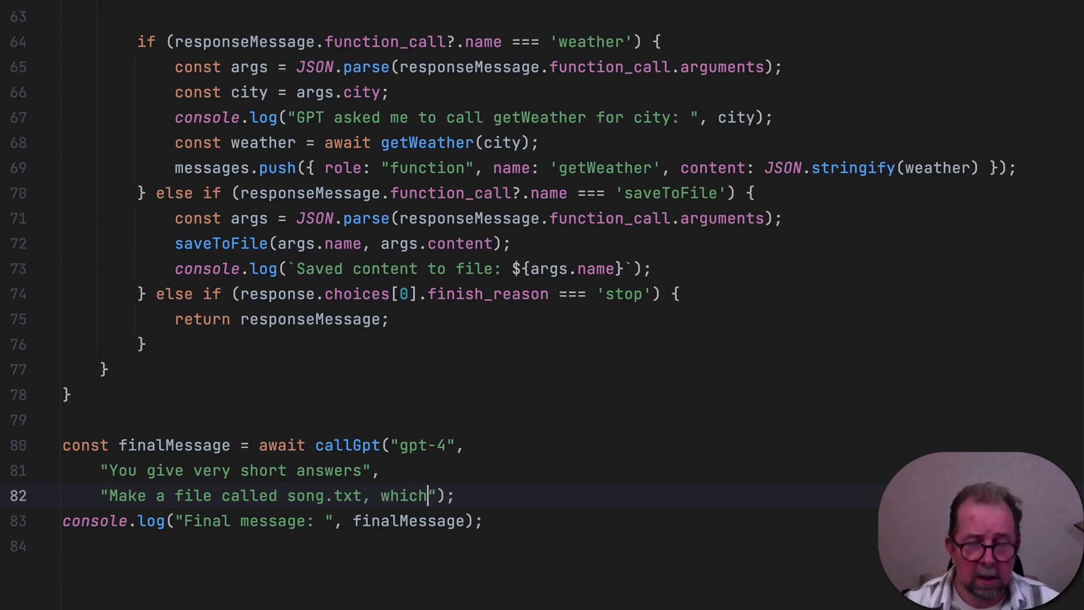
text(contains a l)
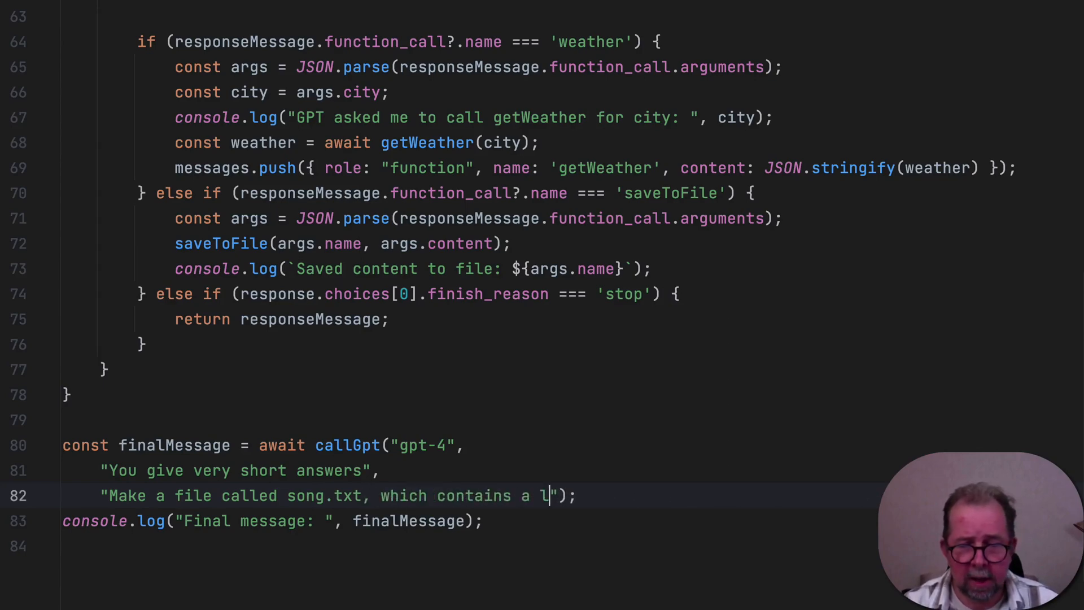
text(imerick about the current weather in paris)
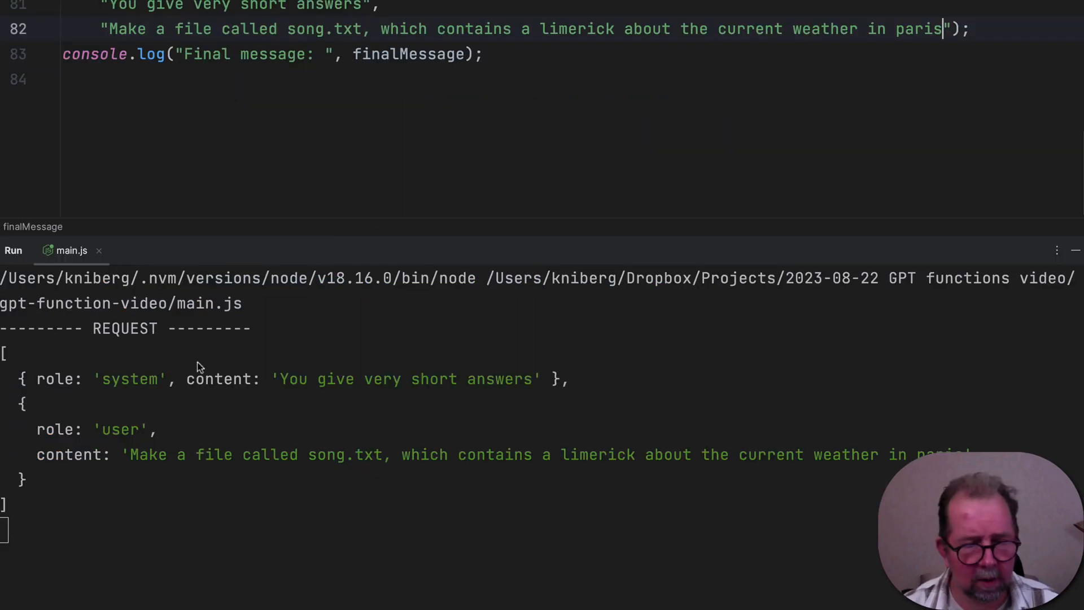
scroll(down, 3)
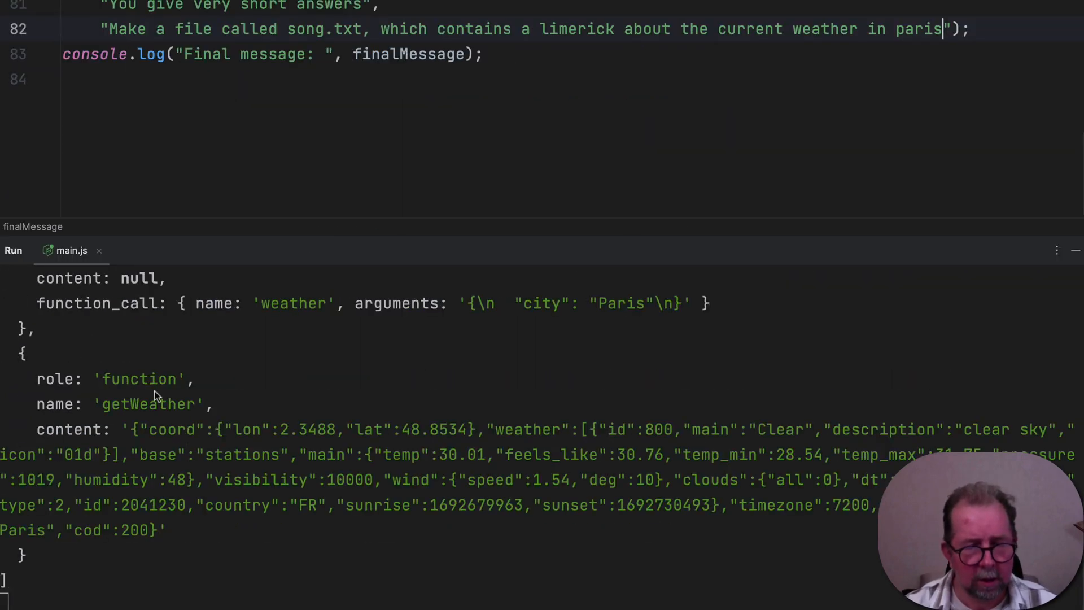
mouse_move(152, 400)
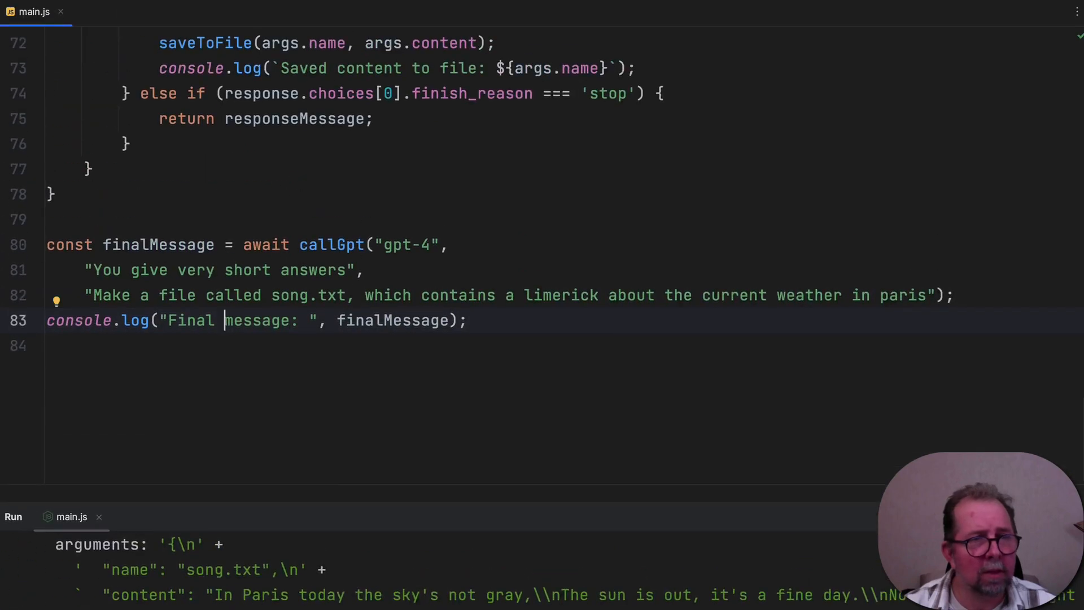
View the generated song.txt limerick about Paris weather, then return to main.js
click(112, 12)
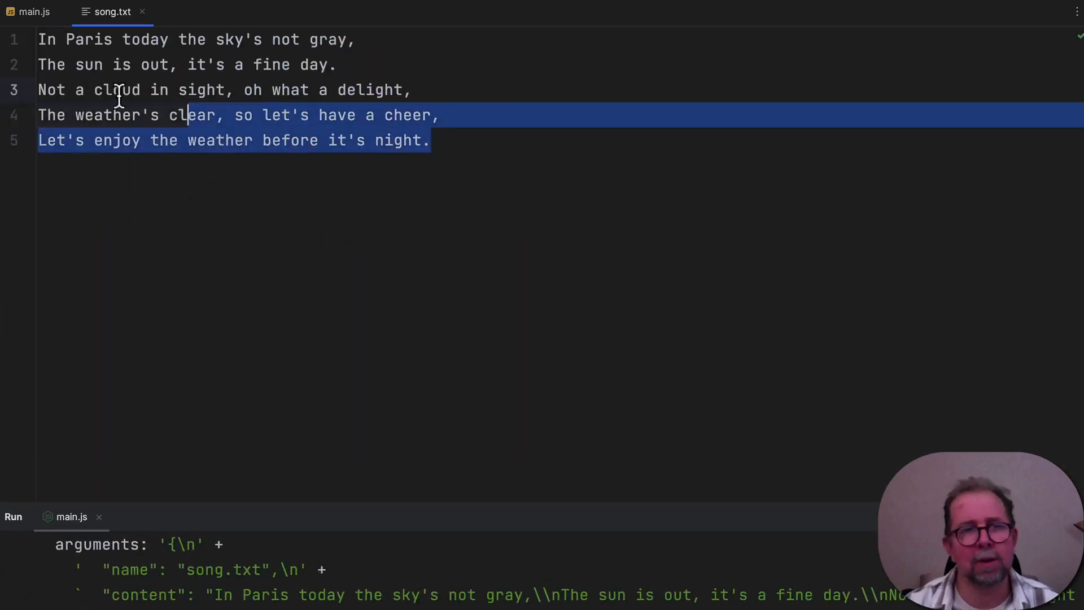
click(487, 140)
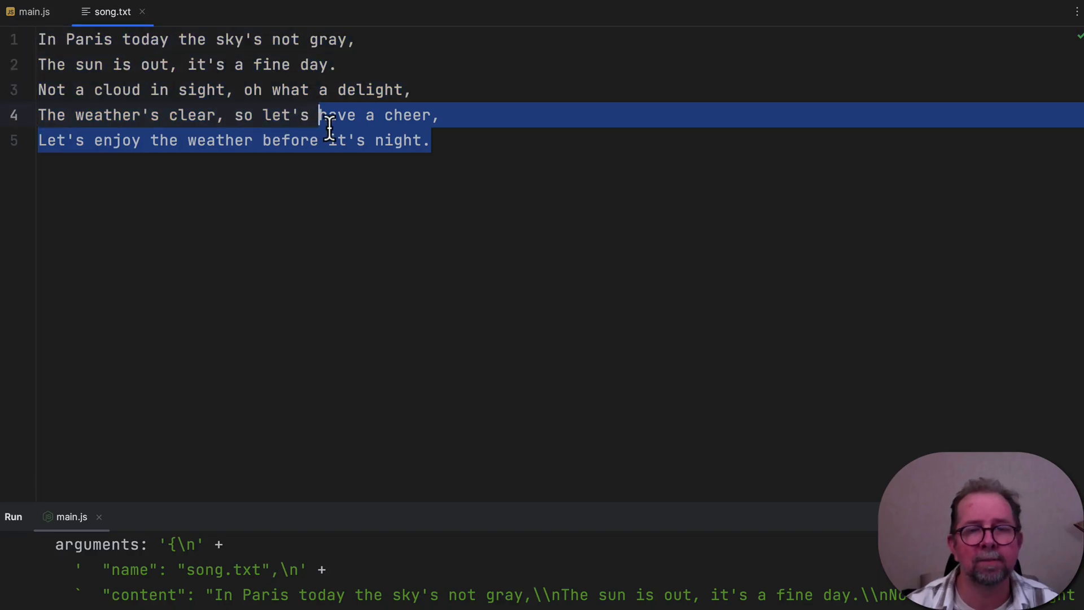
click(35, 11)
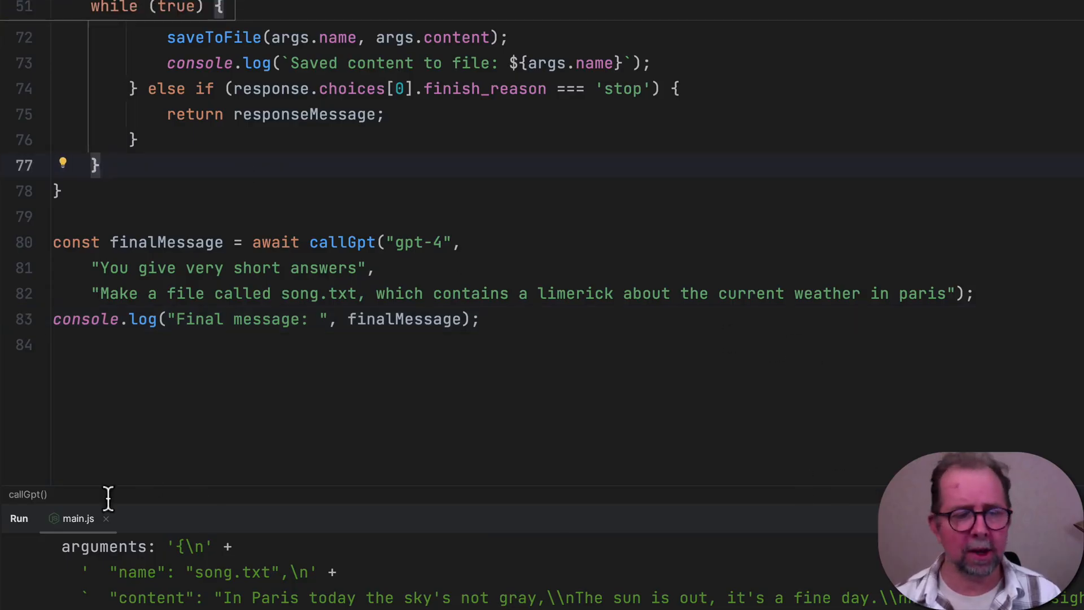
mouse_move(178, 557)
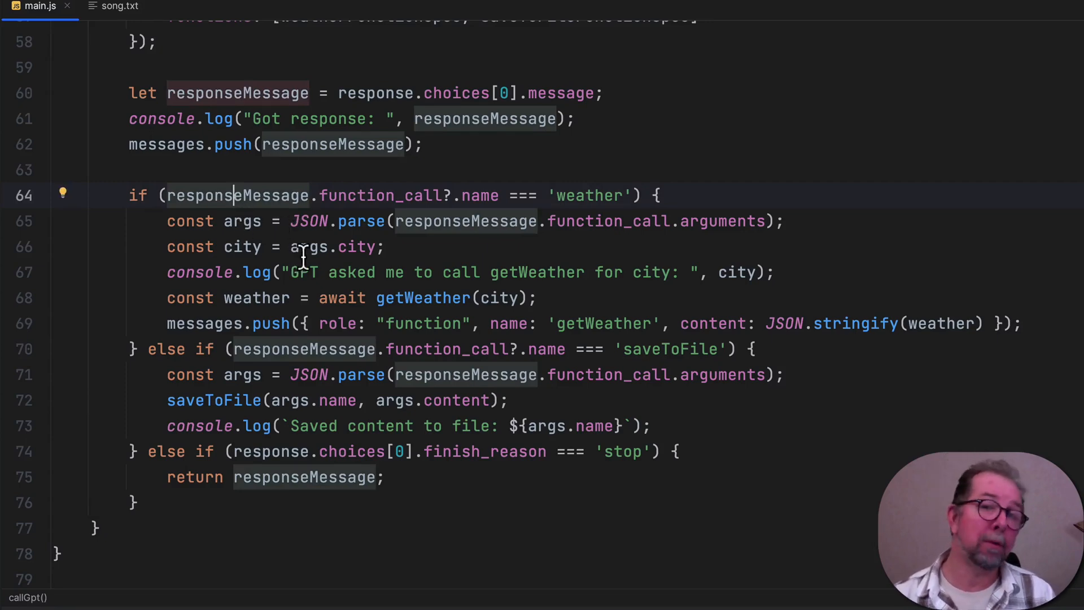
Scroll through main.js's function specs and callGpt loop
scroll(up, 3)
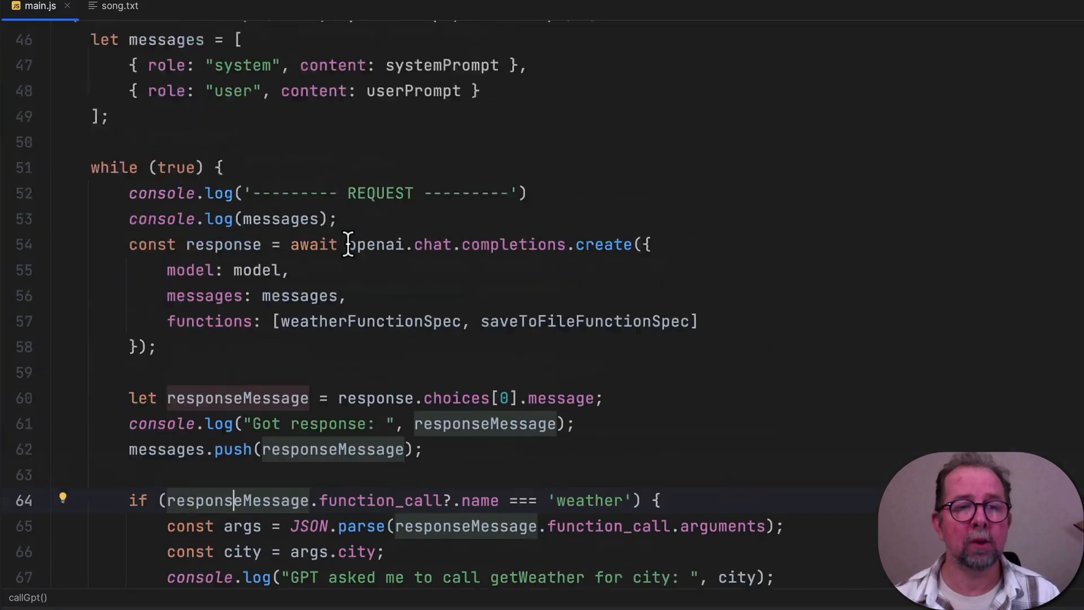
scroll(up, 3)
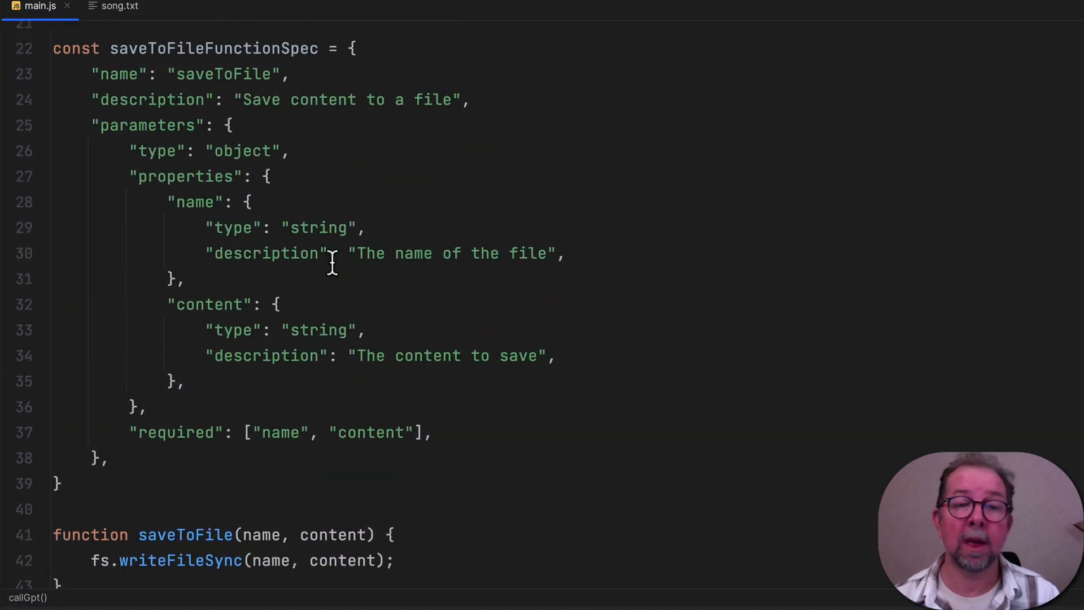
scroll(up, 3)
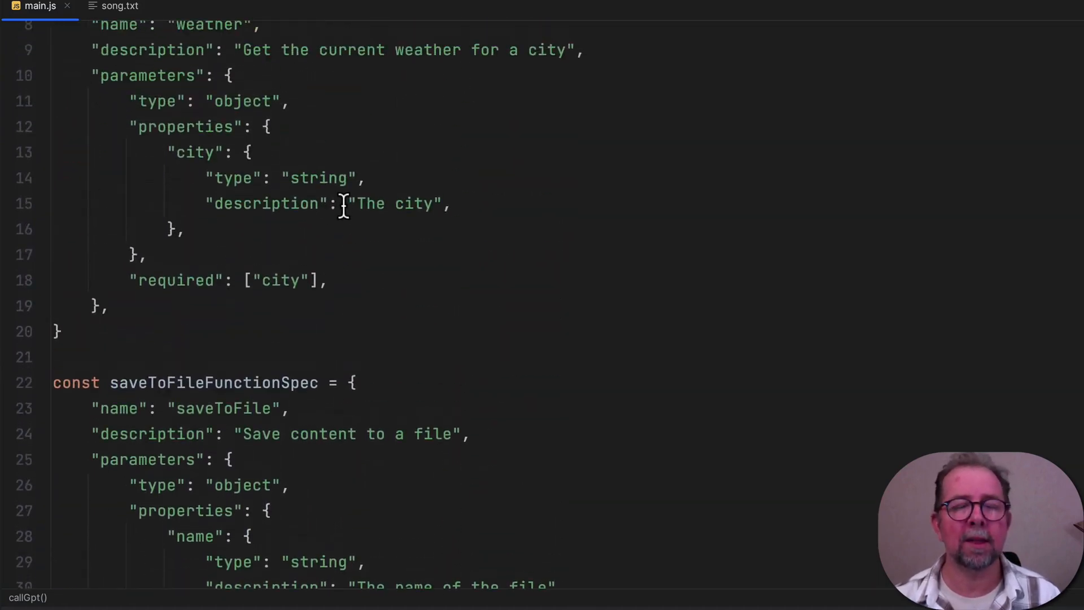
scroll(up, 3)
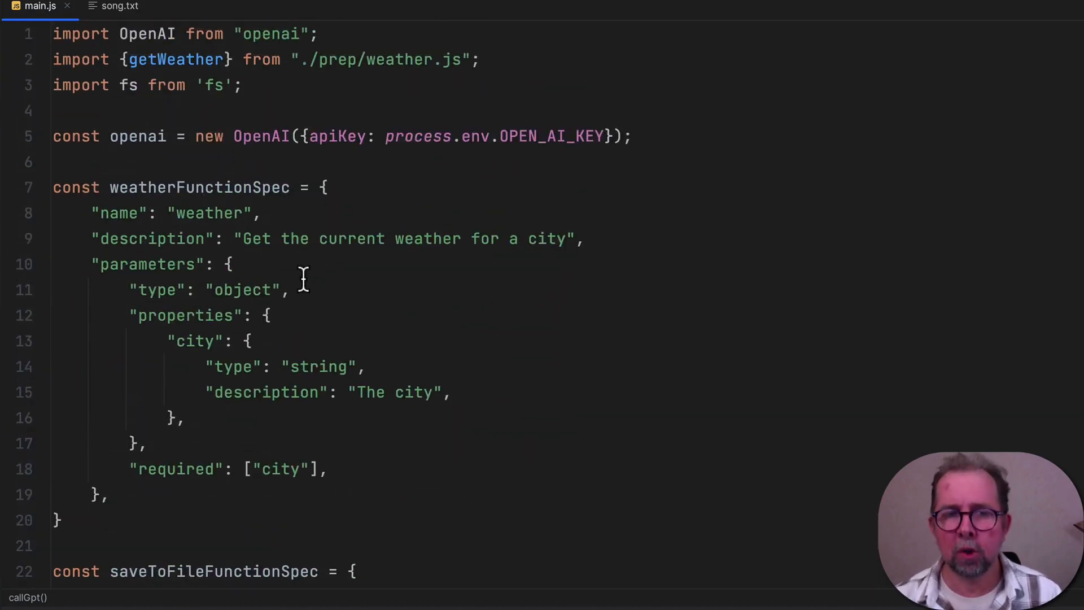
mouse_move(321, 308)
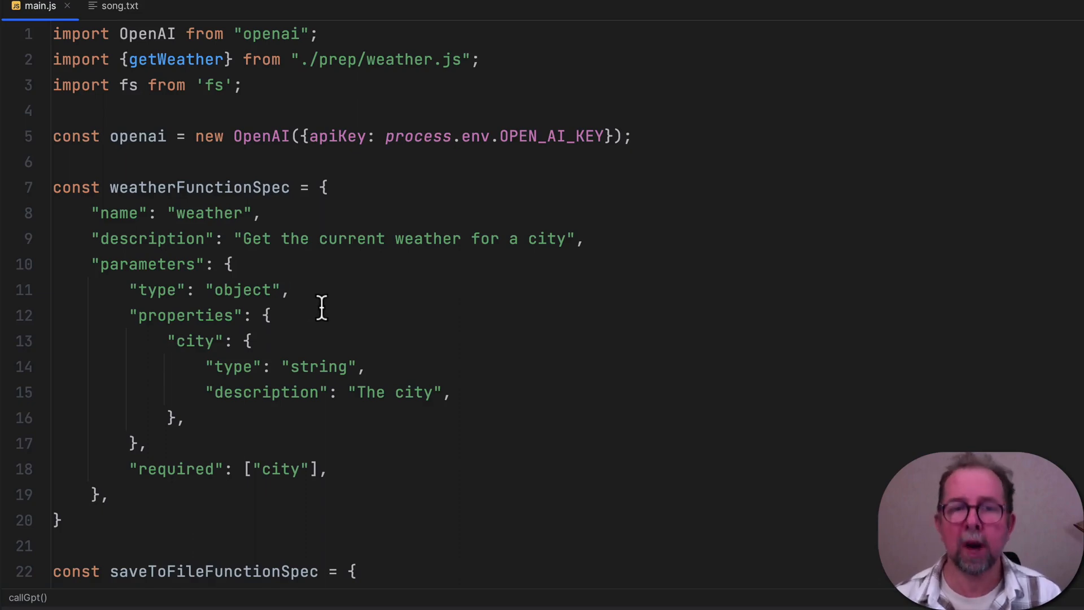
scroll(down, 3)
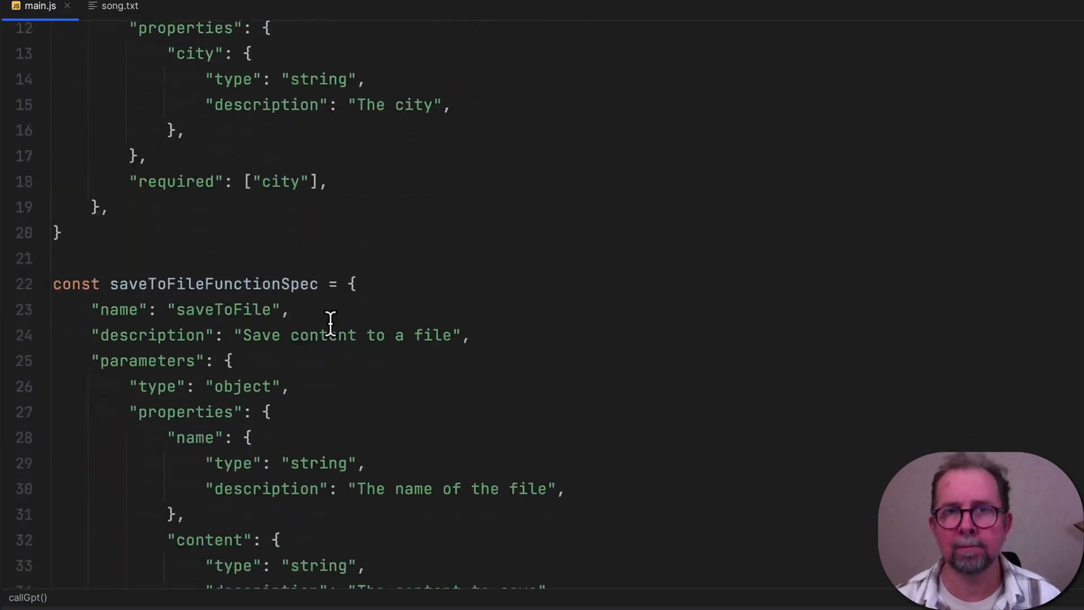
scroll(down, 3)
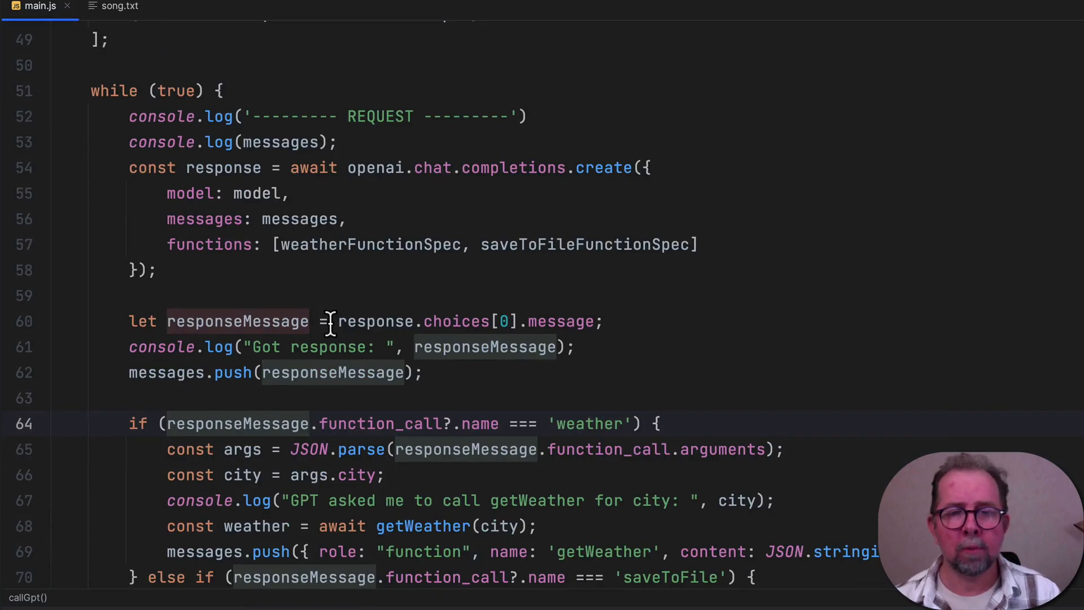
scroll(down, 3)
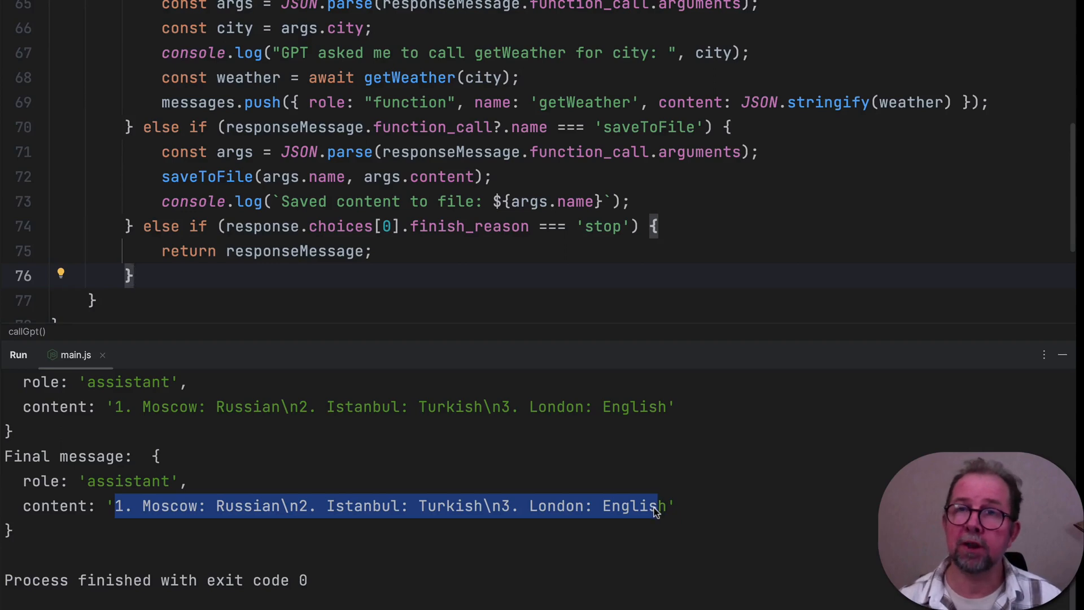
mouse_move(520, 243)
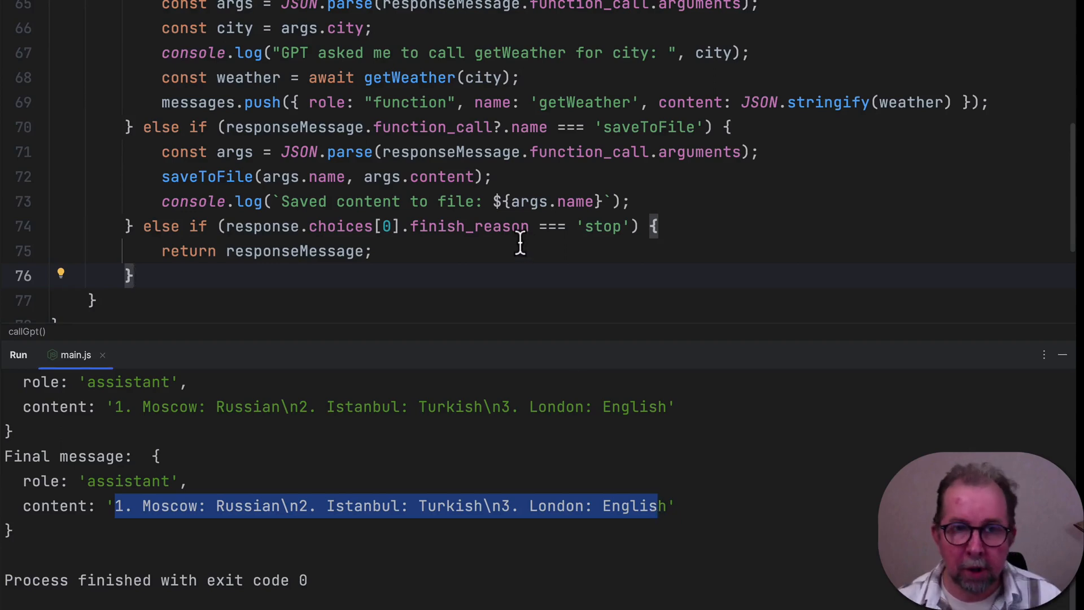
Review the run output listing city and language fields in JSON
scroll(down, 3)
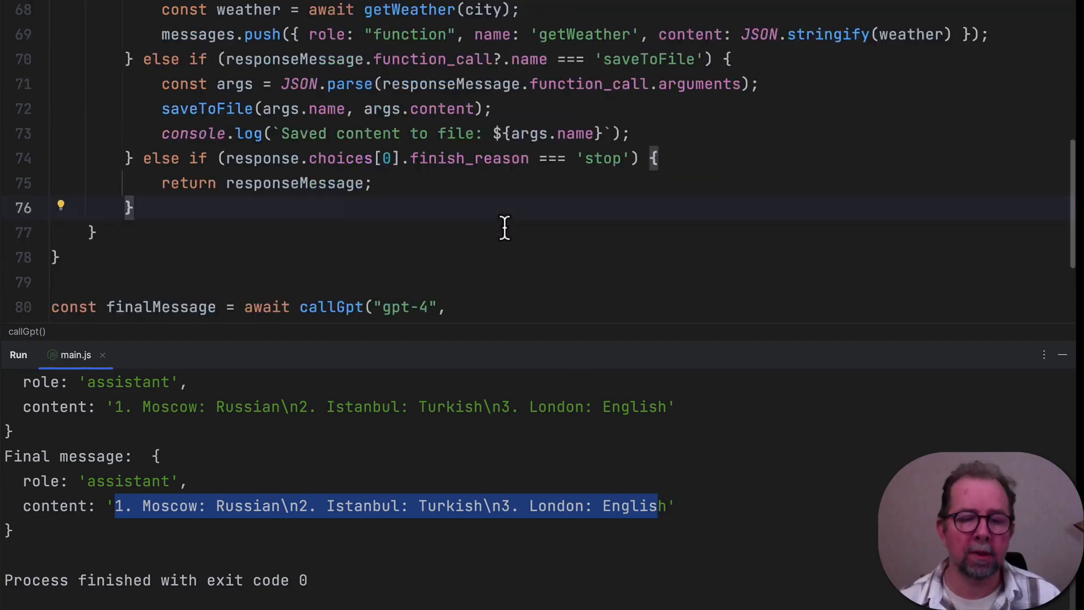
scroll(down, 3)
text("Give it to me in json format. The fields should be city and language.");)
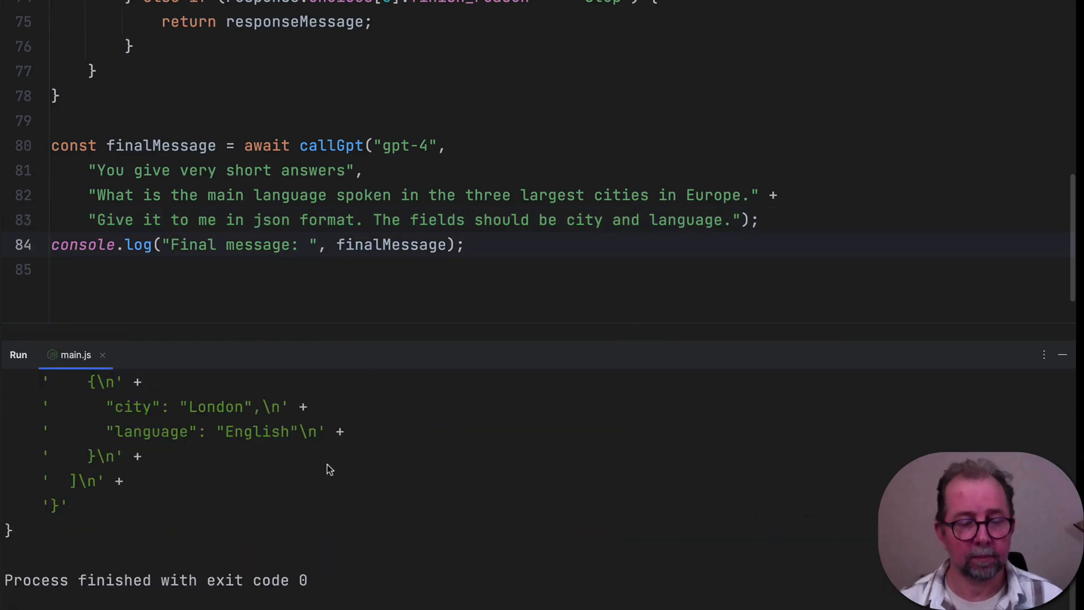
Log JSON.parse(finalMessage.content) instead of the raw message and rerun main.js
scroll(up, 3)
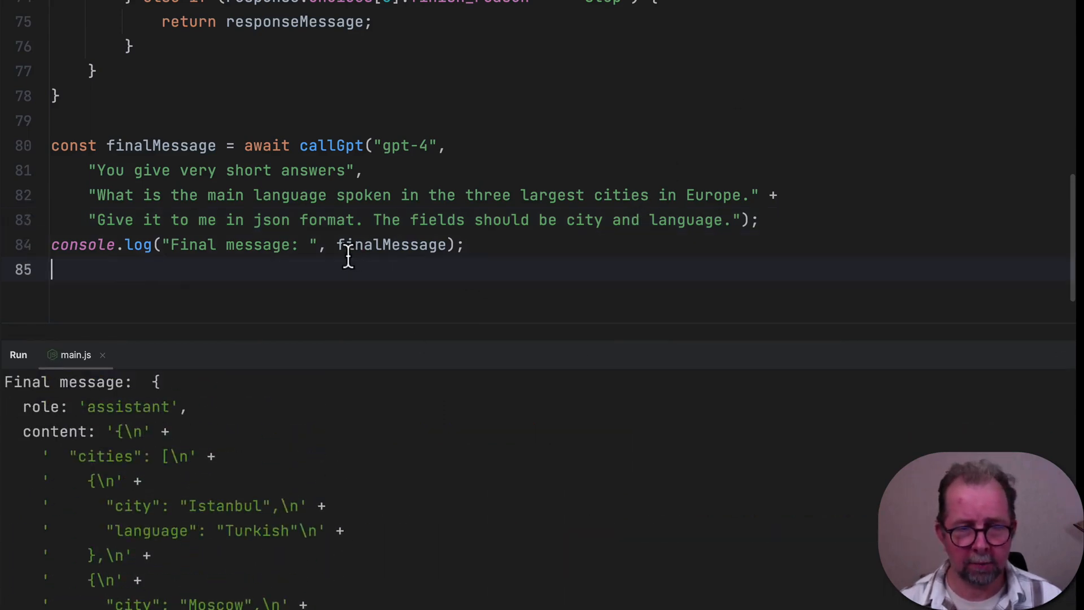
text(JSON.p)
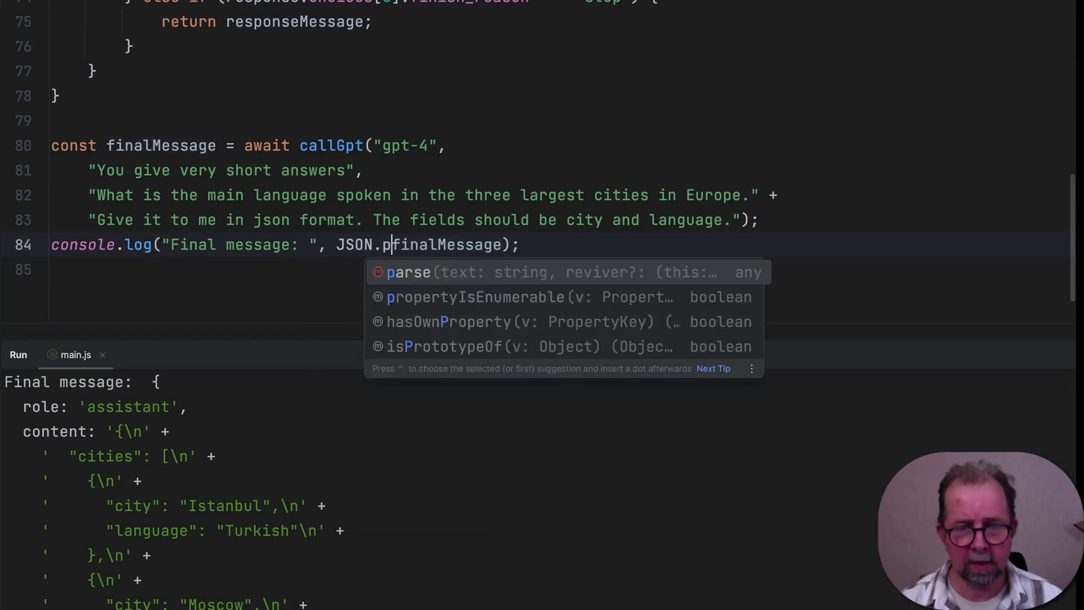
click(409, 272)
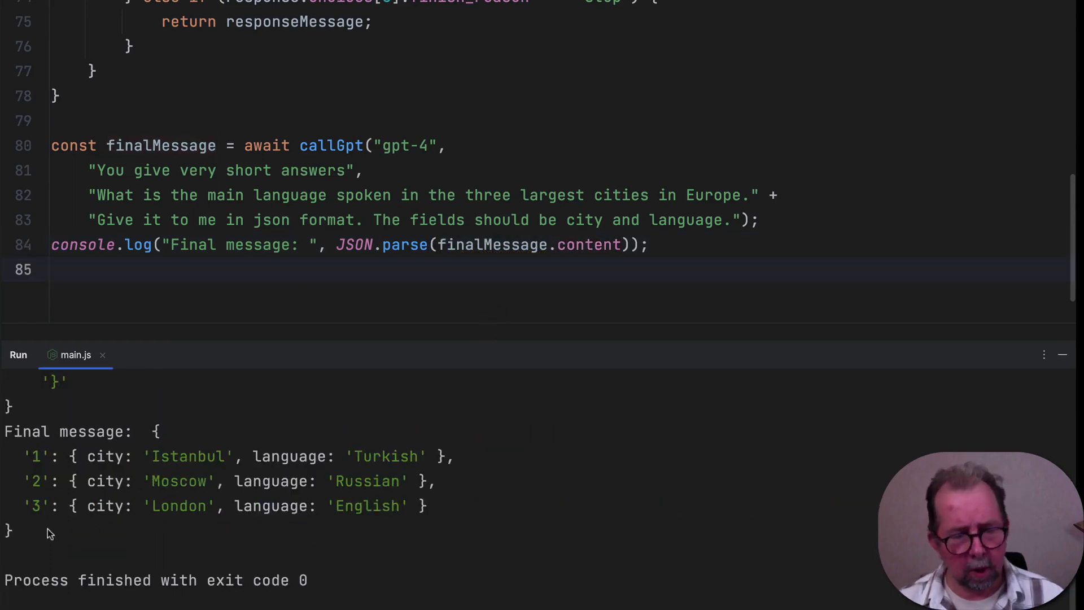
click(8, 530)
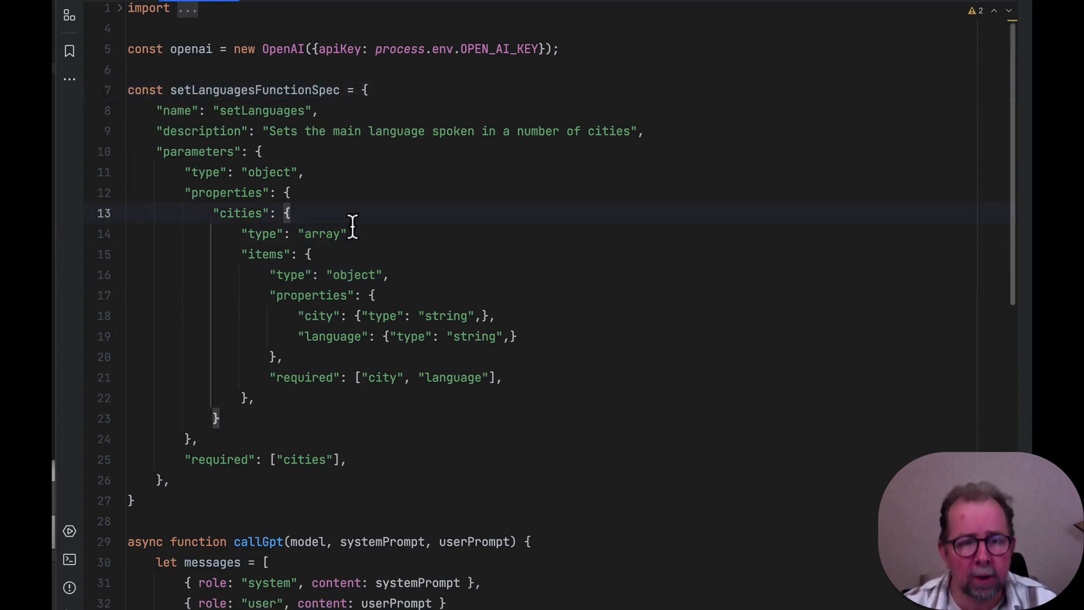
Highlight the cities array property in setLanguagesFunctionSpec and move down to callGpt
double_click(269, 172)
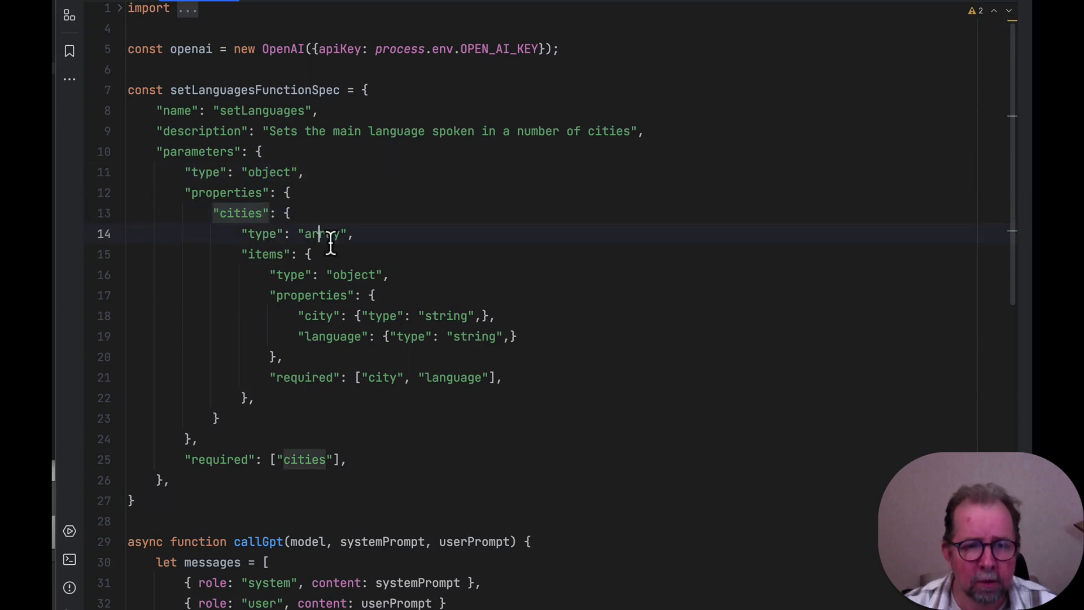
double_click(321, 234)
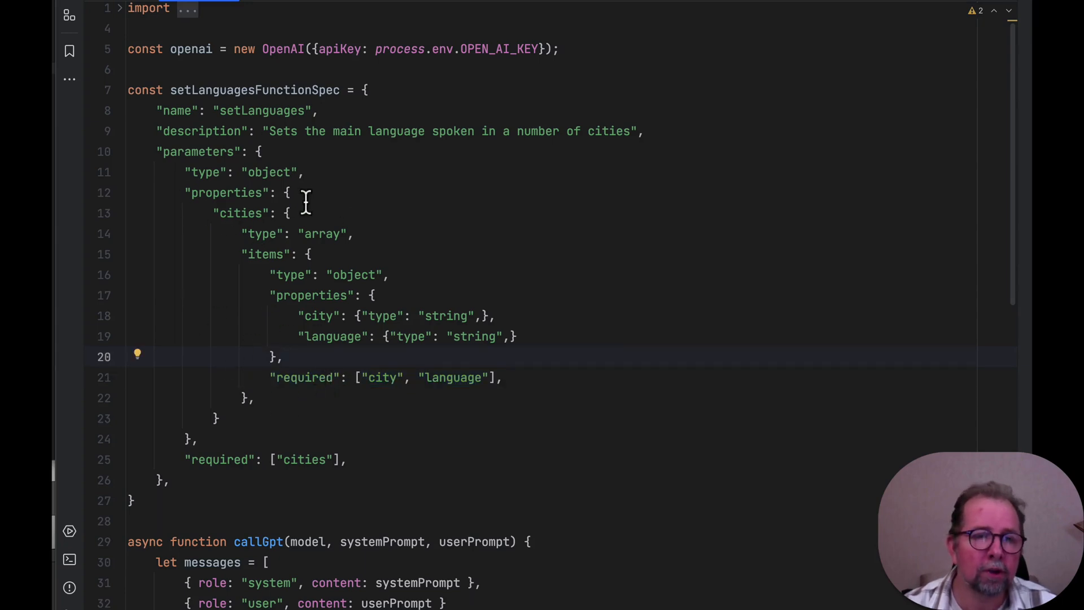
mouse_move(340, 441)
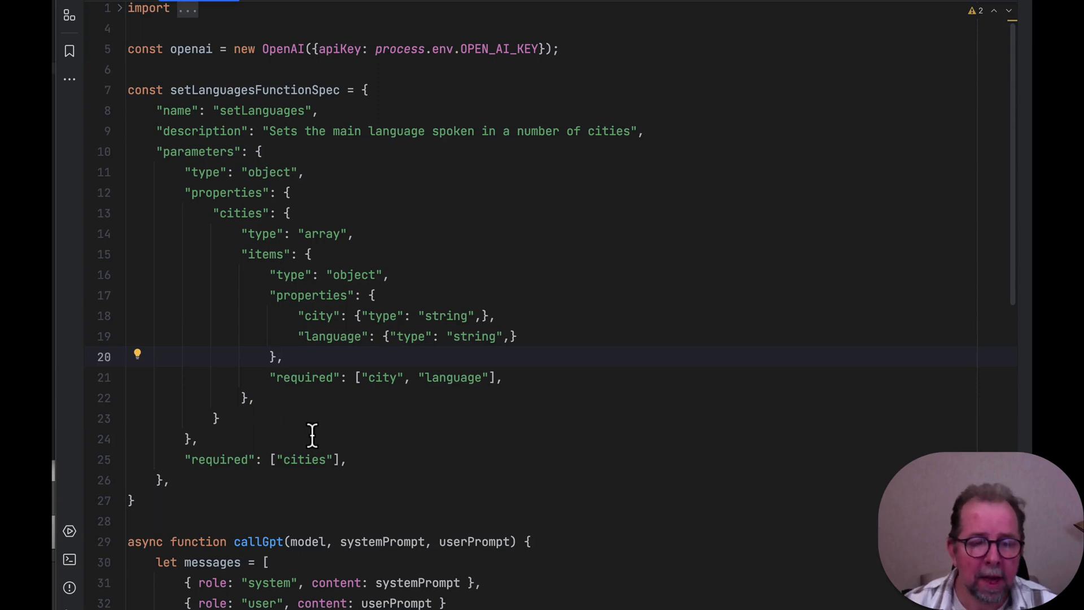
scroll(down, 3)
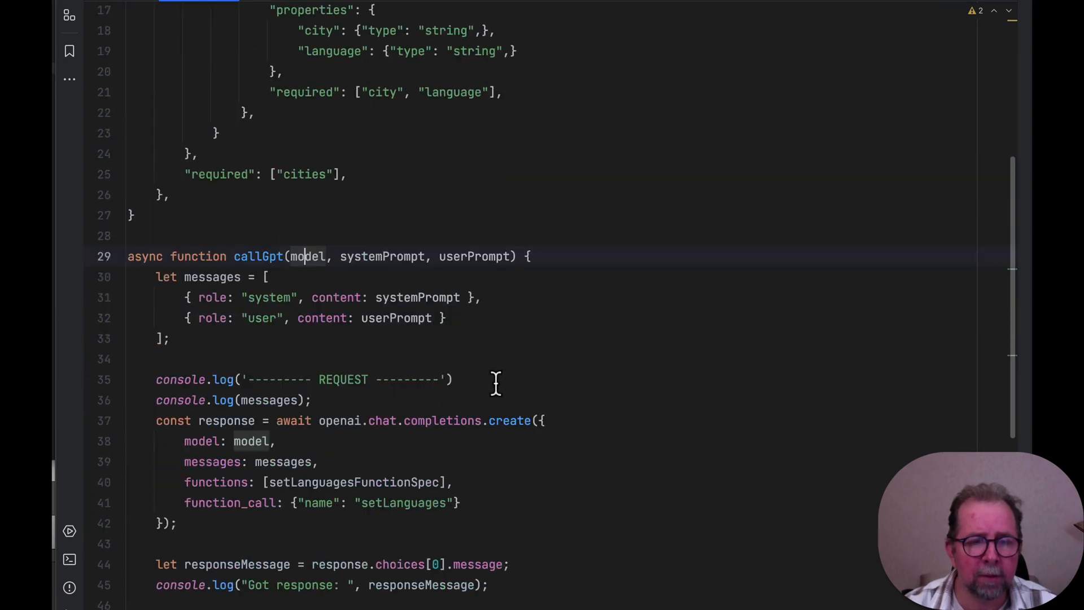
scroll(down, 3)
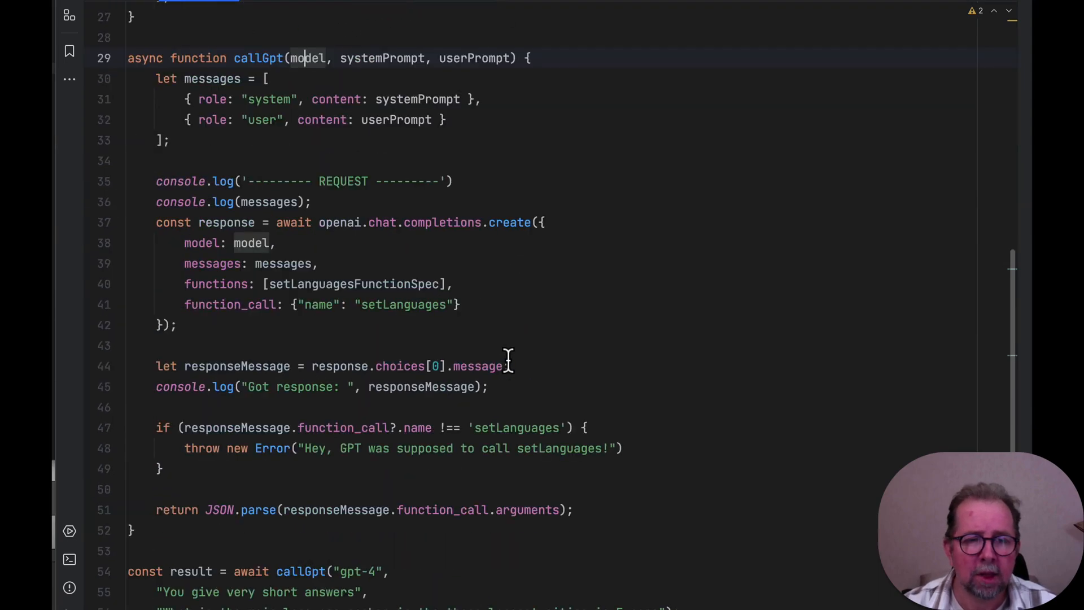
mouse_move(259, 138)
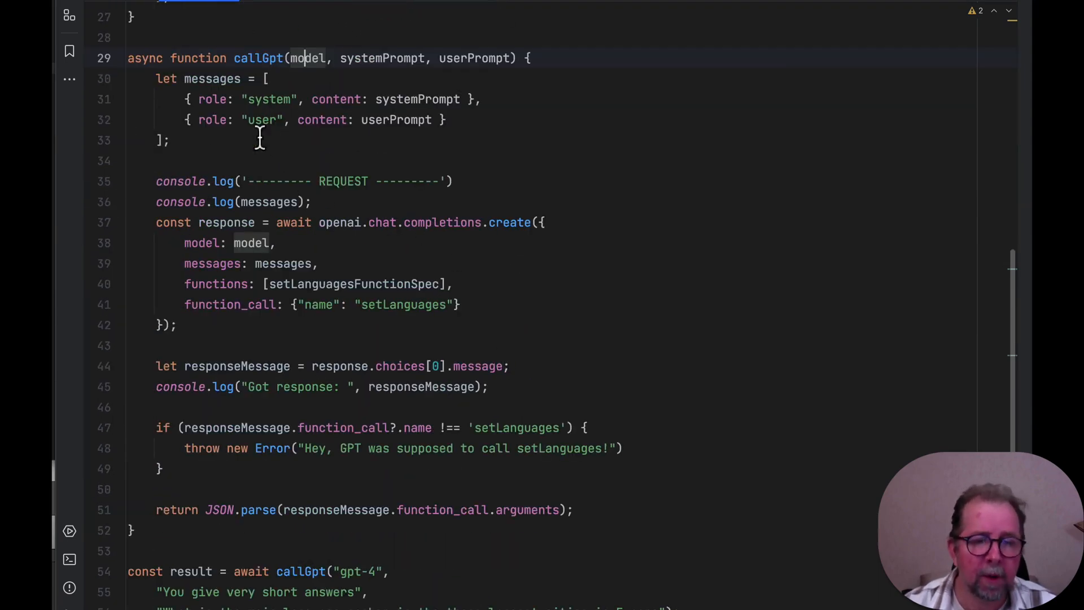
Highlight setLanguagesFunctionSpec in the functions list and the forced function_call setting
click(169, 141)
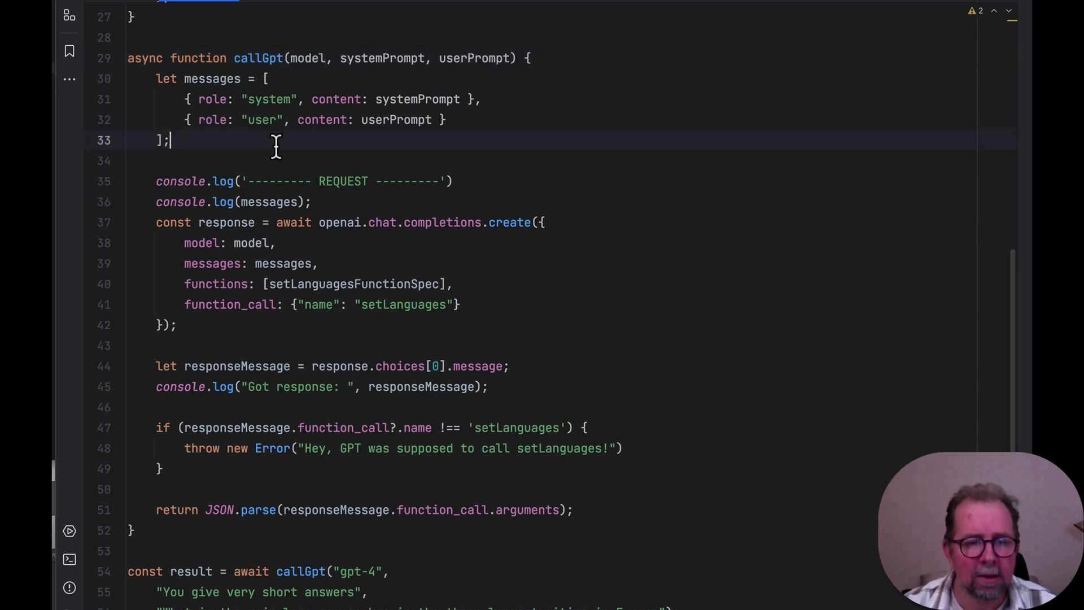
mouse_move(273, 211)
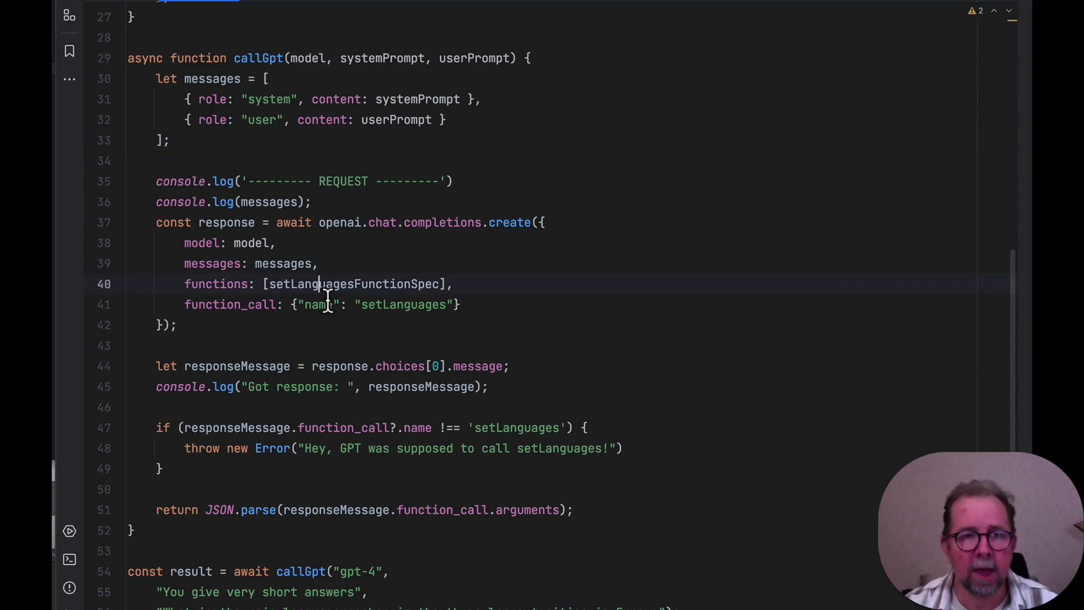
double_click(354, 283)
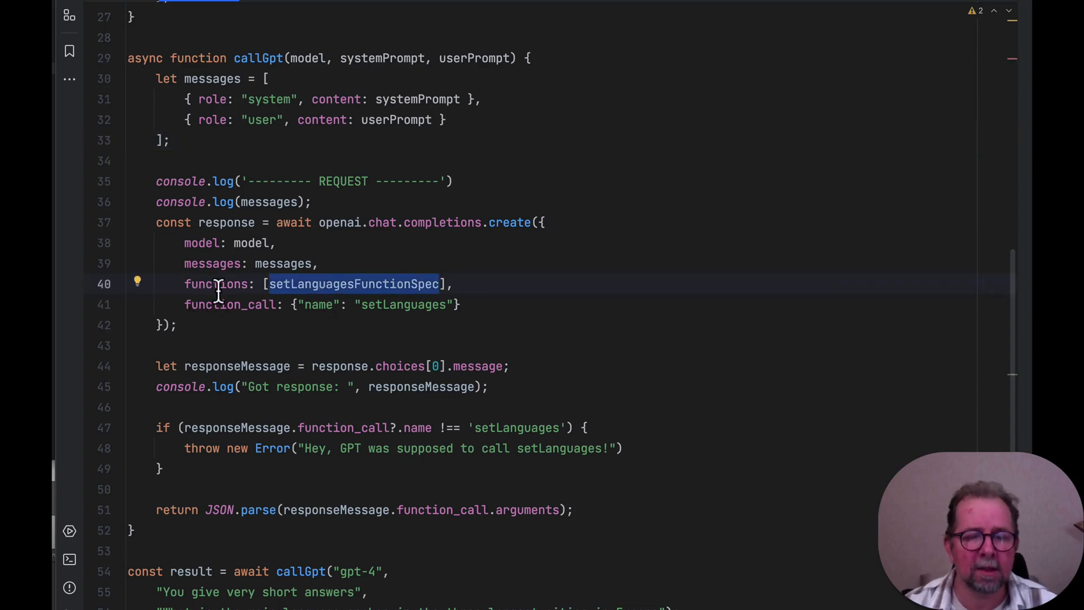
click(184, 305)
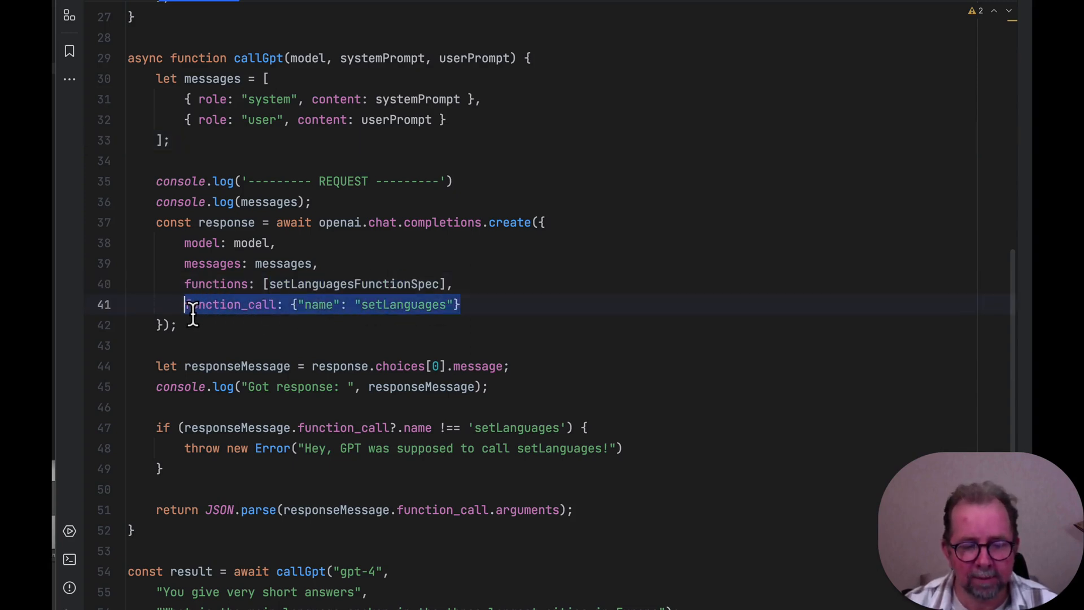
click(474, 304)
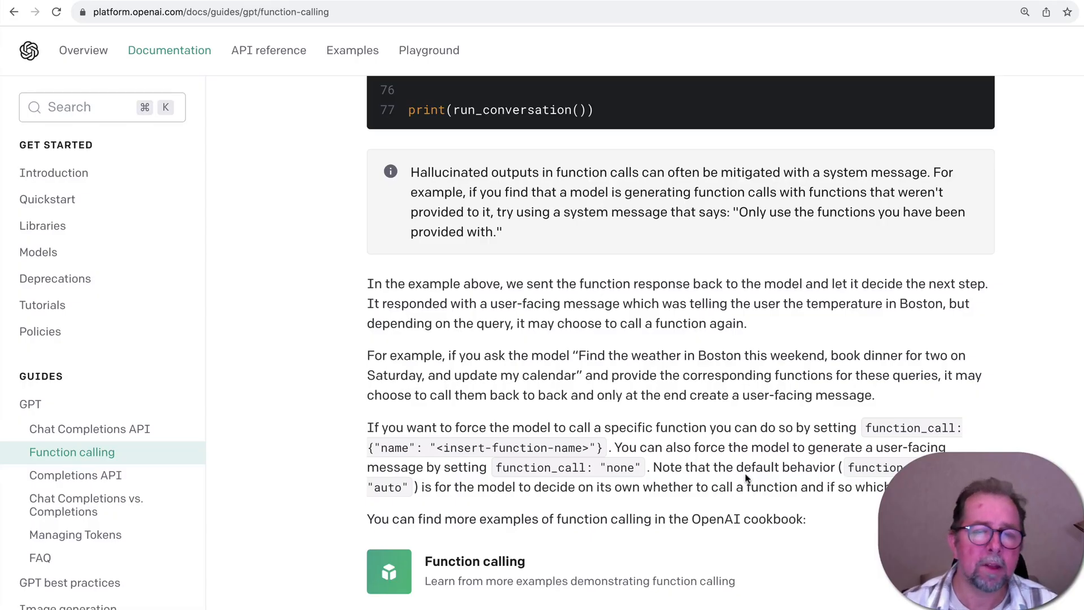
Scroll the Function calling guide to the passage on forcing a function via function_call, then return to WebStorm
scroll(down, 3)
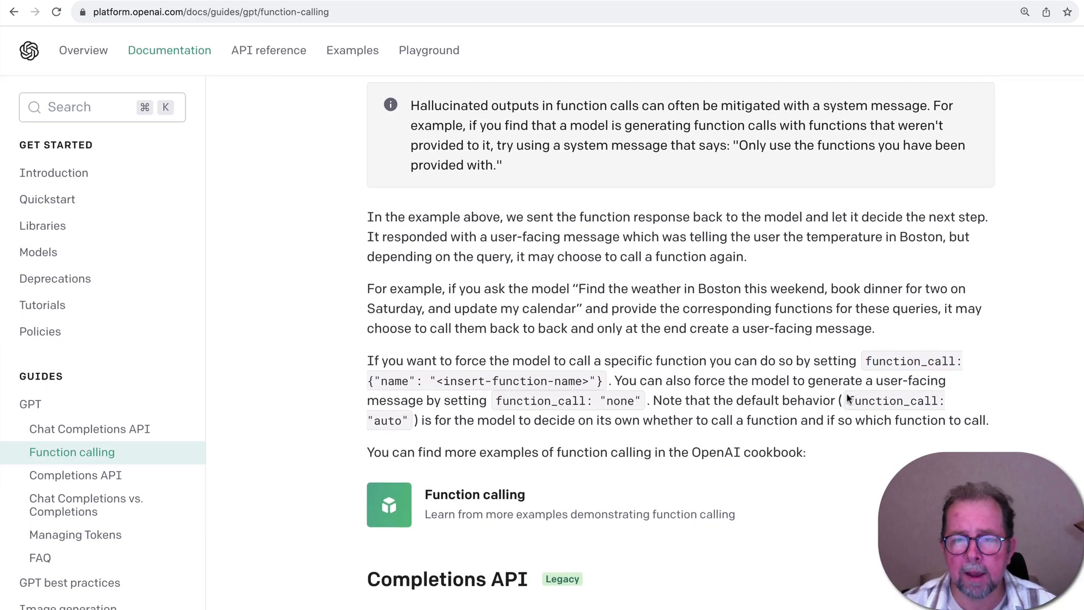
scroll(down, 3)
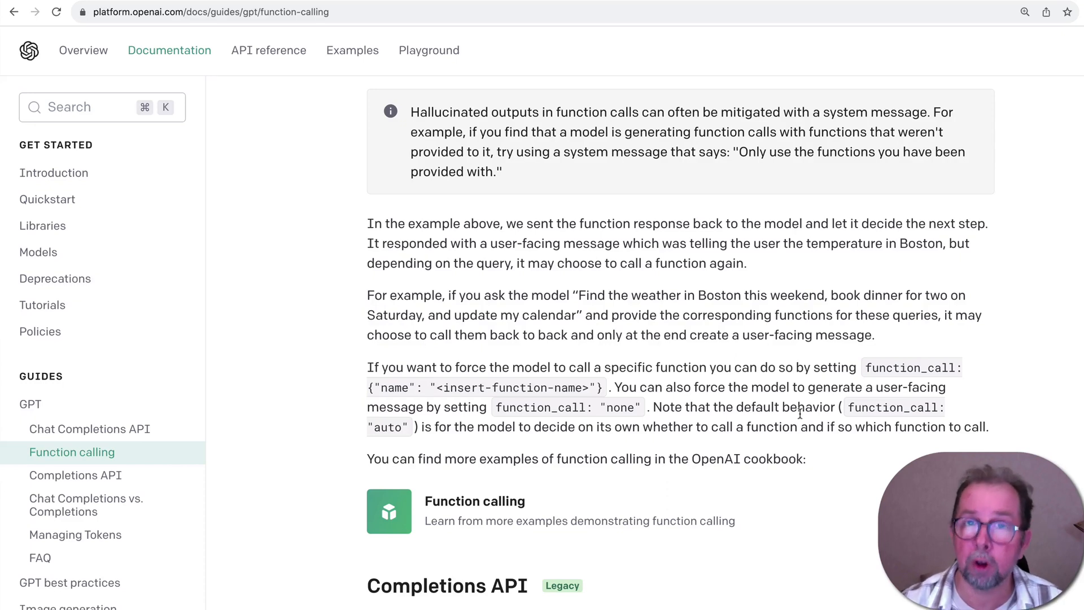
mouse_move(747, 421)
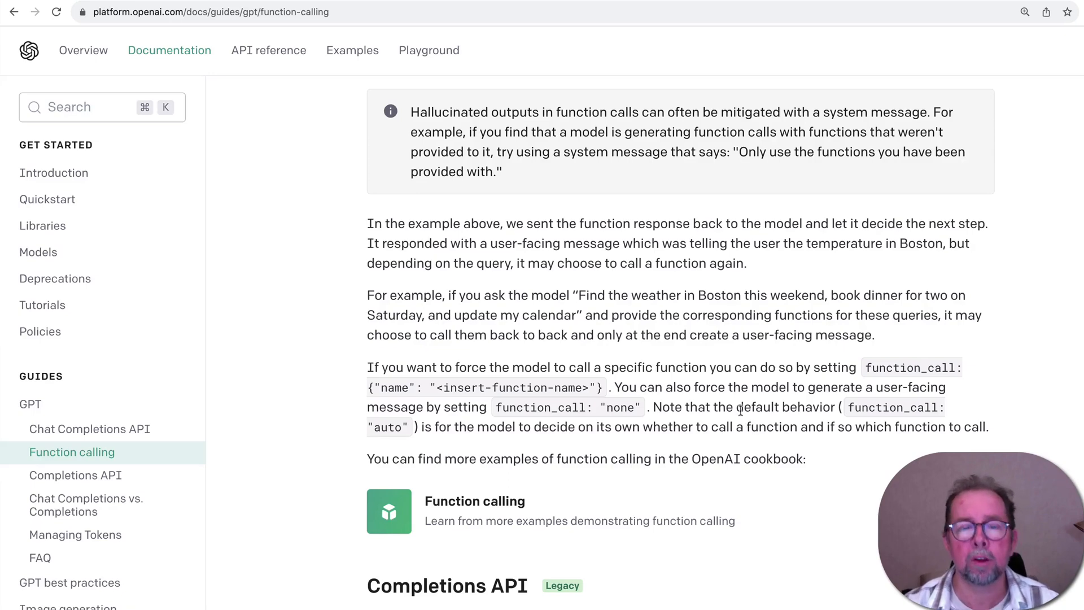
key(alt+tab)
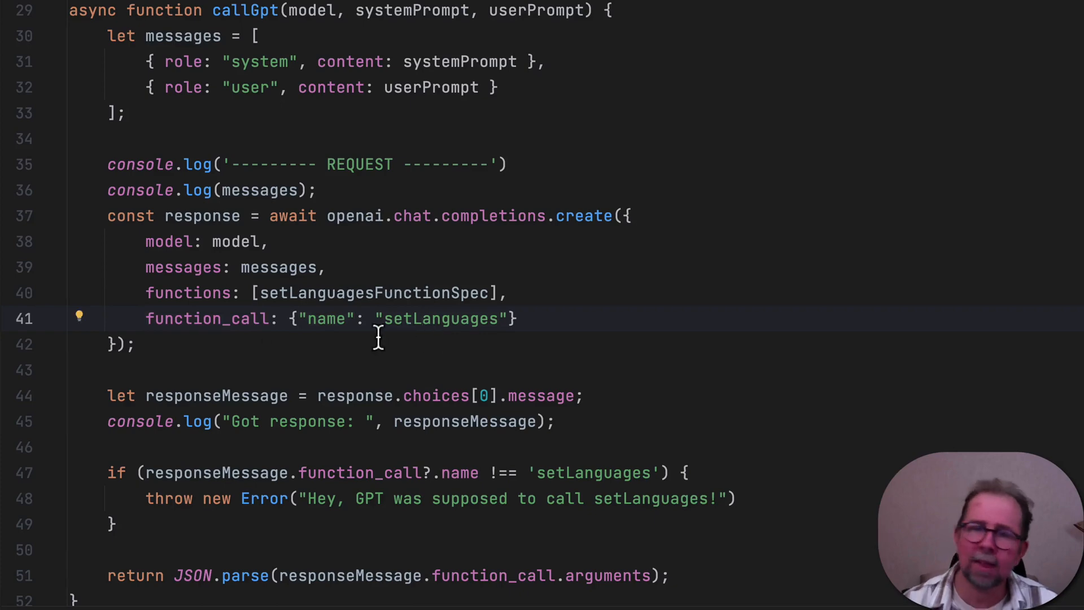
mouse_move(185, 345)
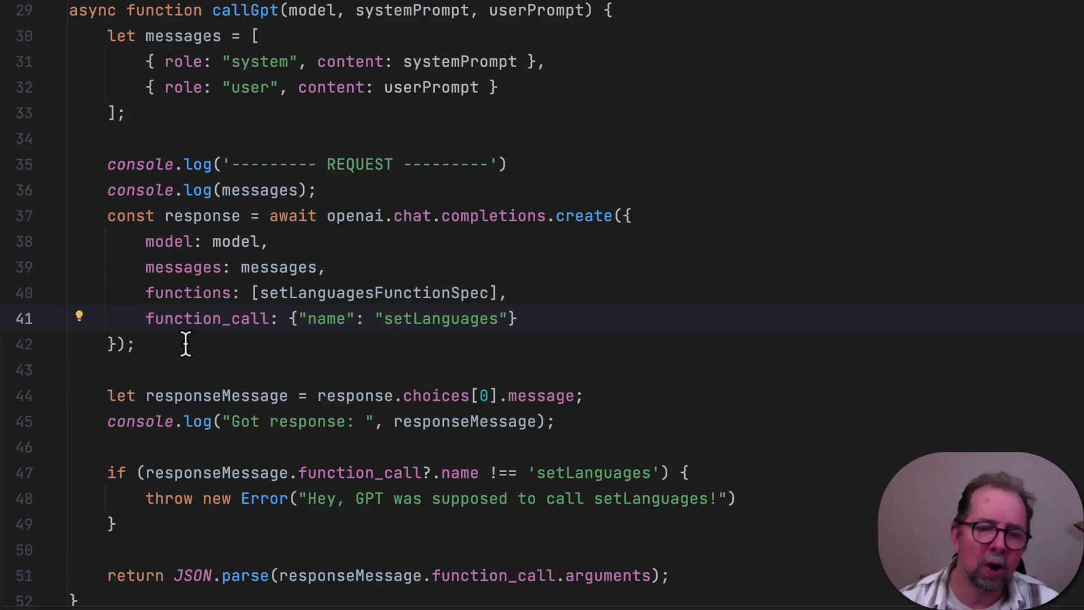
Review the forced setLanguages function_call and the three-largest-cities prompt in main2.js
scroll(down, 3)
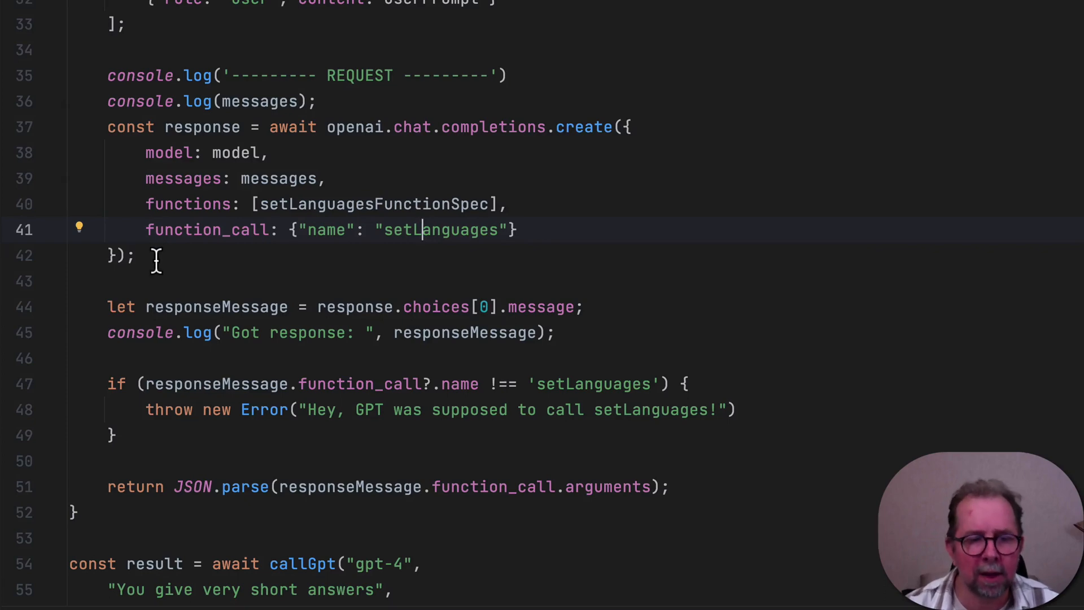
scroll(down, 3)
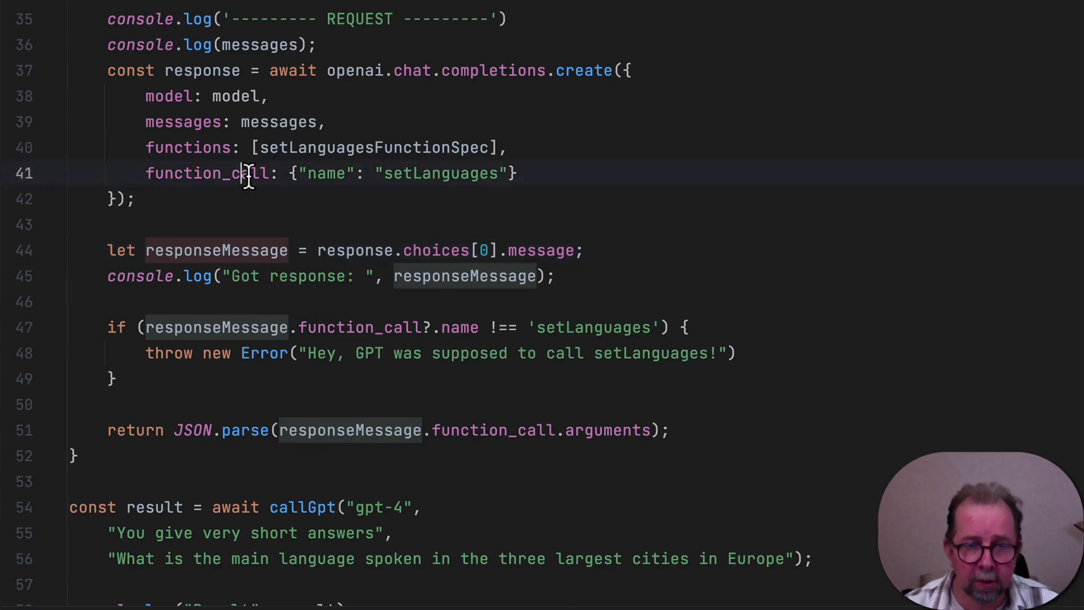
double_click(206, 172)
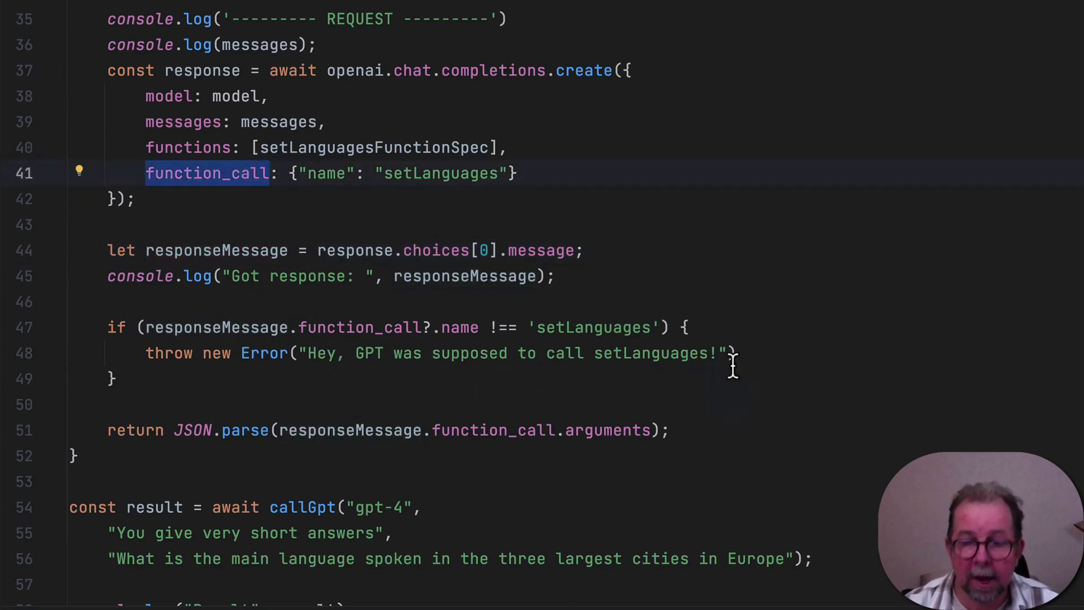
scroll(down, 3)
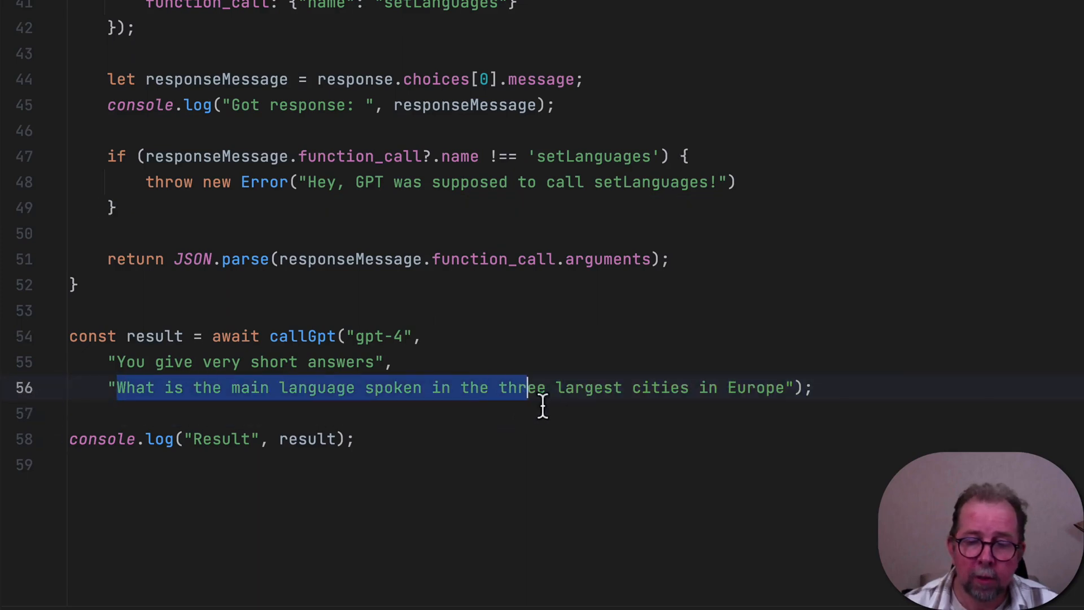
click(785, 387)
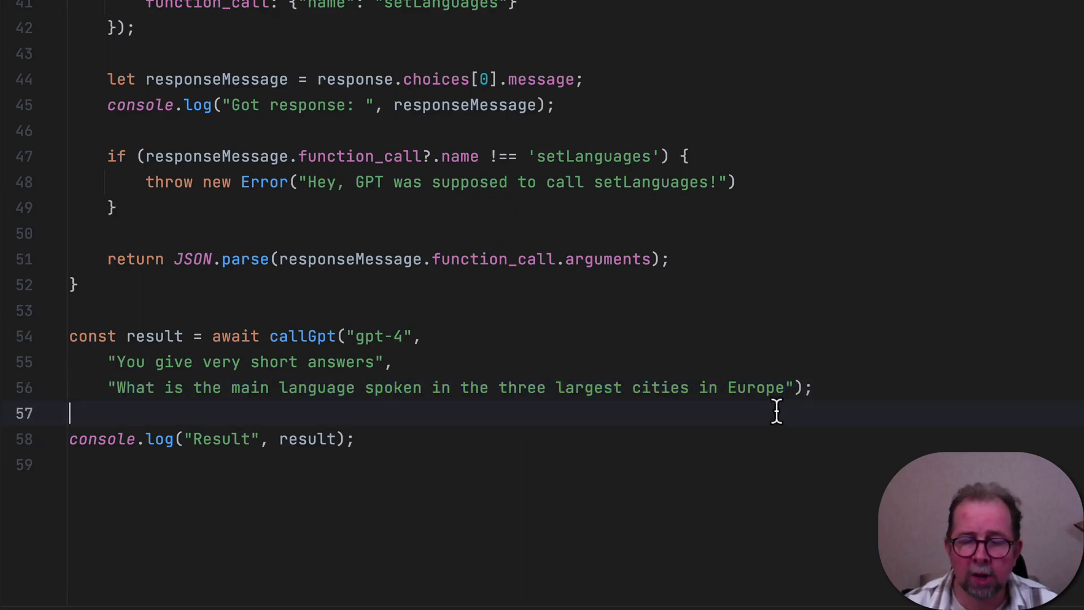
scroll(up, 3)
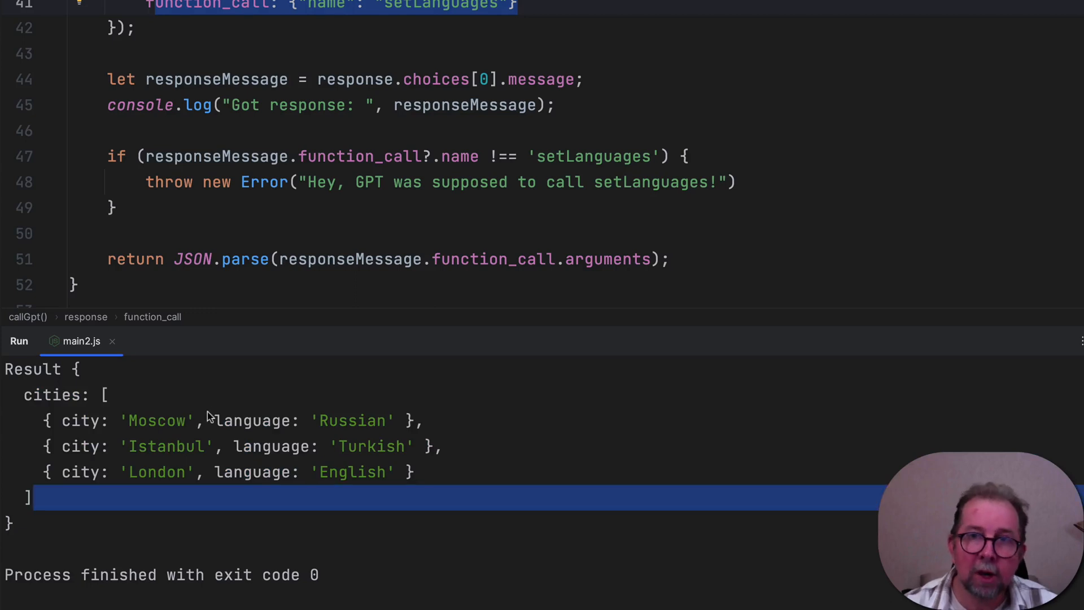
mouse_move(302, 326)
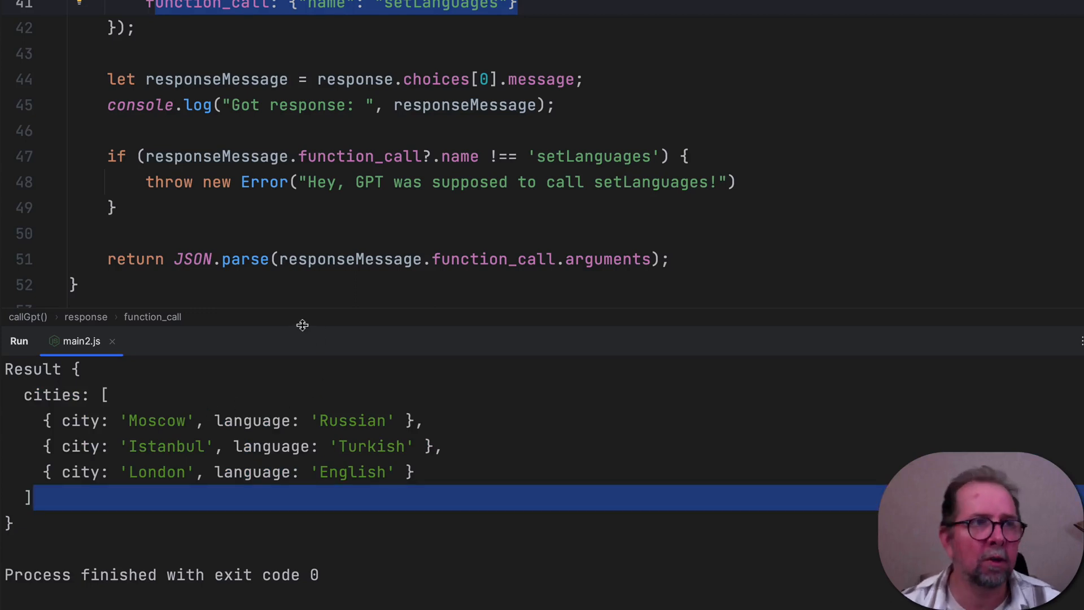
mouse_move(366, 208)
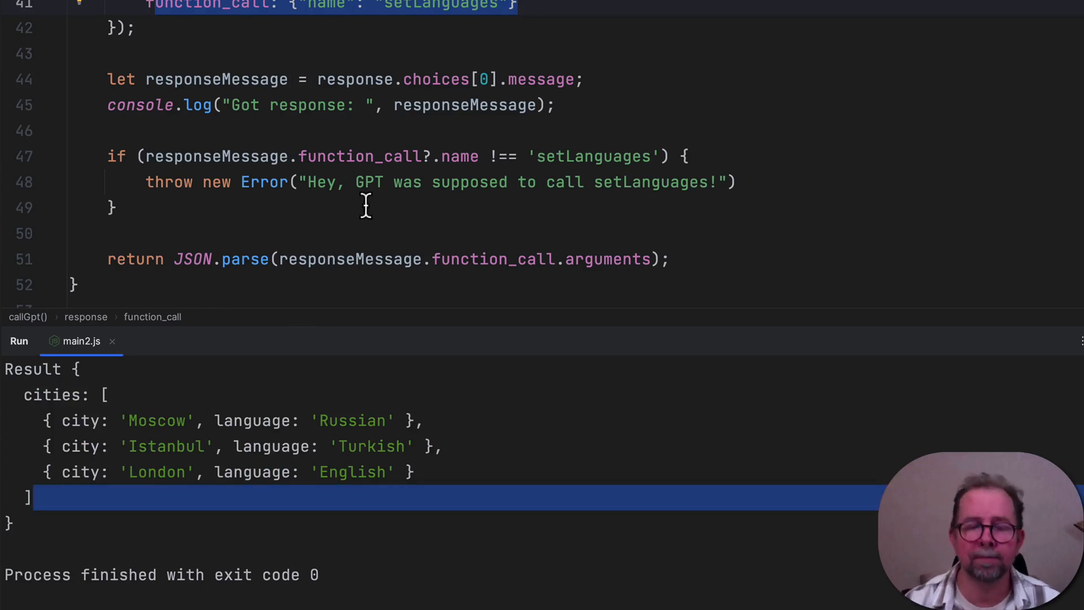